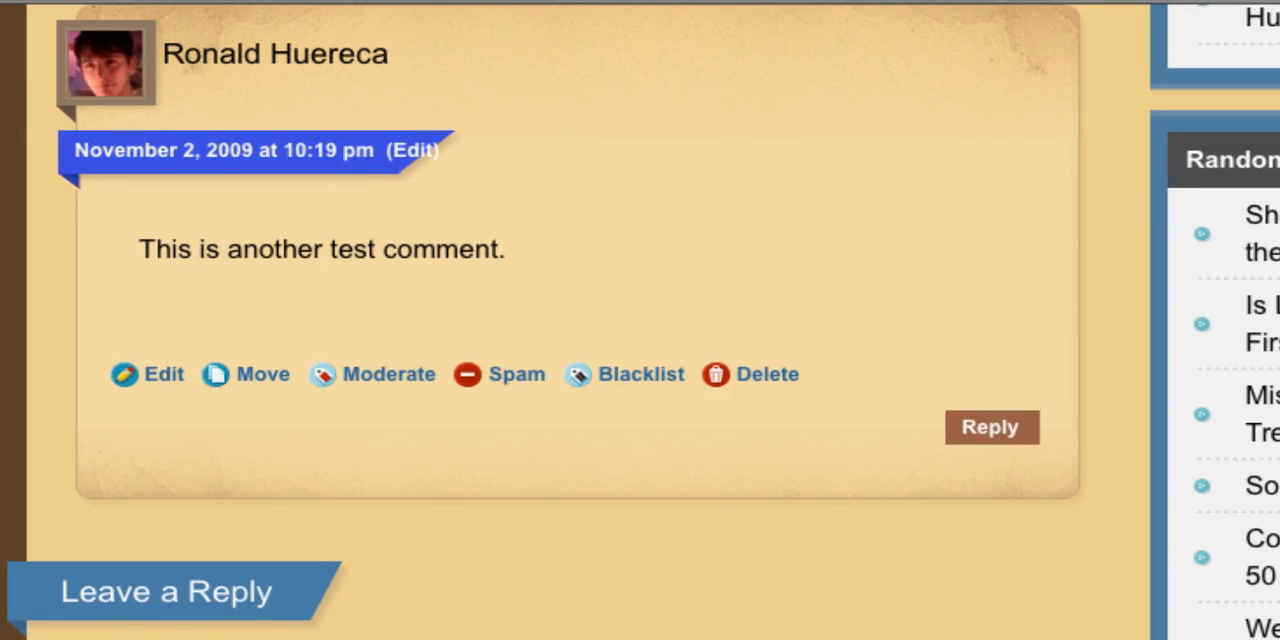
mouse_move(197, 471)
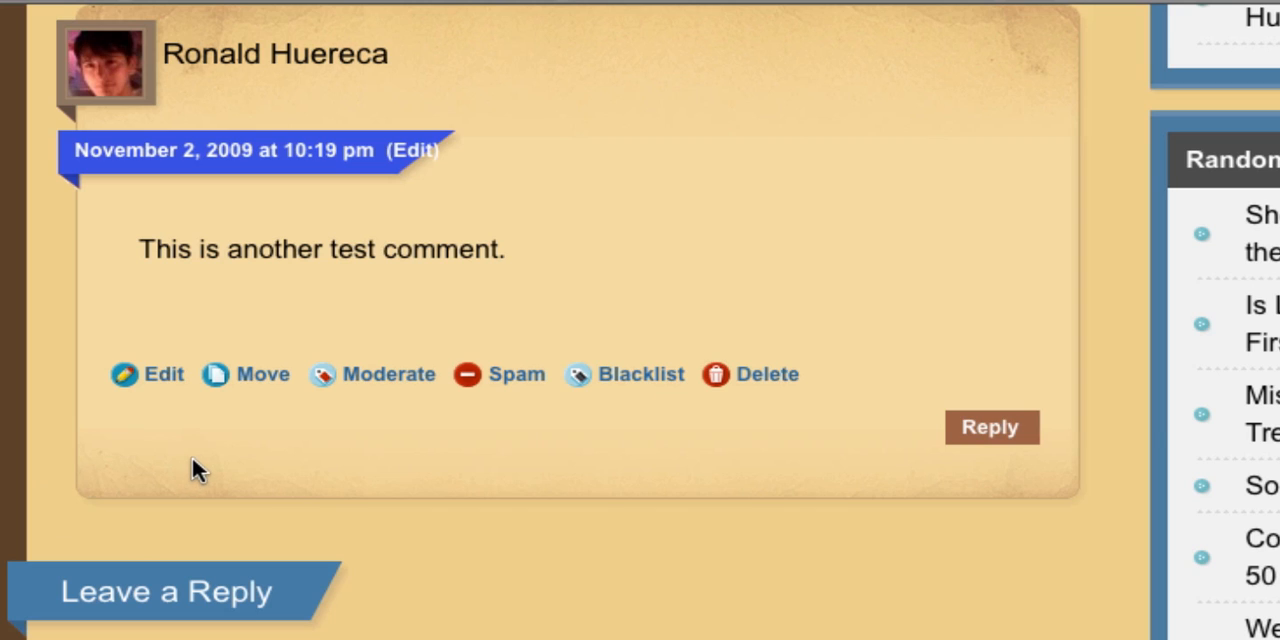
mouse_move(148, 415)
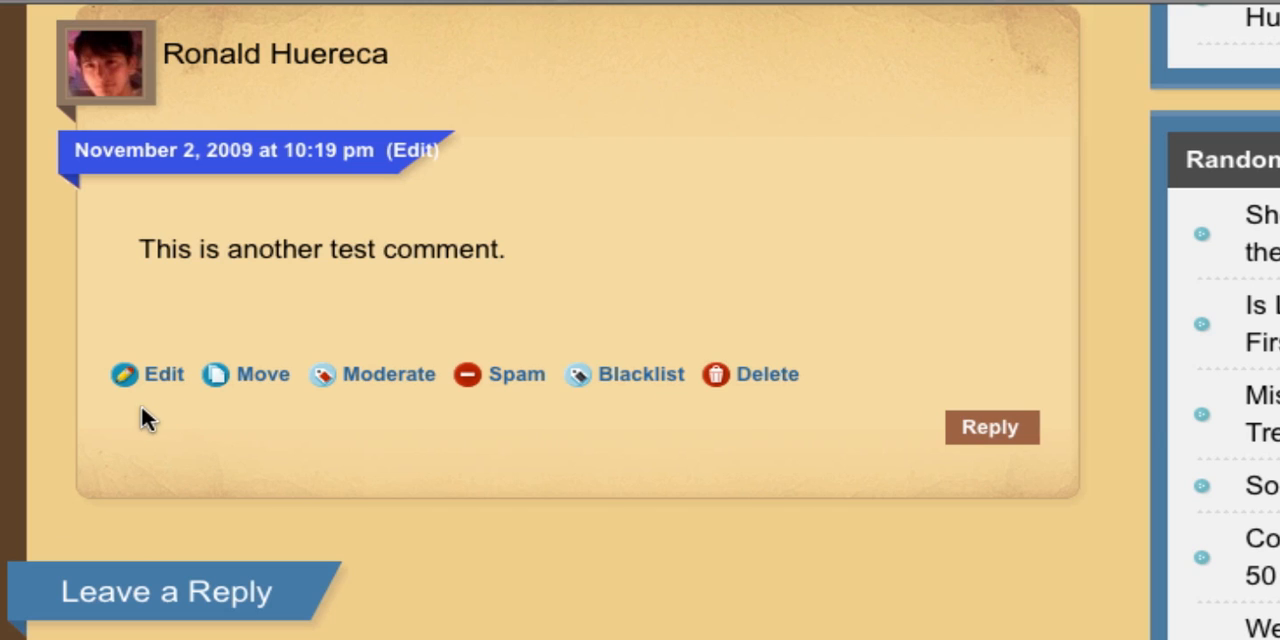
mouse_move(150, 405)
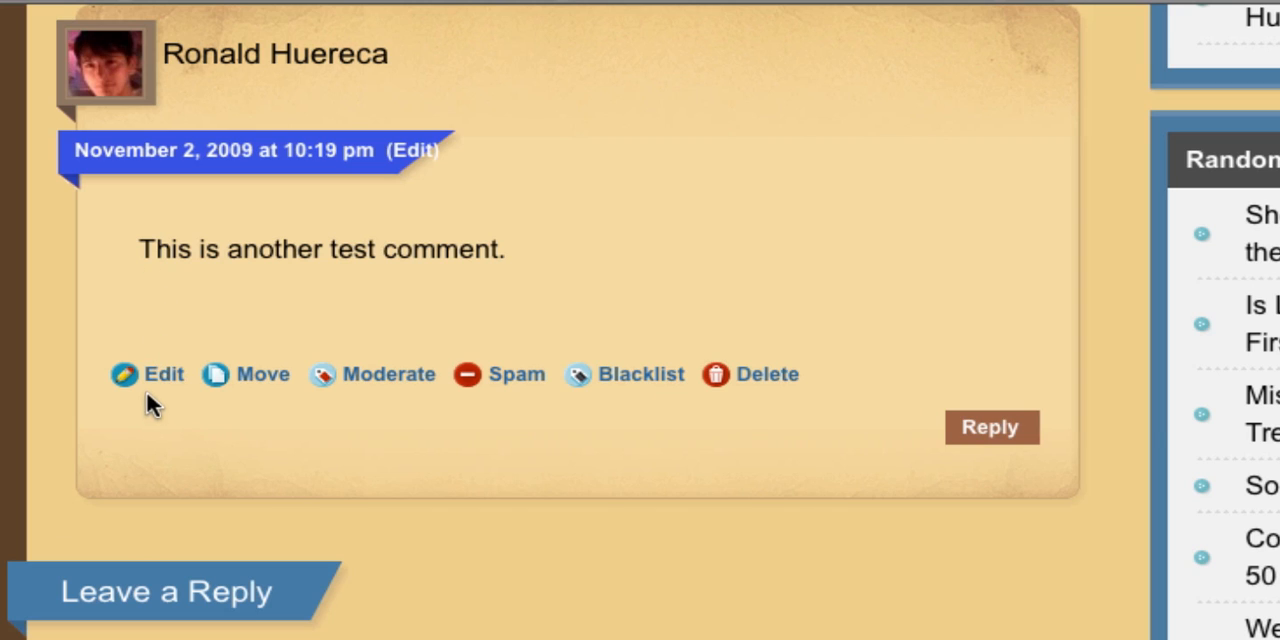
mouse_move(163, 374)
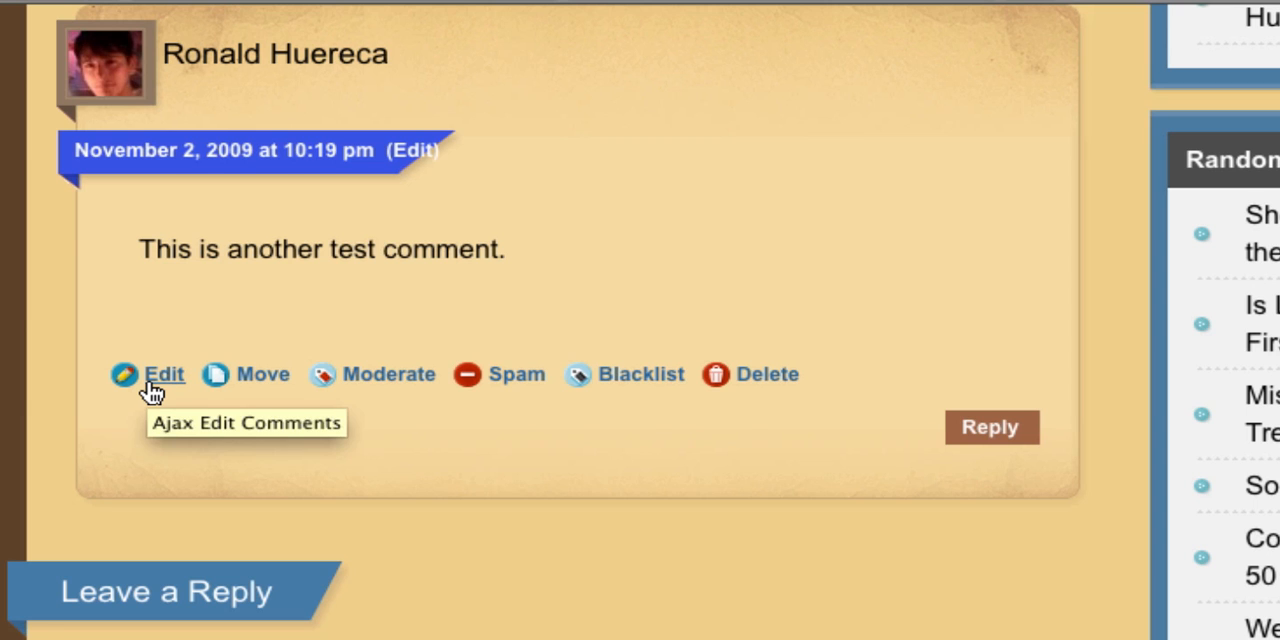
click(164, 374)
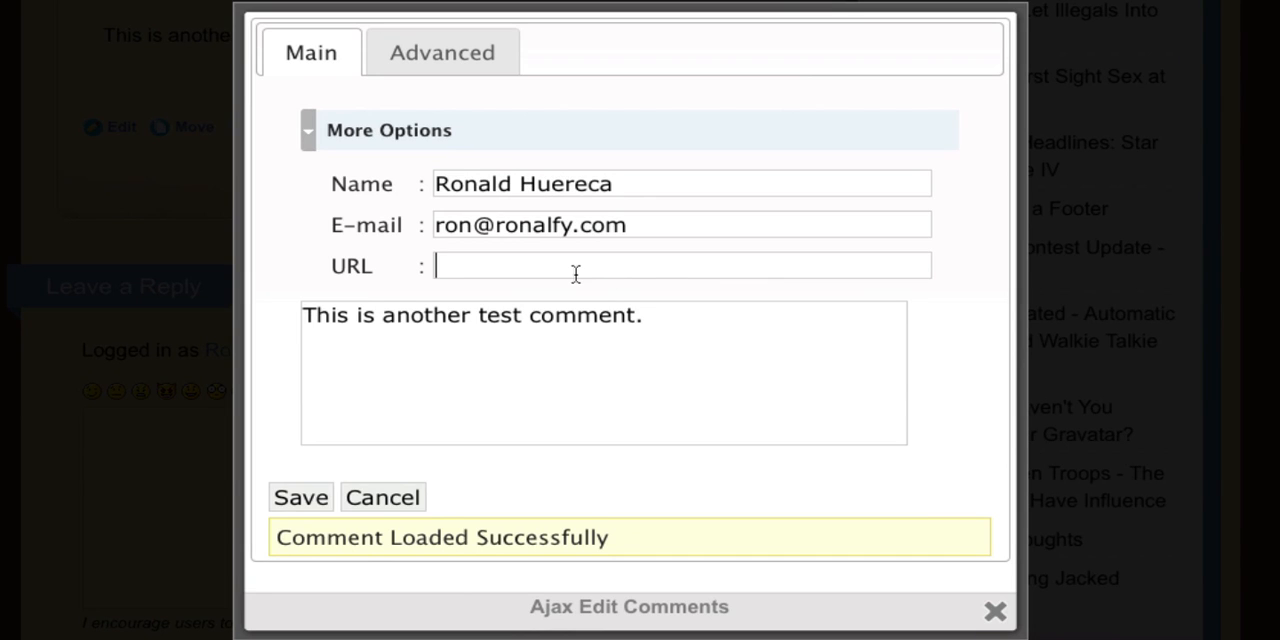
text(http)
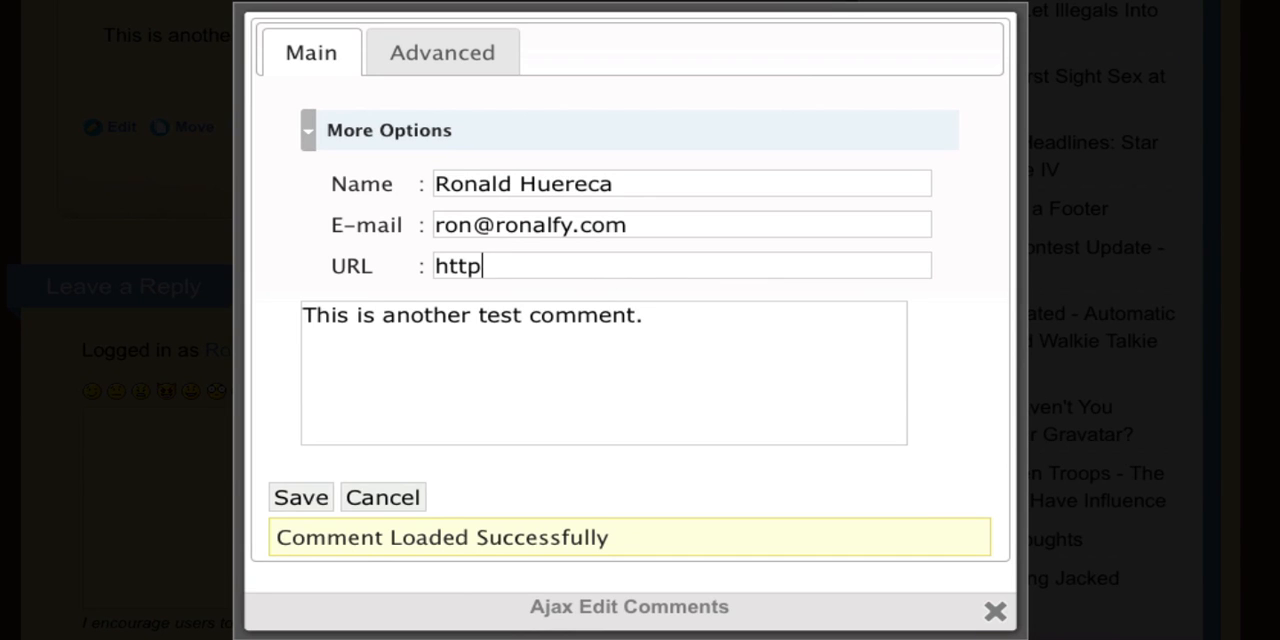
text(://www.)
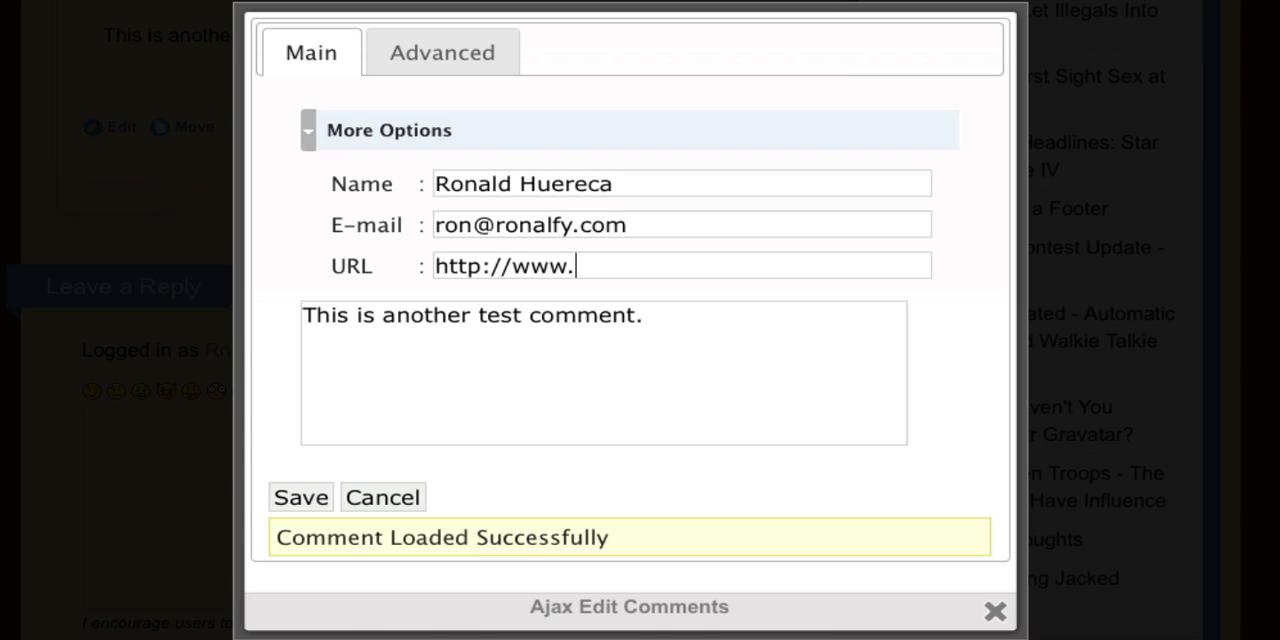
text(ronalfy.com)
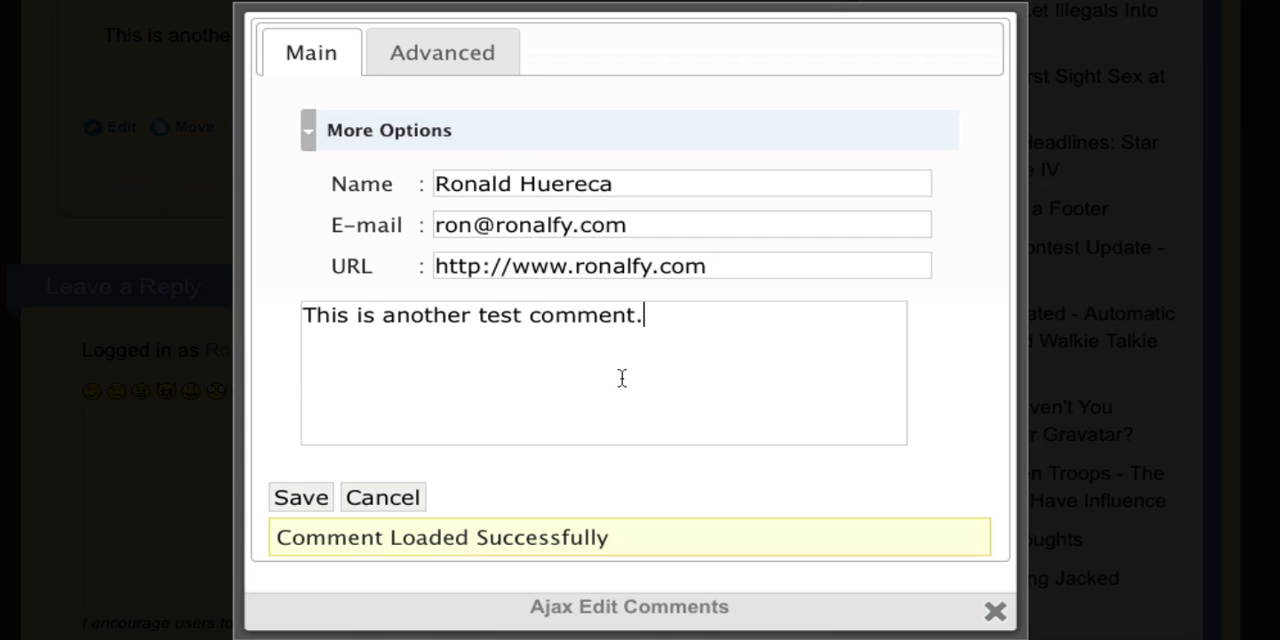
click(442, 52)
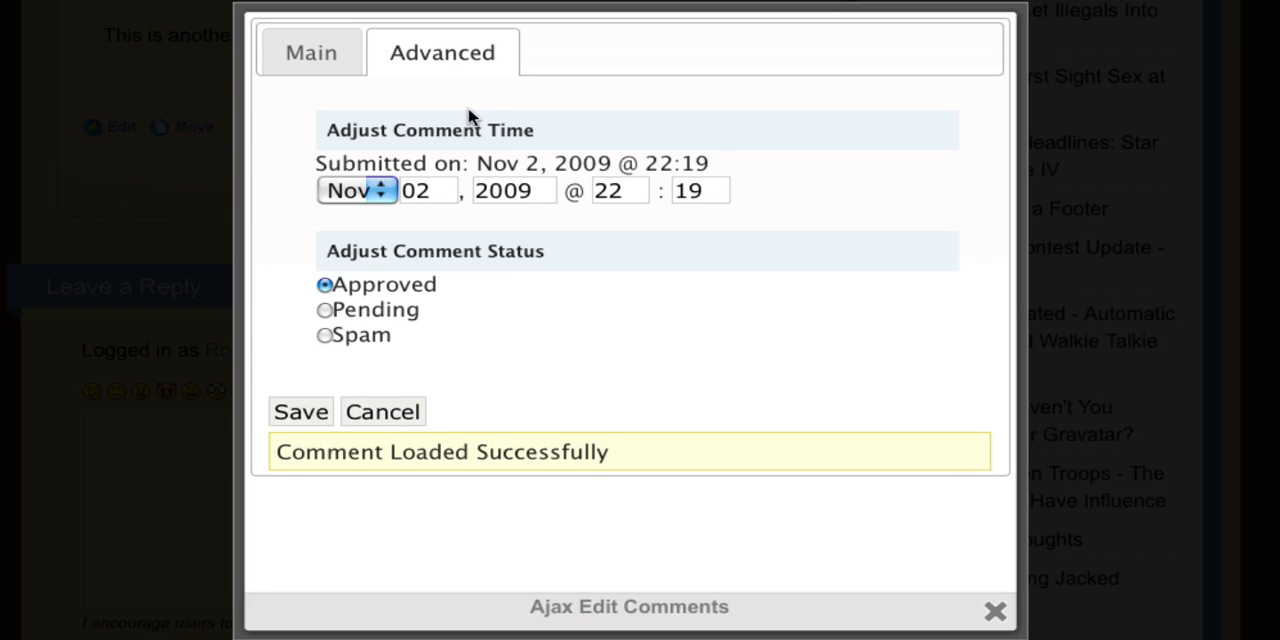
mouse_move(492, 251)
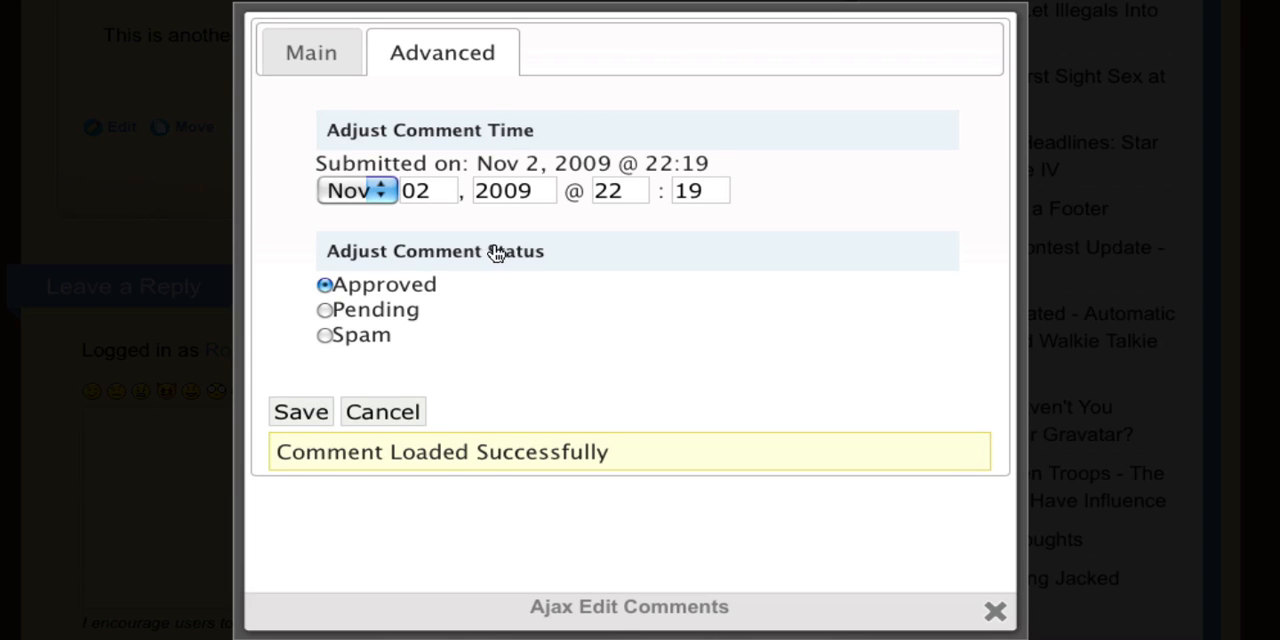
mouse_move(311, 52)
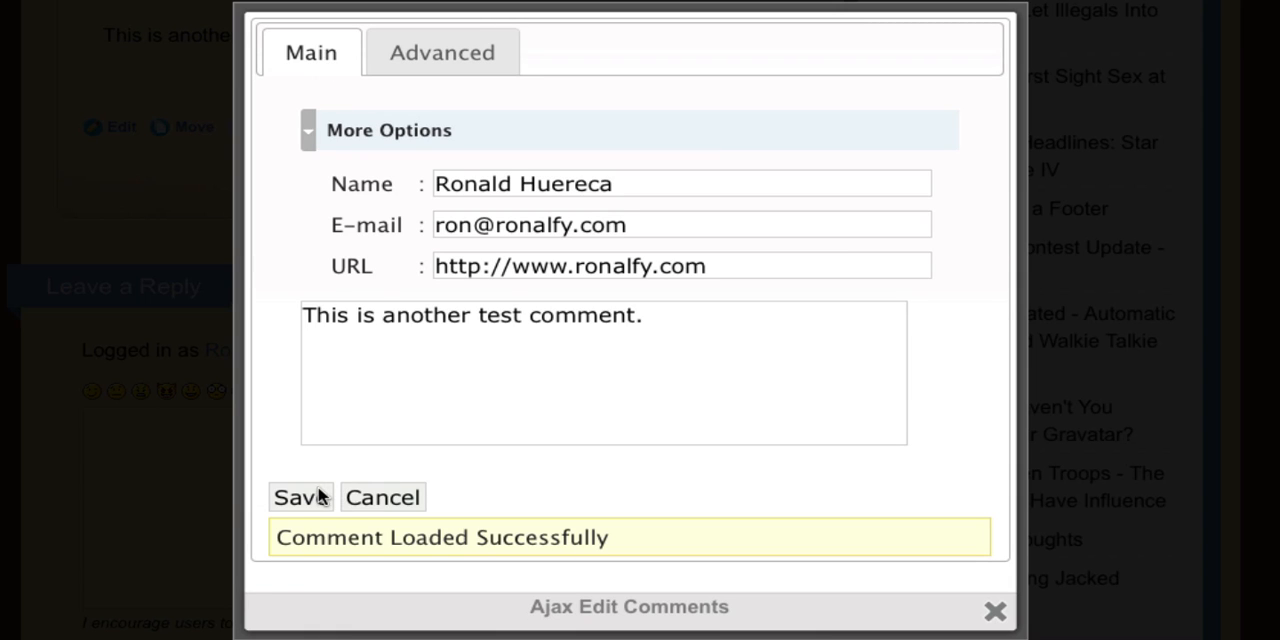
Save the edited test comment from the edit popup.
click(296, 497)
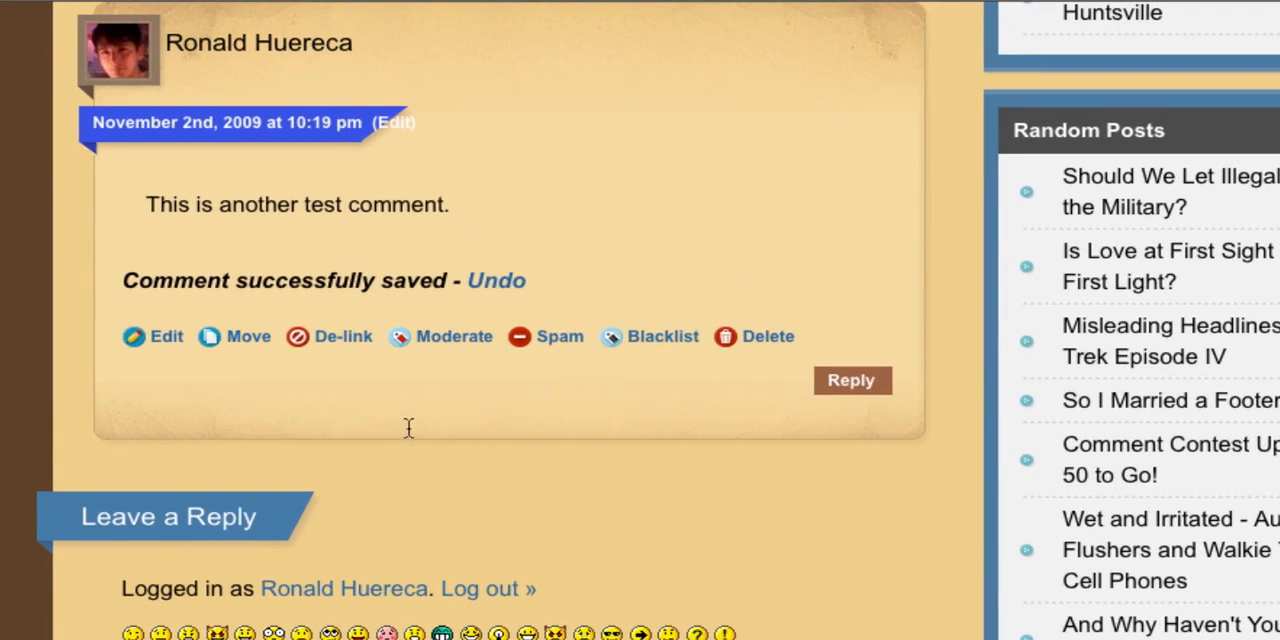
mouse_move(259, 42)
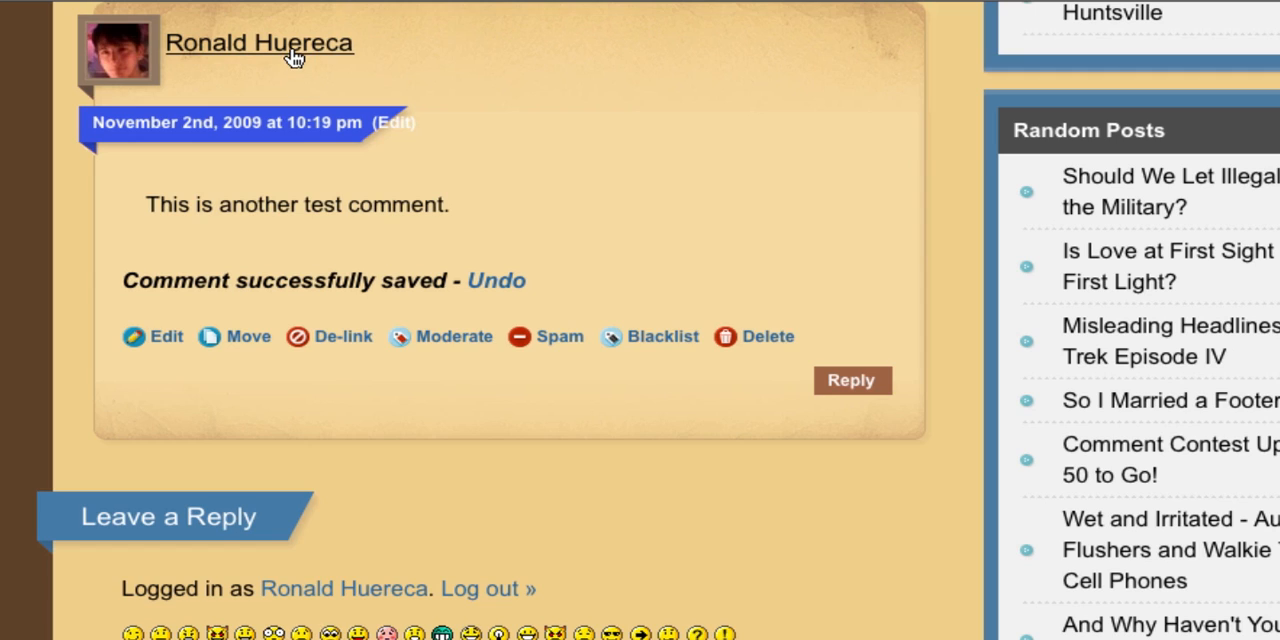
mouse_move(490, 143)
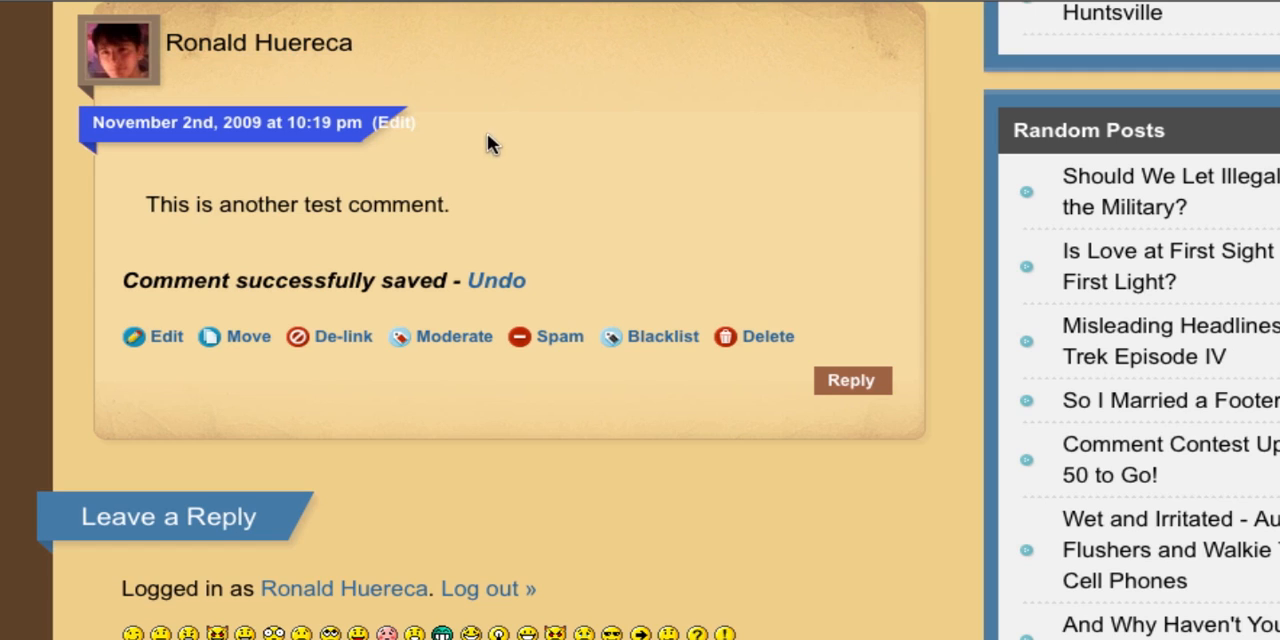
mouse_move(330, 365)
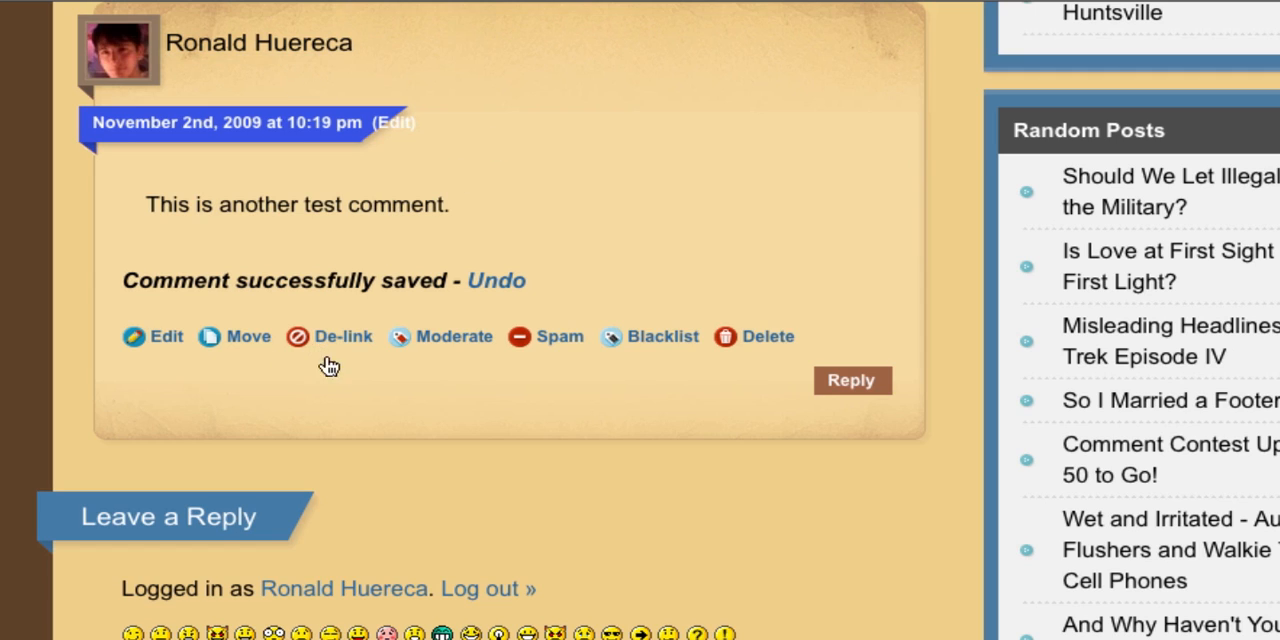
mouse_move(248, 336)
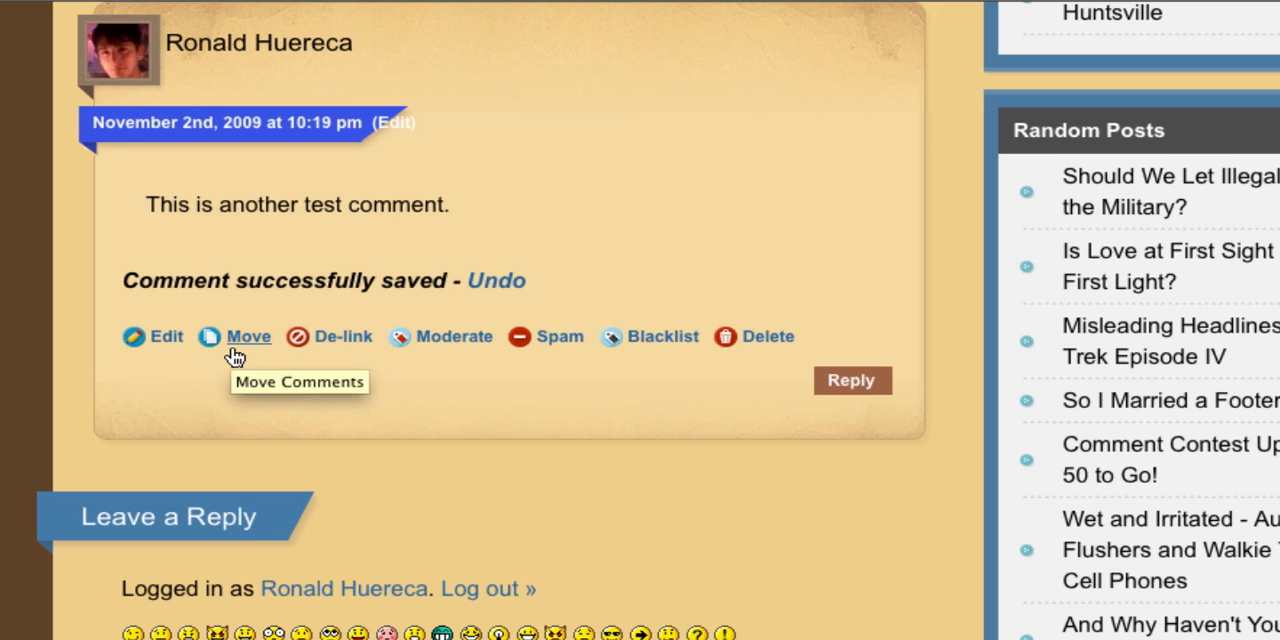
Open Move, page through posts, search titles for 'guad', then switch to Move by ID.
click(248, 336)
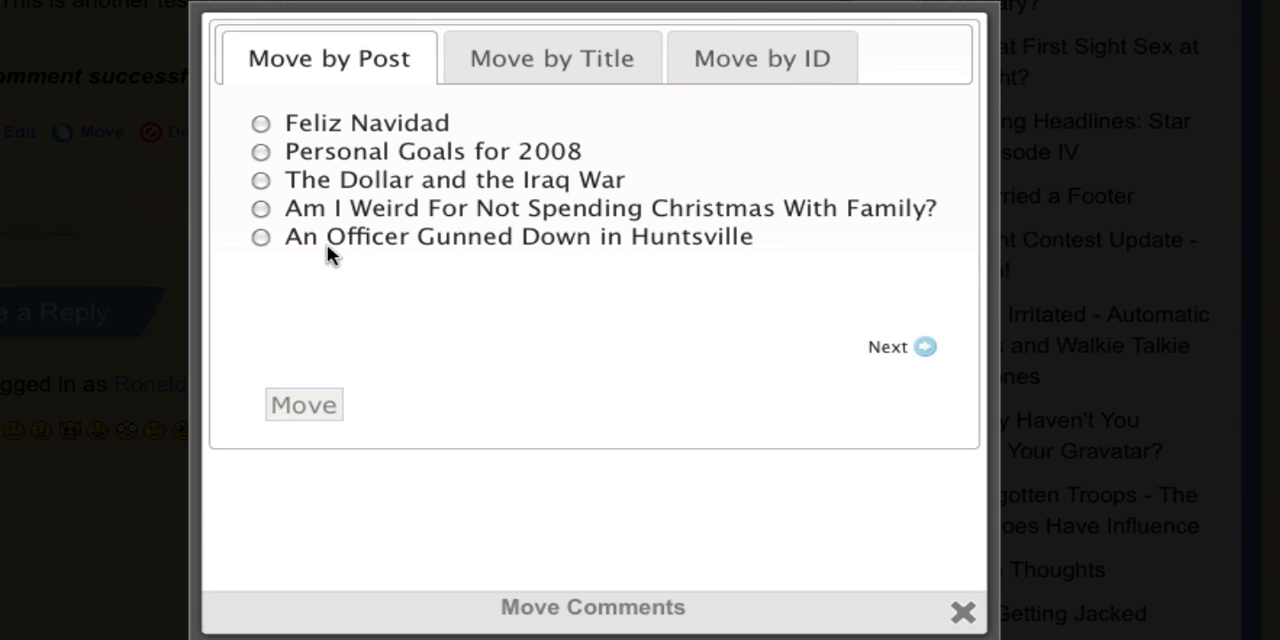
mouse_move(449, 307)
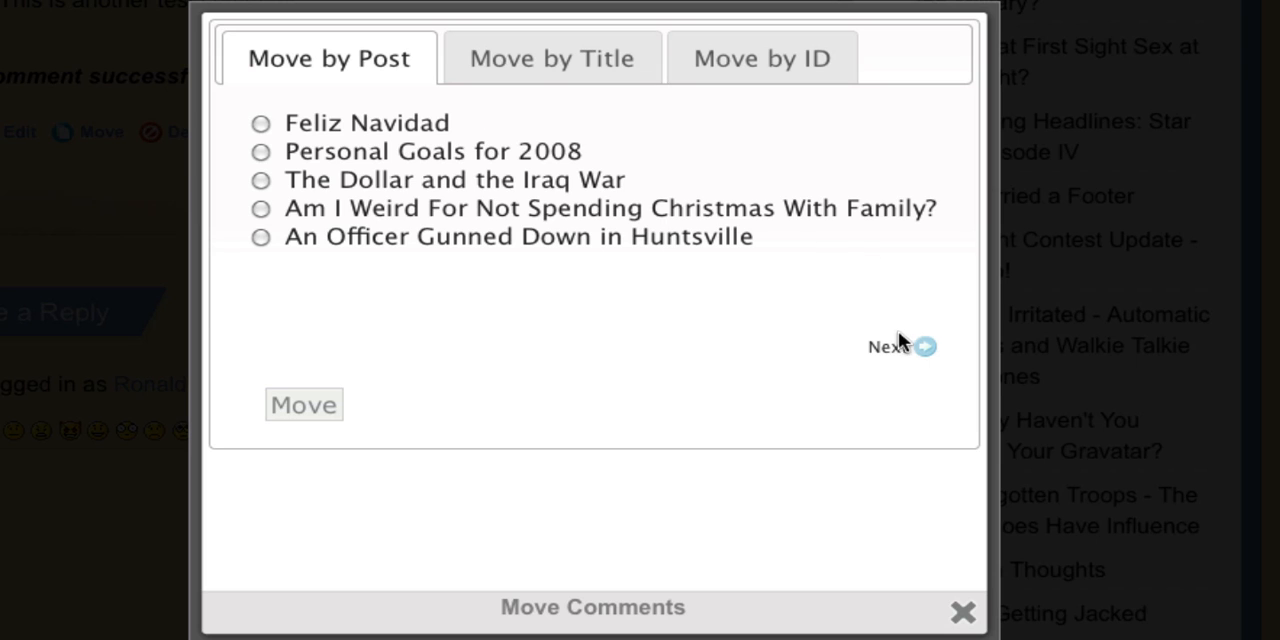
click(921, 346)
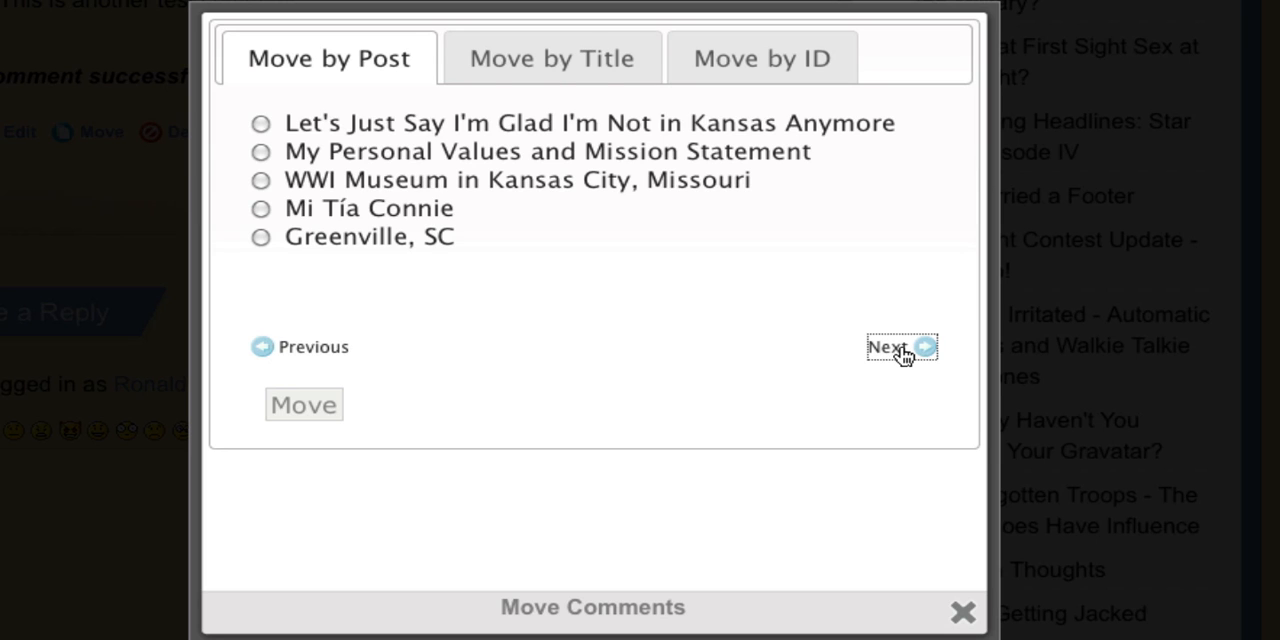
click(551, 57)
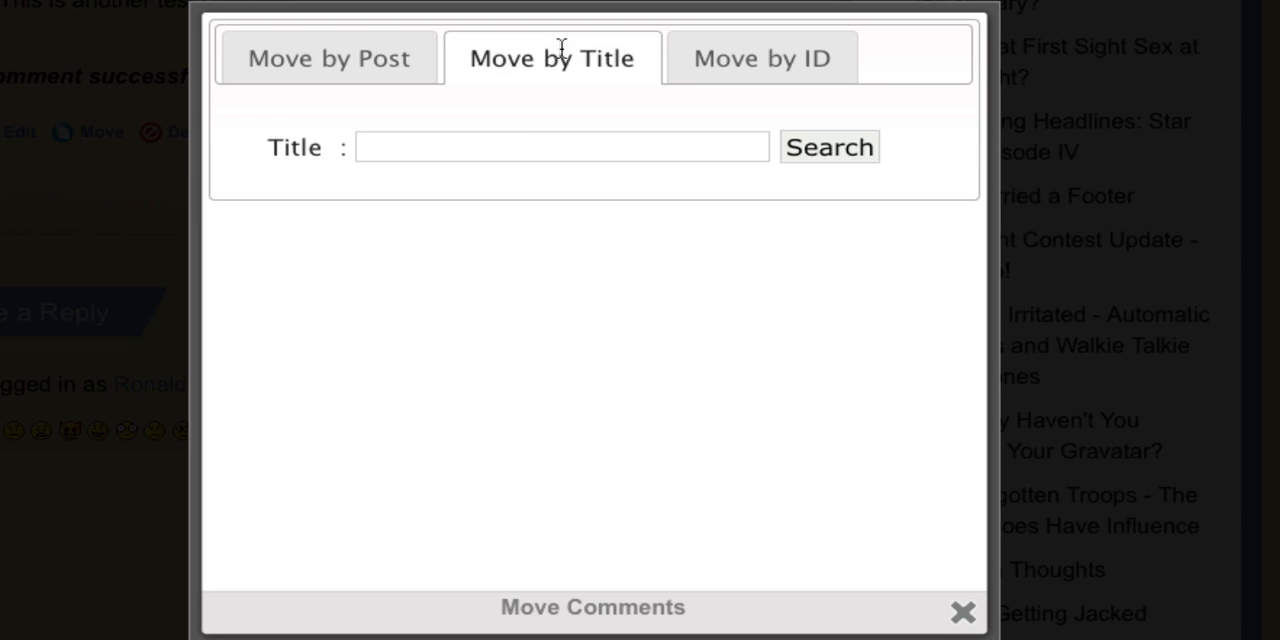
text(guad)
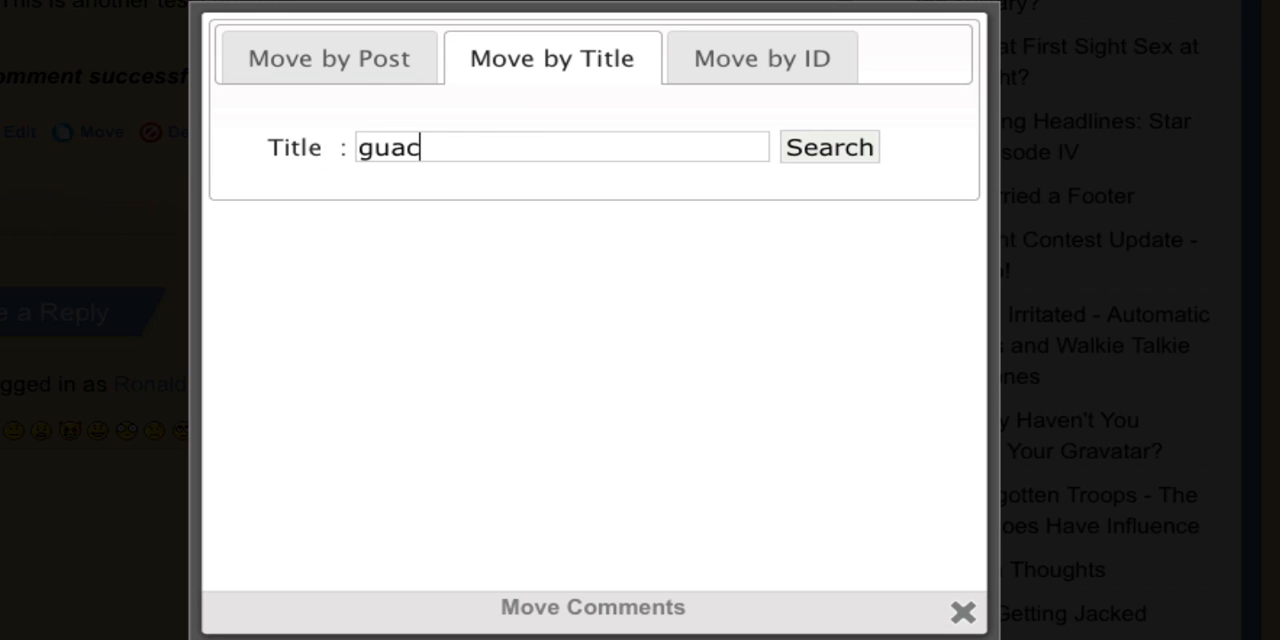
click(828, 146)
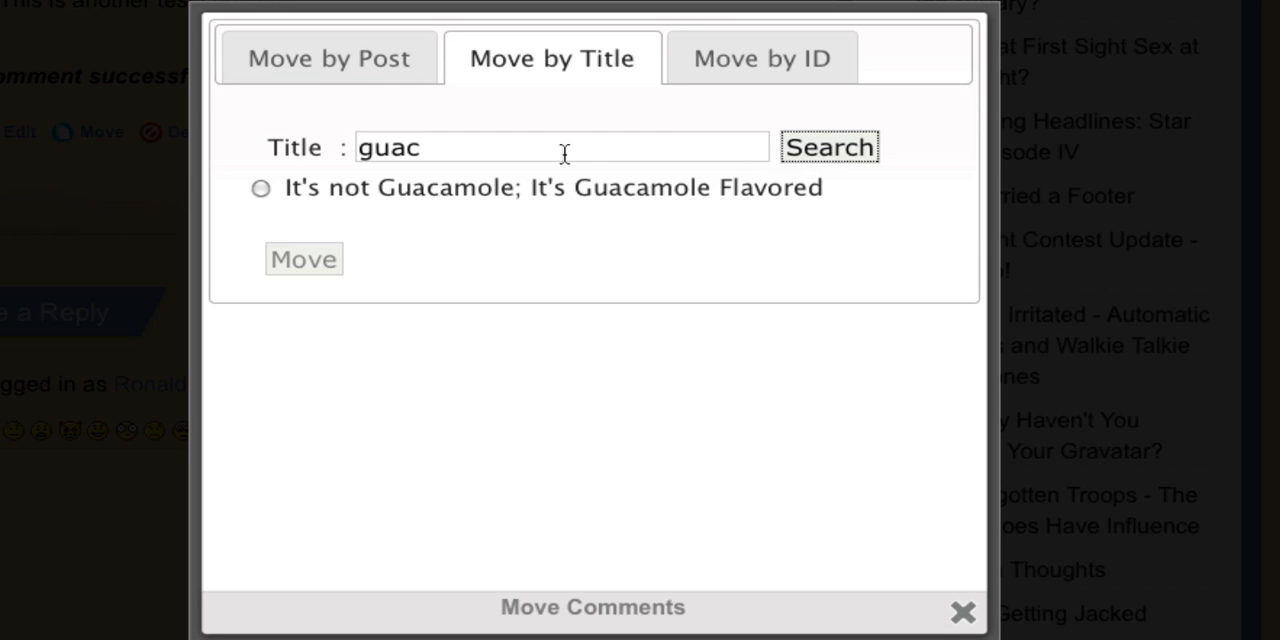
mouse_move(750, 70)
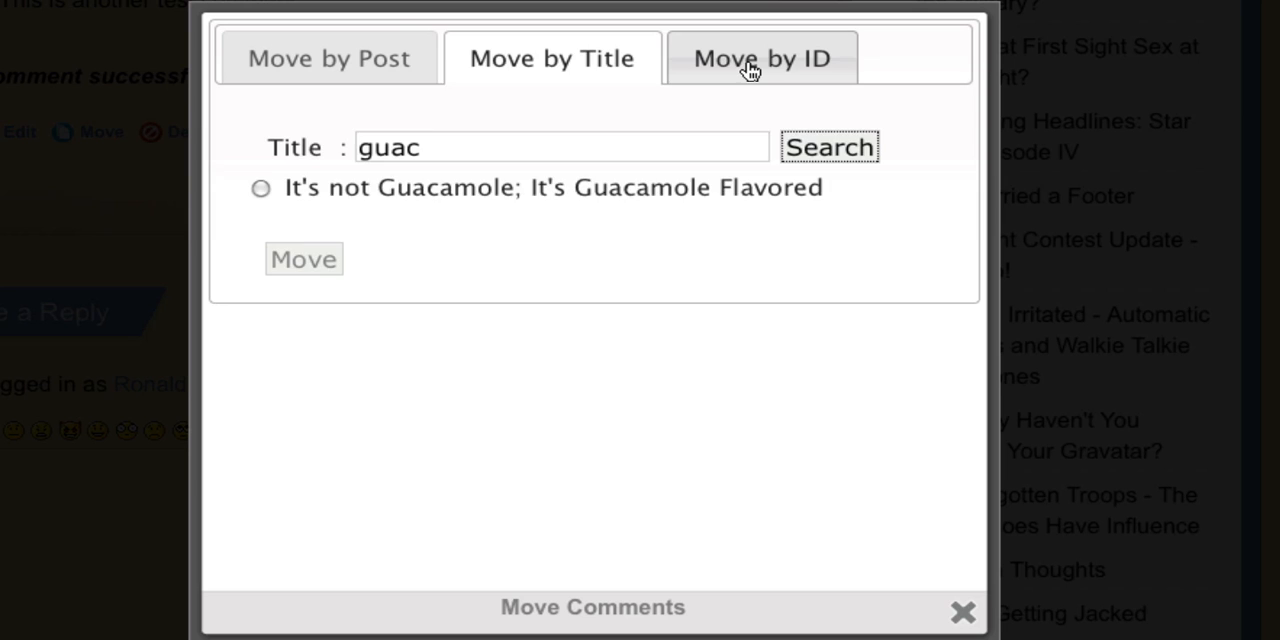
click(762, 57)
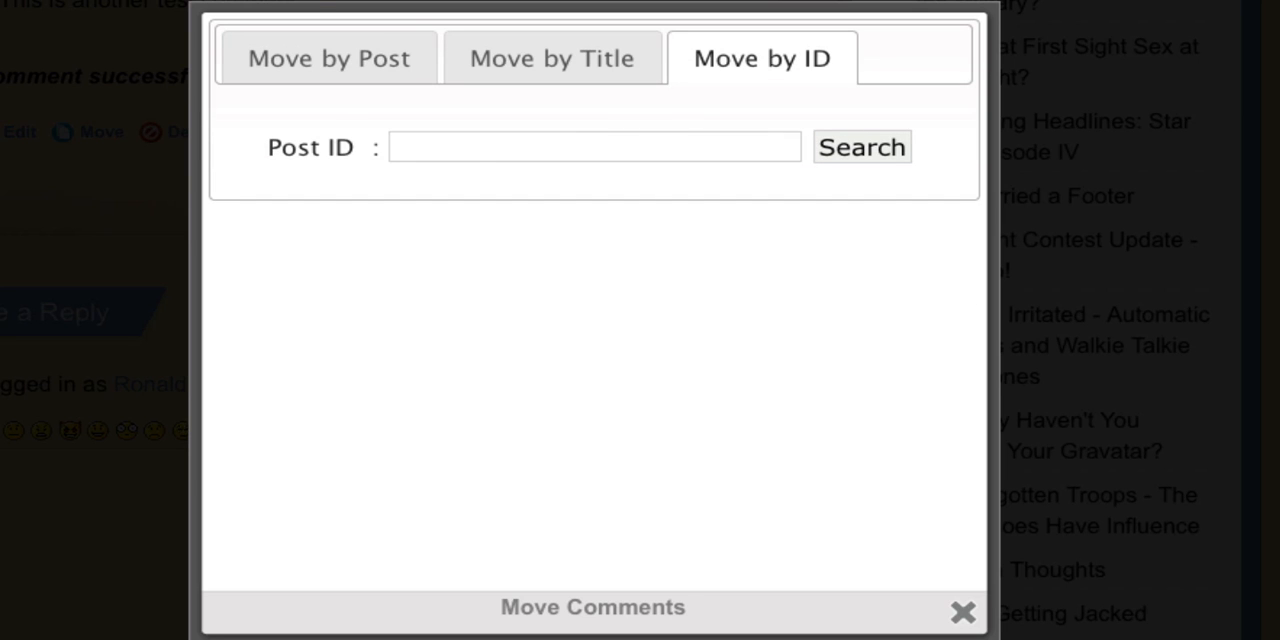
Remove the commenter's link from the test comment, then approve the comment.
click(963, 611)
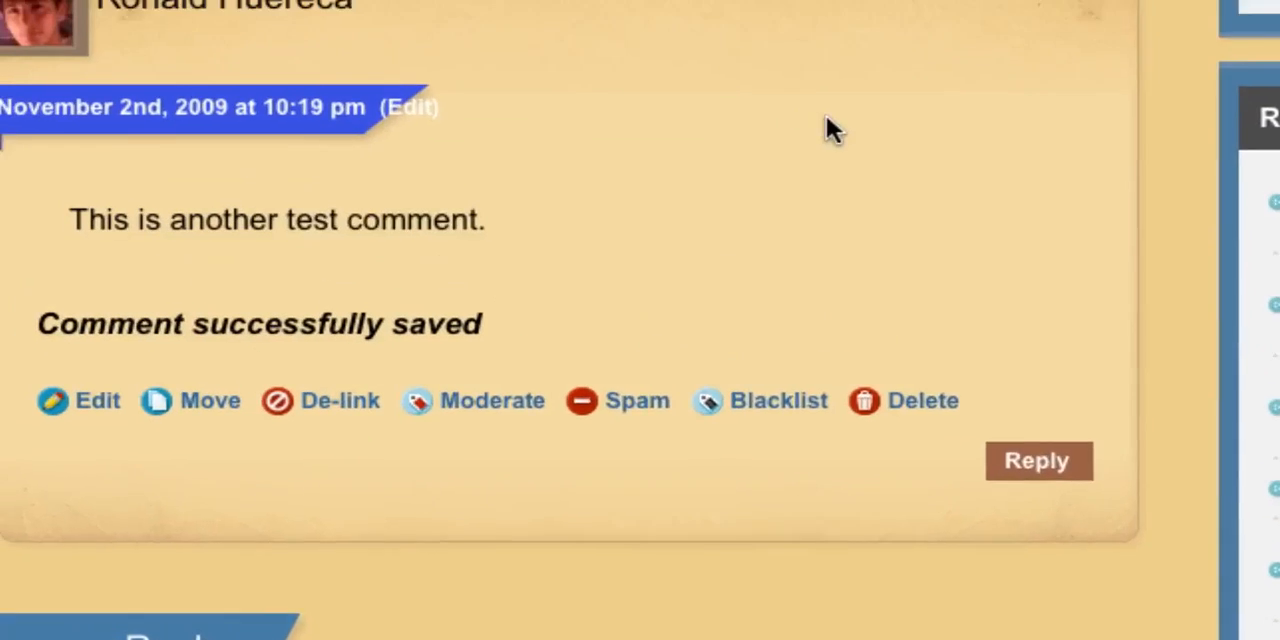
scroll(up, 3)
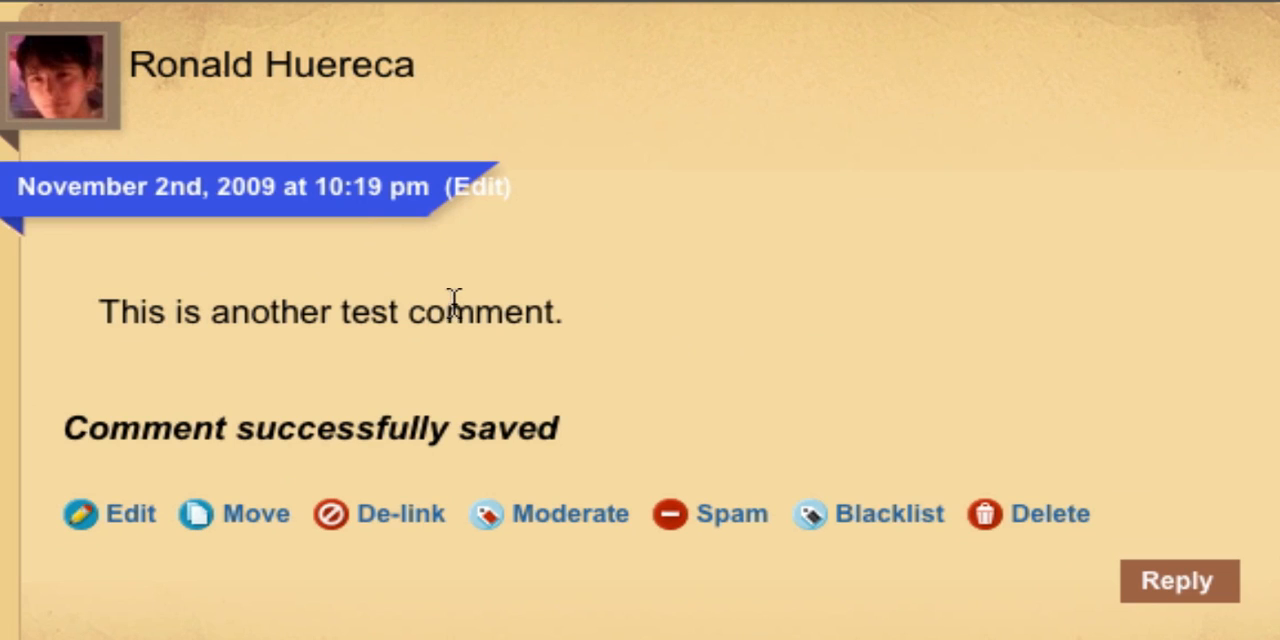
mouse_move(343, 85)
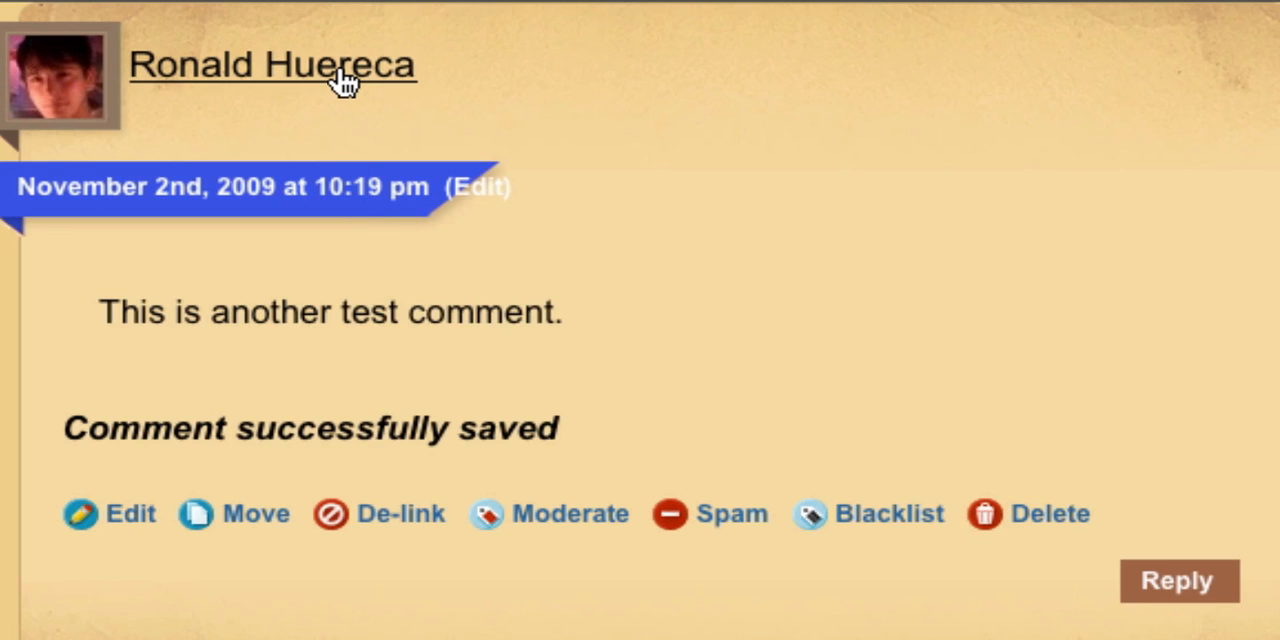
mouse_move(368, 540)
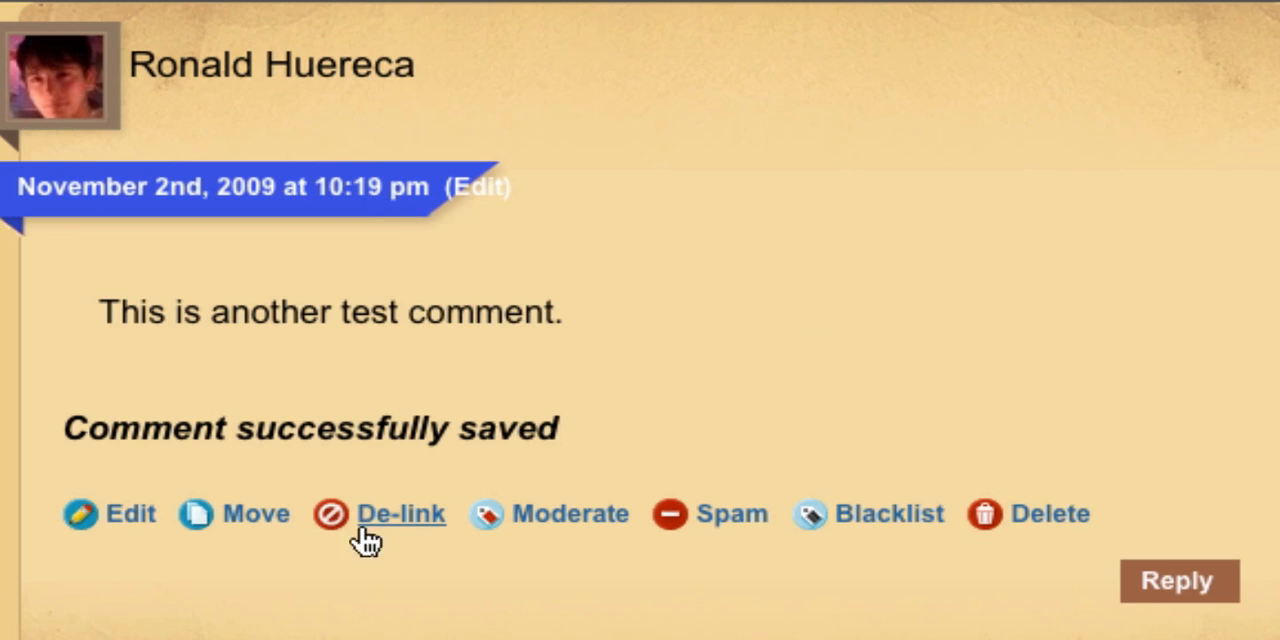
mouse_move(363, 588)
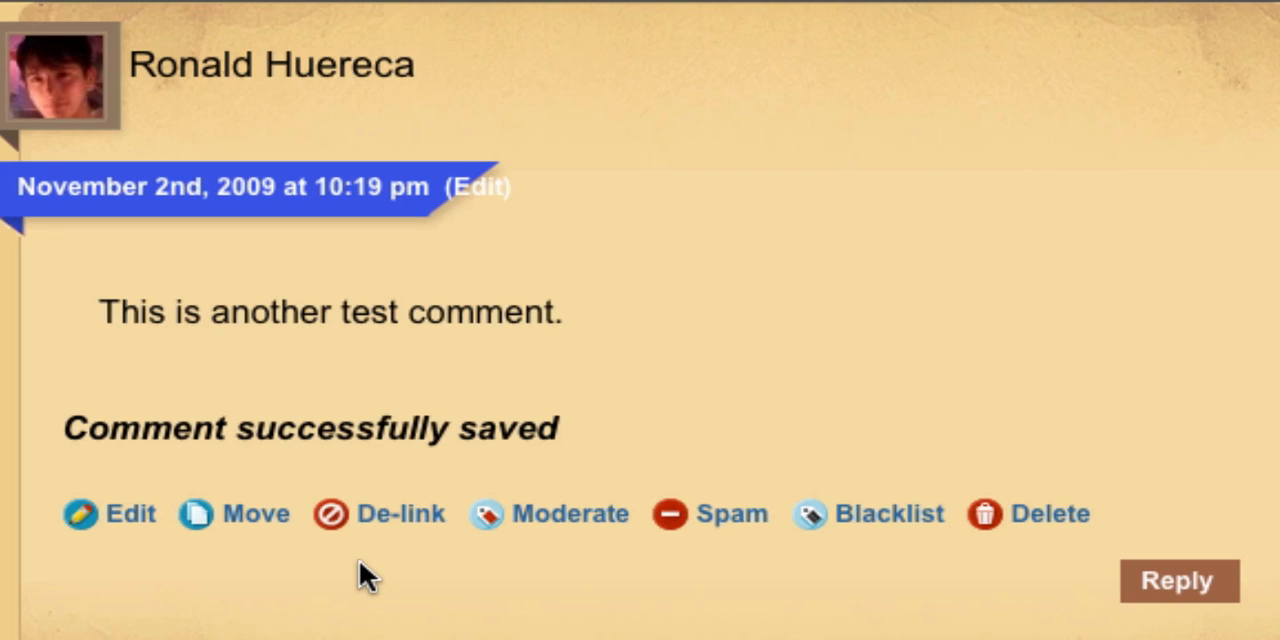
mouse_move(368, 560)
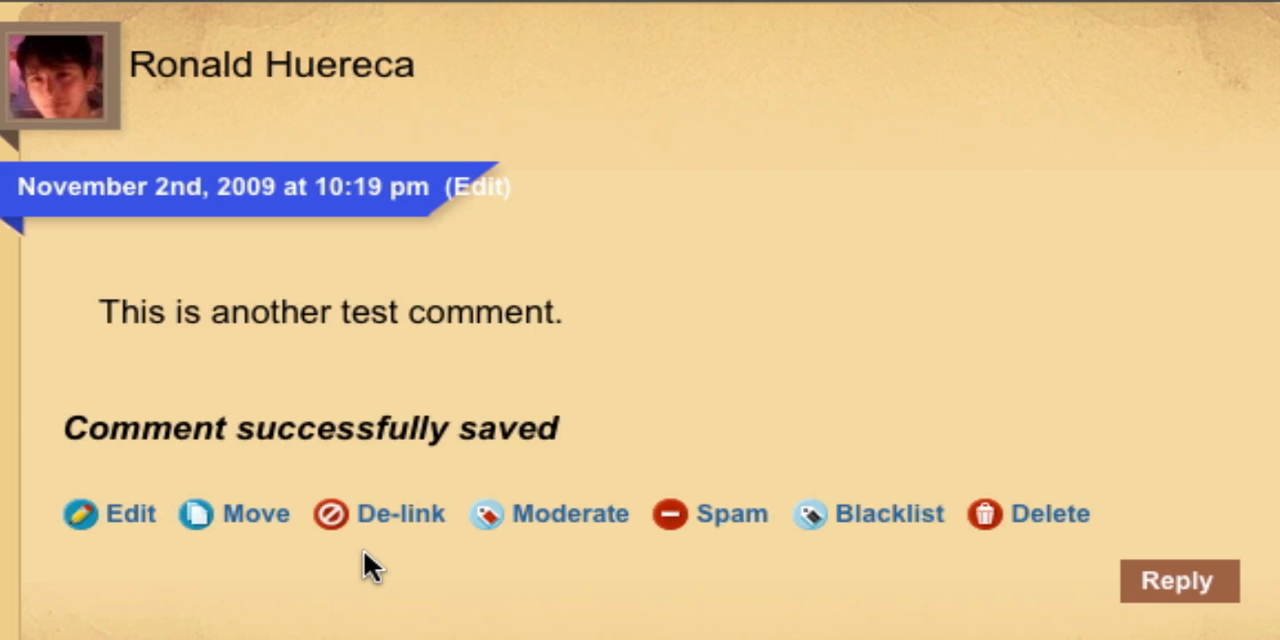
click(400, 513)
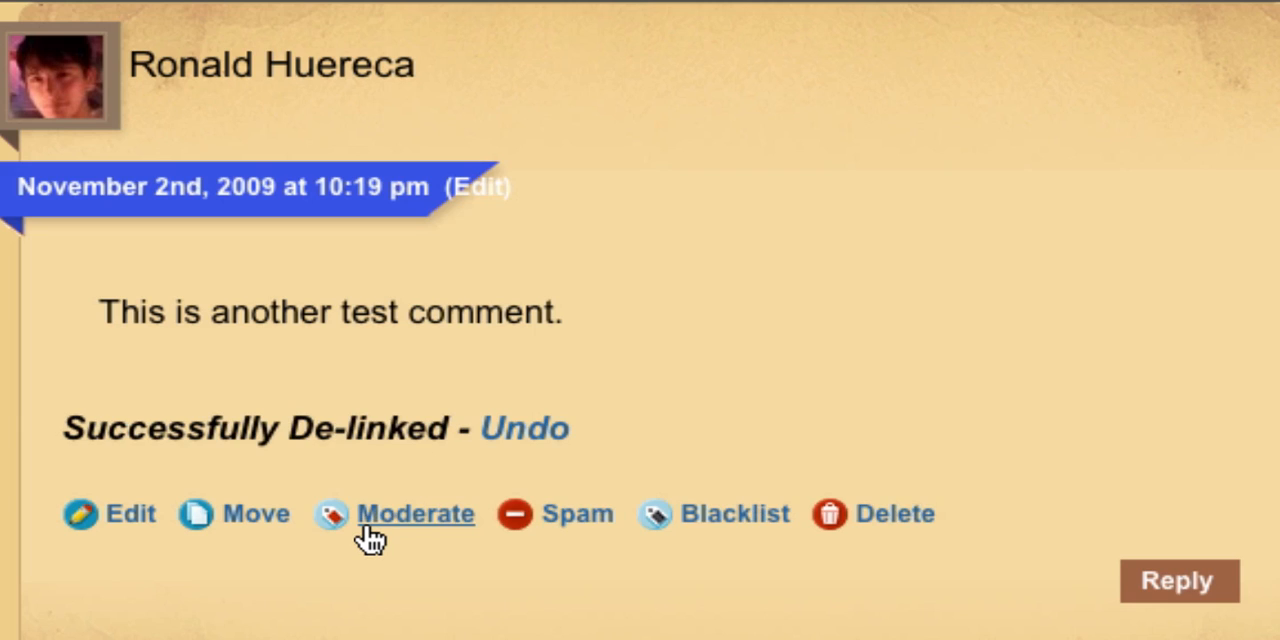
mouse_move(282, 63)
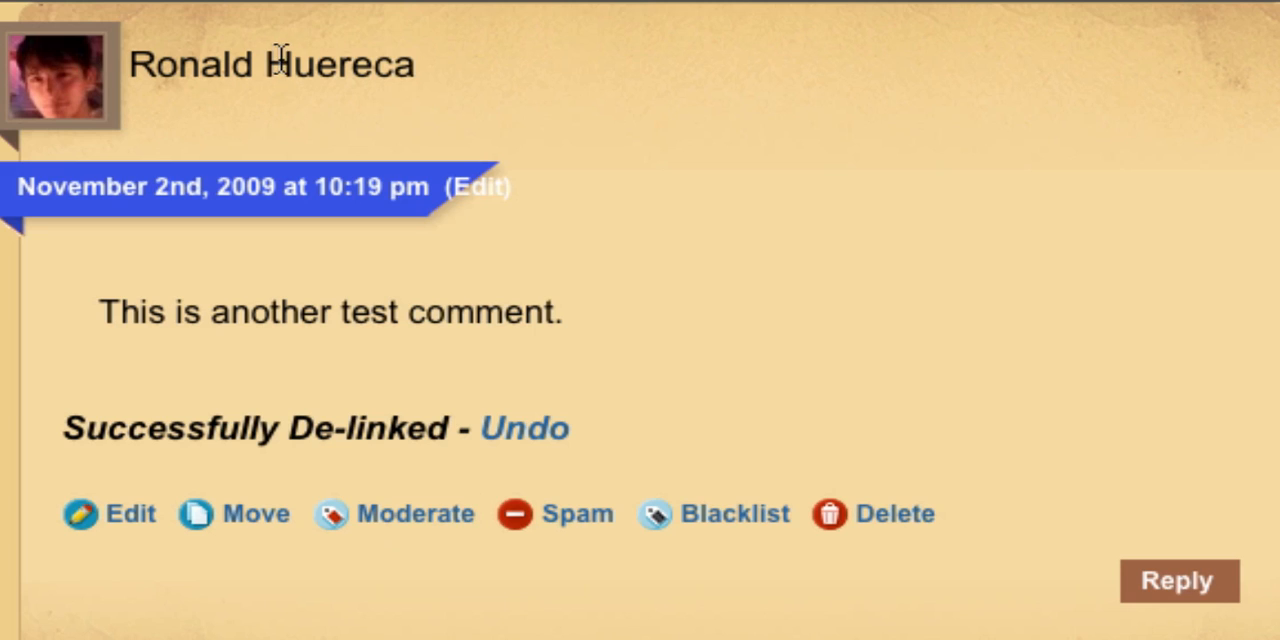
mouse_move(695, 422)
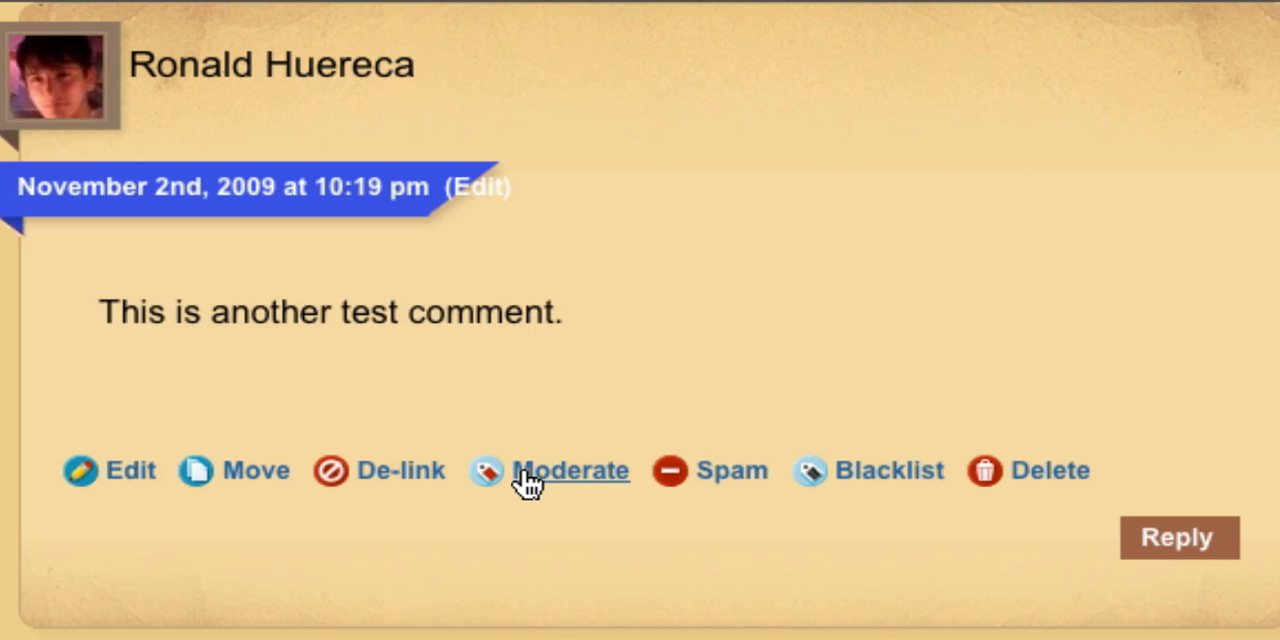
click(571, 470)
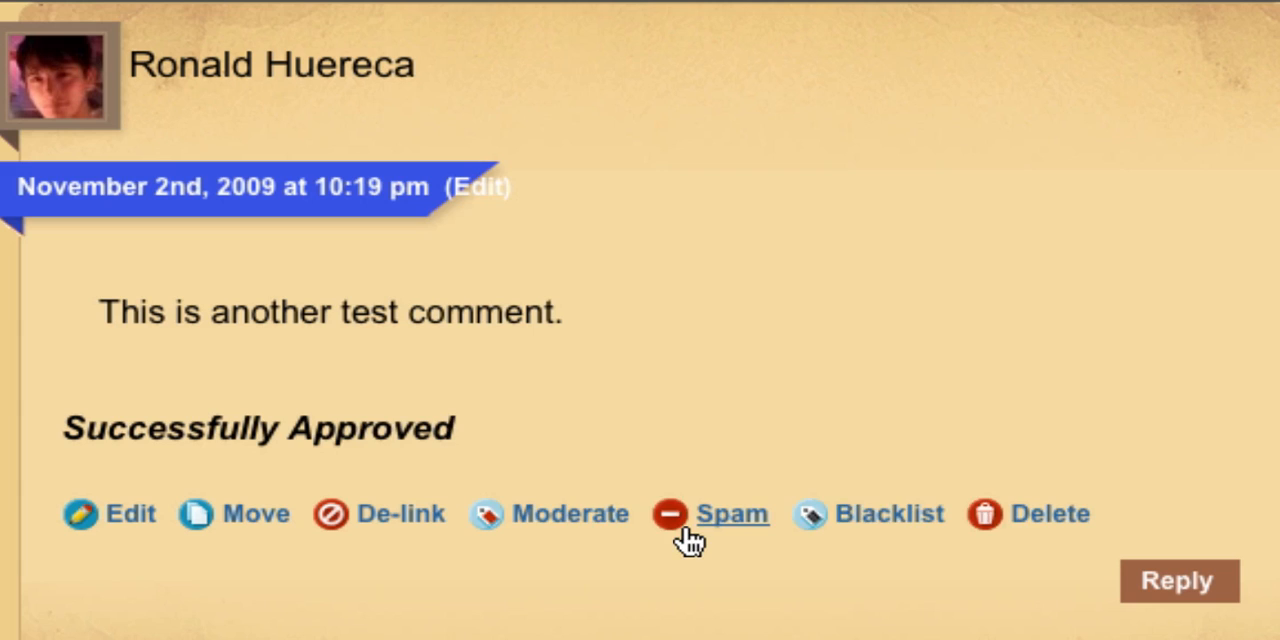
Approve the test comment via Moderate, getting 'Successfully Approved'.
click(731, 513)
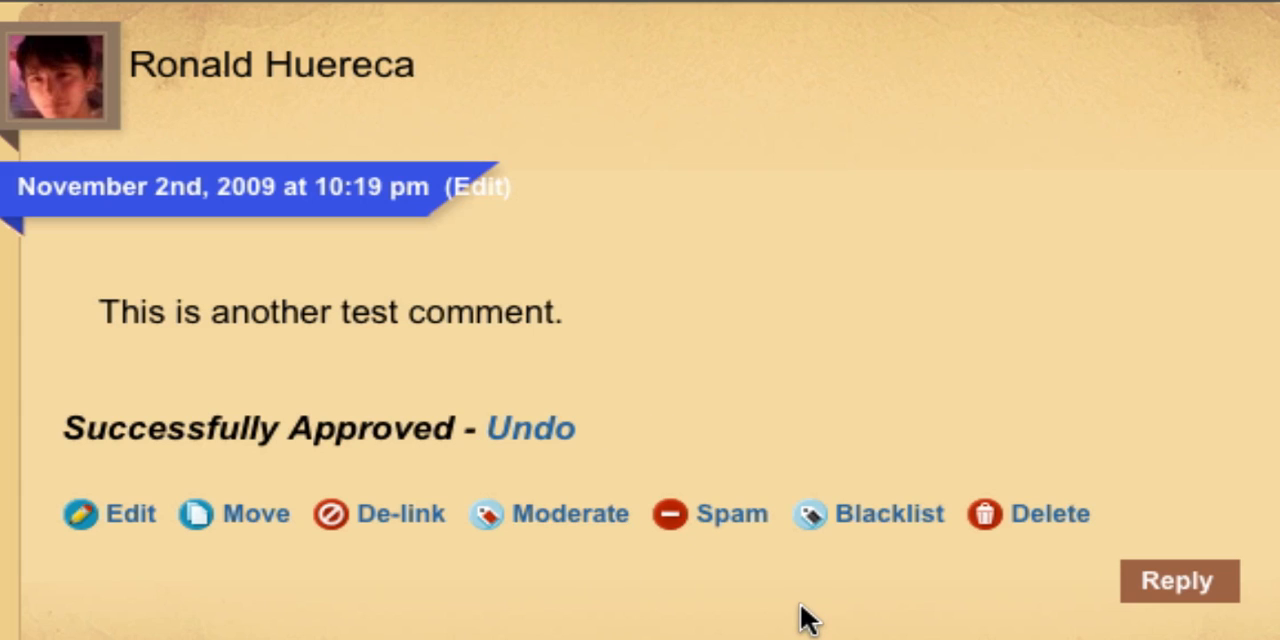
mouse_move(820, 570)
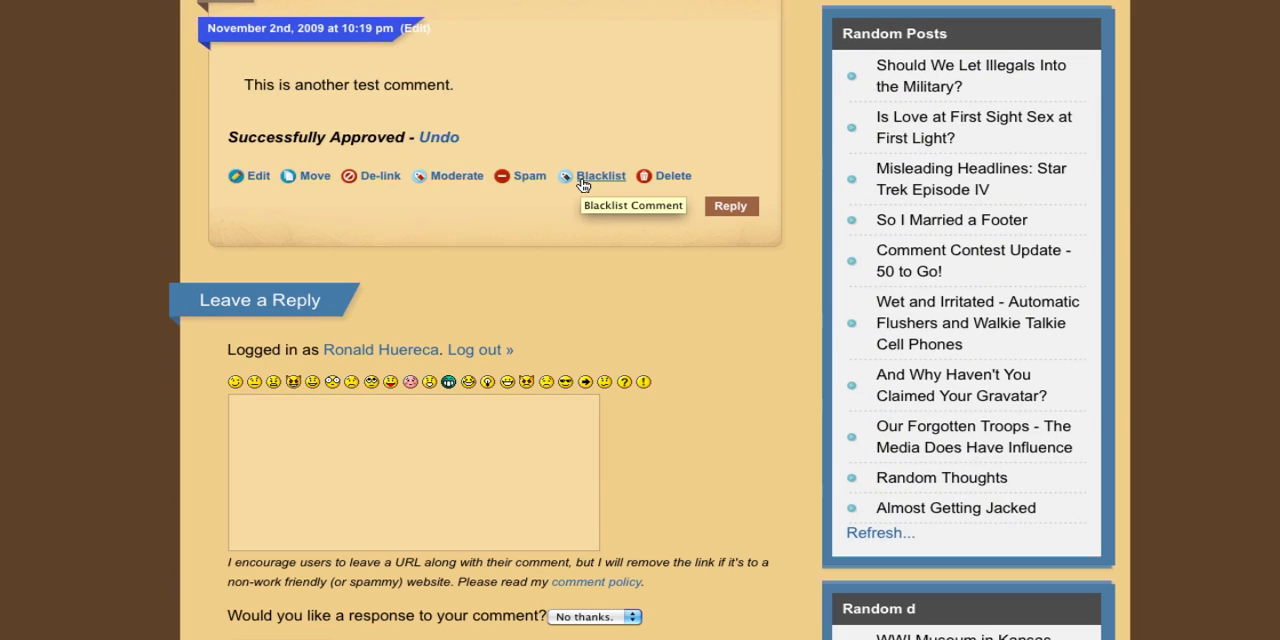
Check name, URL, e-mail and IP in Blacklist, then try name and URL spam-matching options.
click(601, 176)
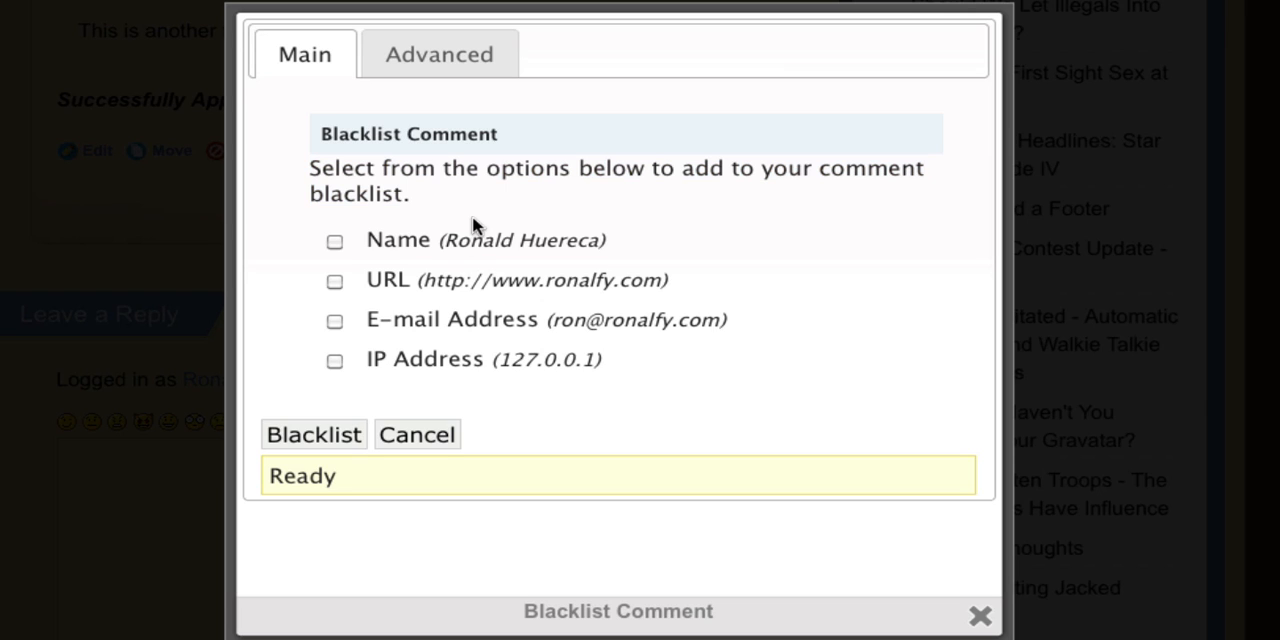
click(335, 240)
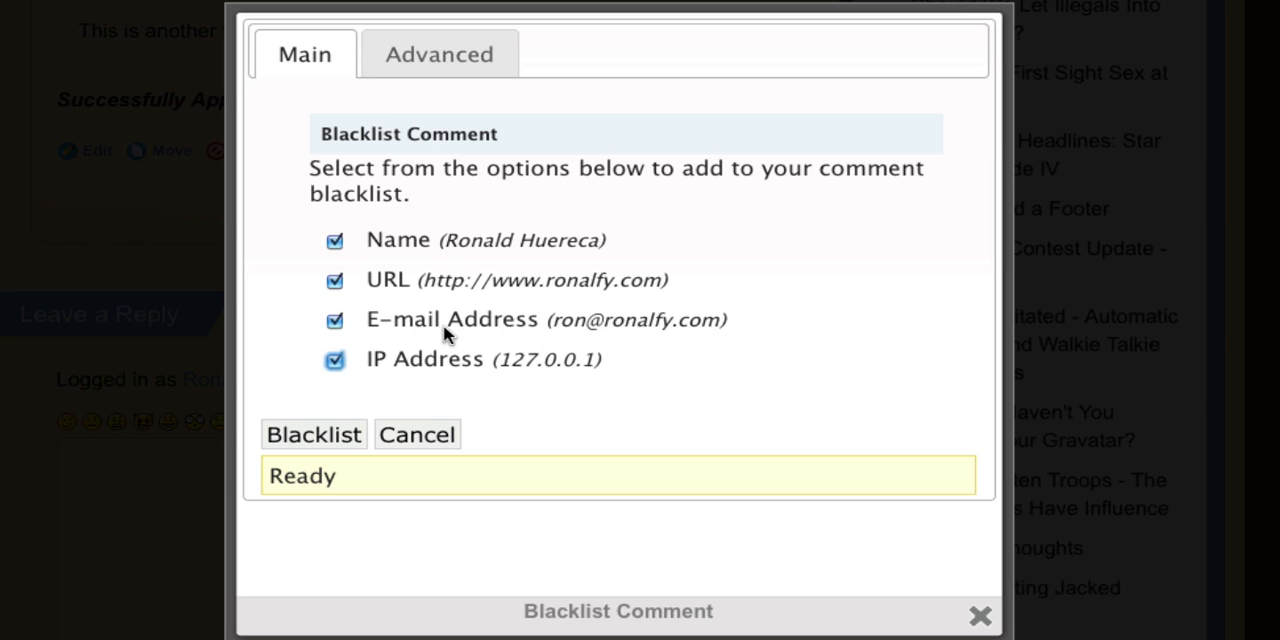
click(438, 53)
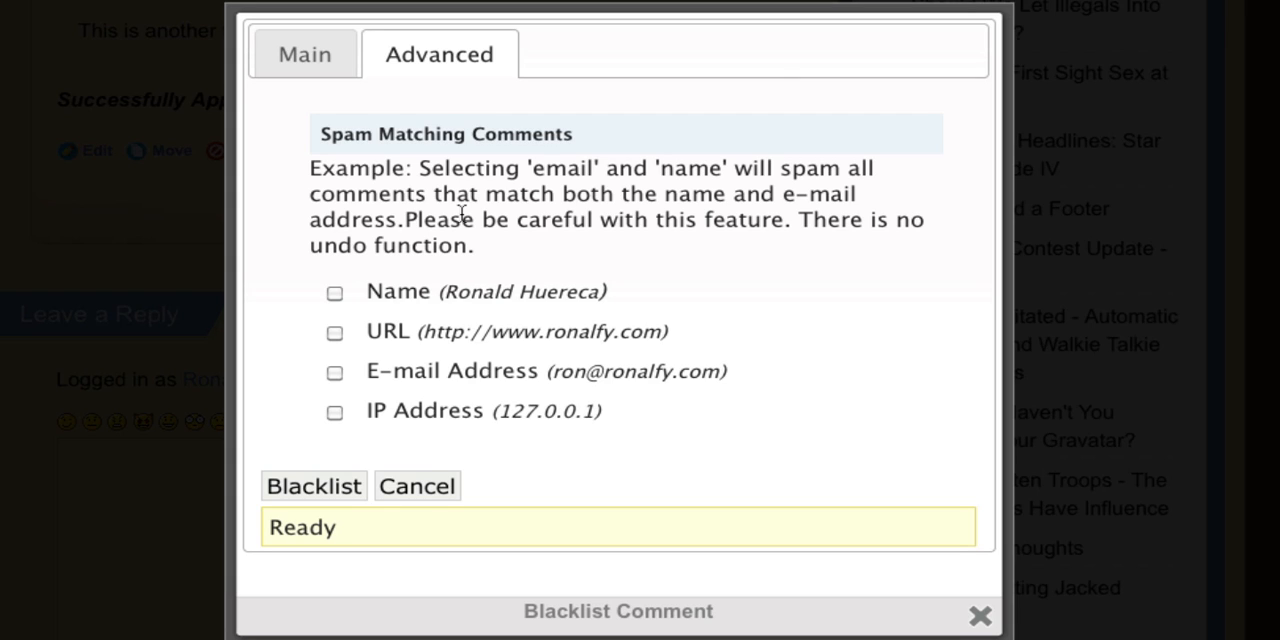
mouse_move(455, 340)
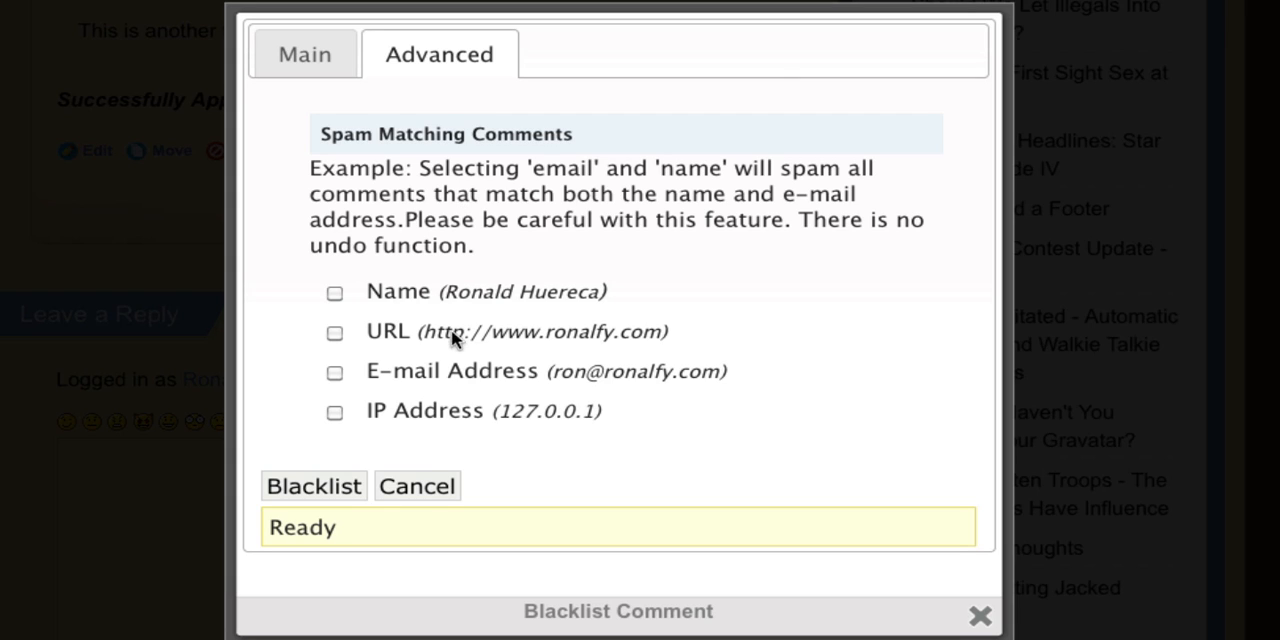
click(334, 292)
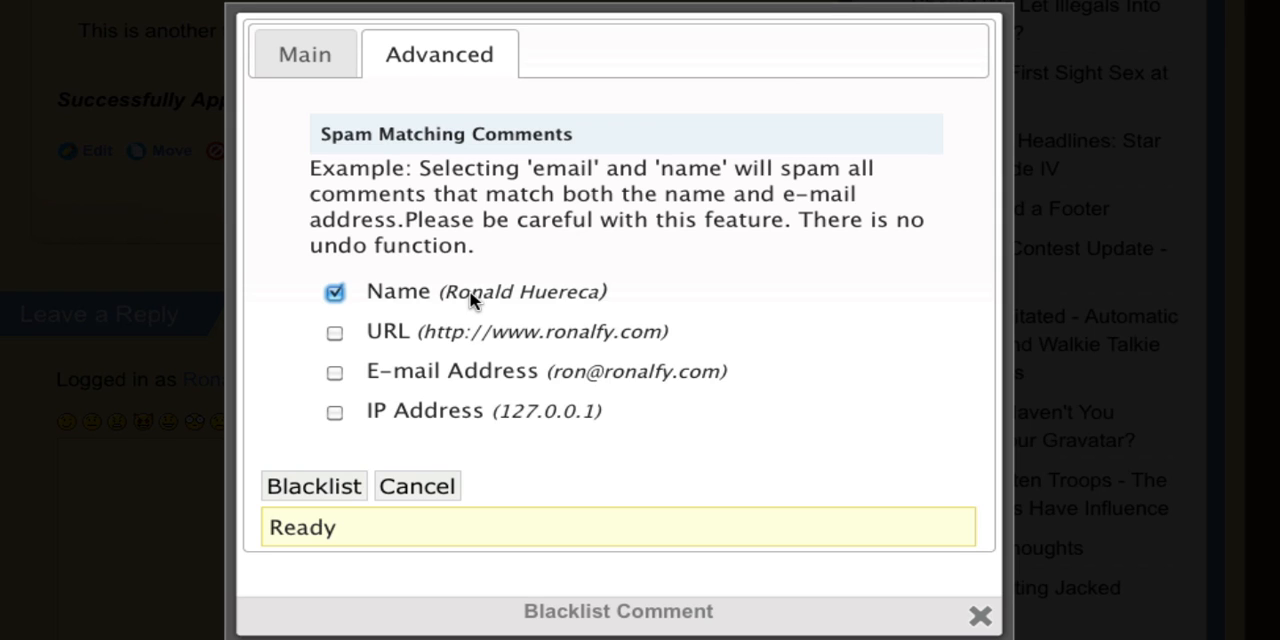
click(335, 332)
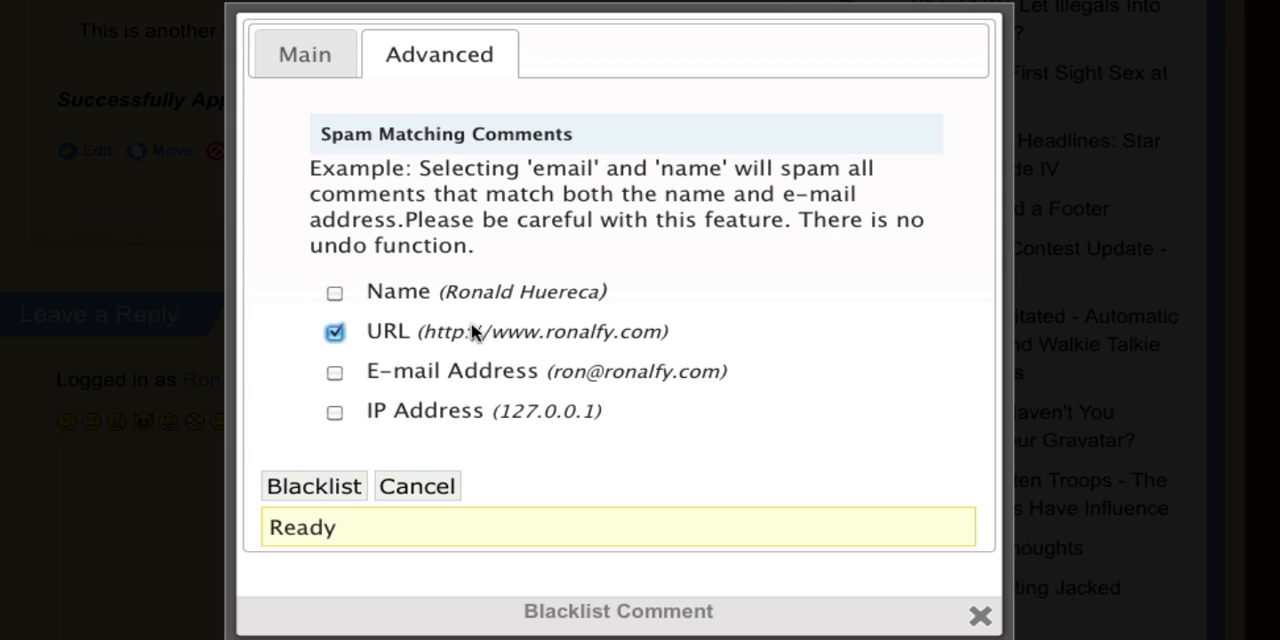
mouse_move(556, 240)
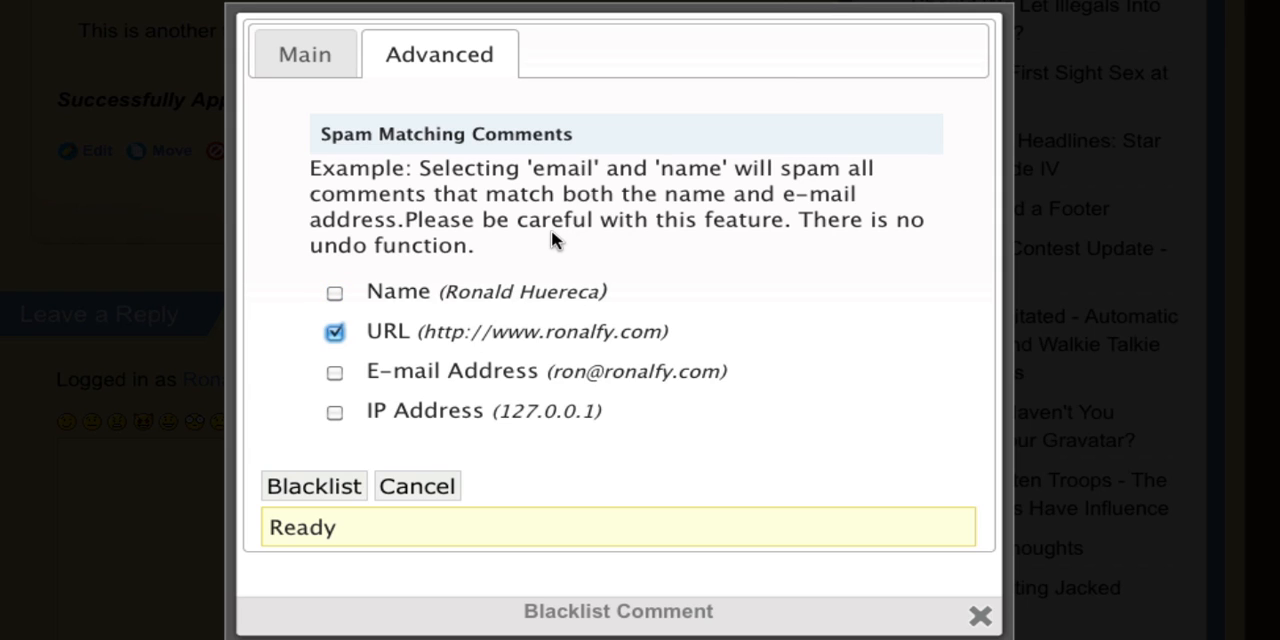
click(334, 292)
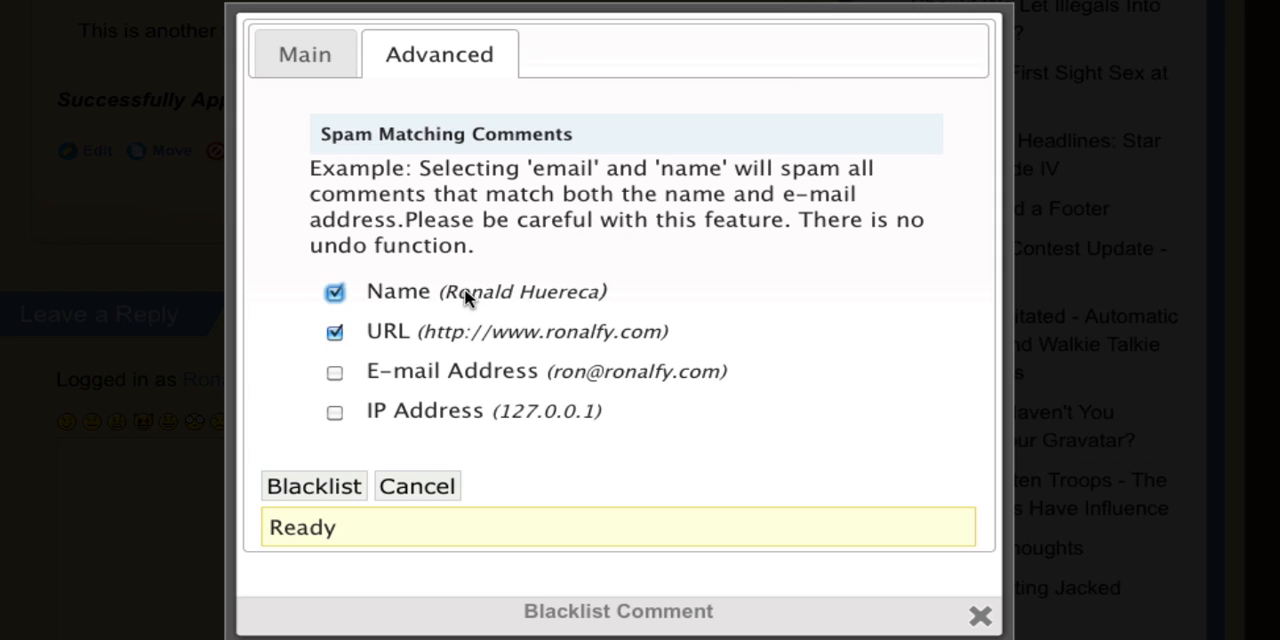
mouse_move(575, 263)
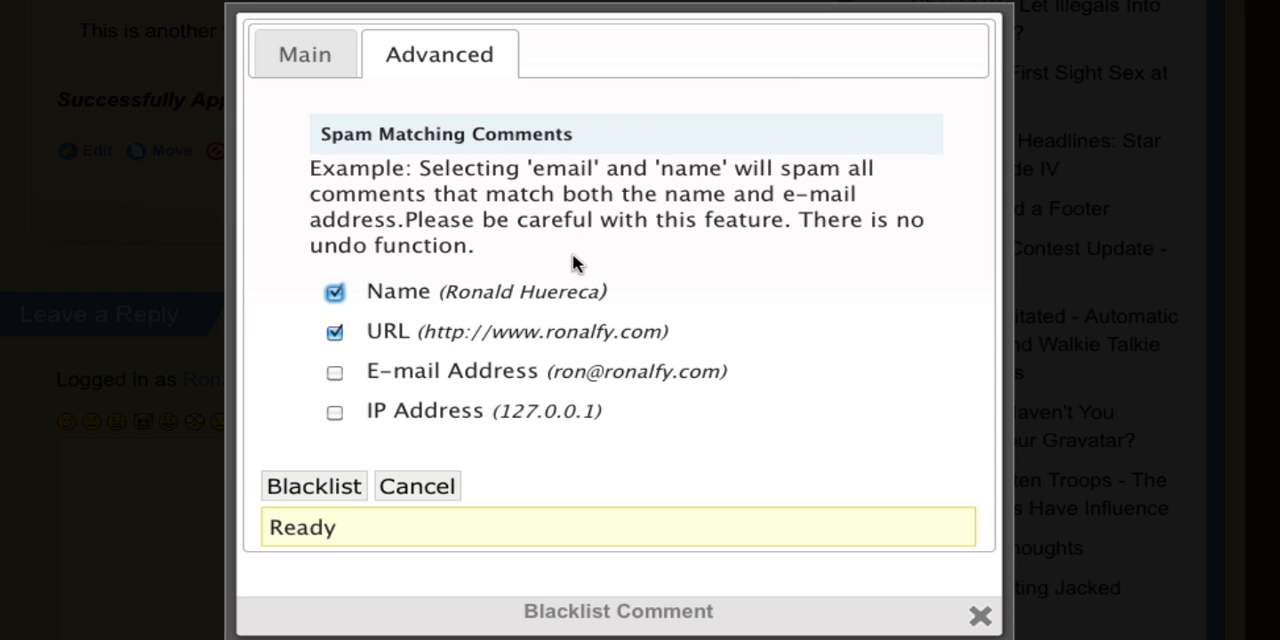
mouse_move(455, 298)
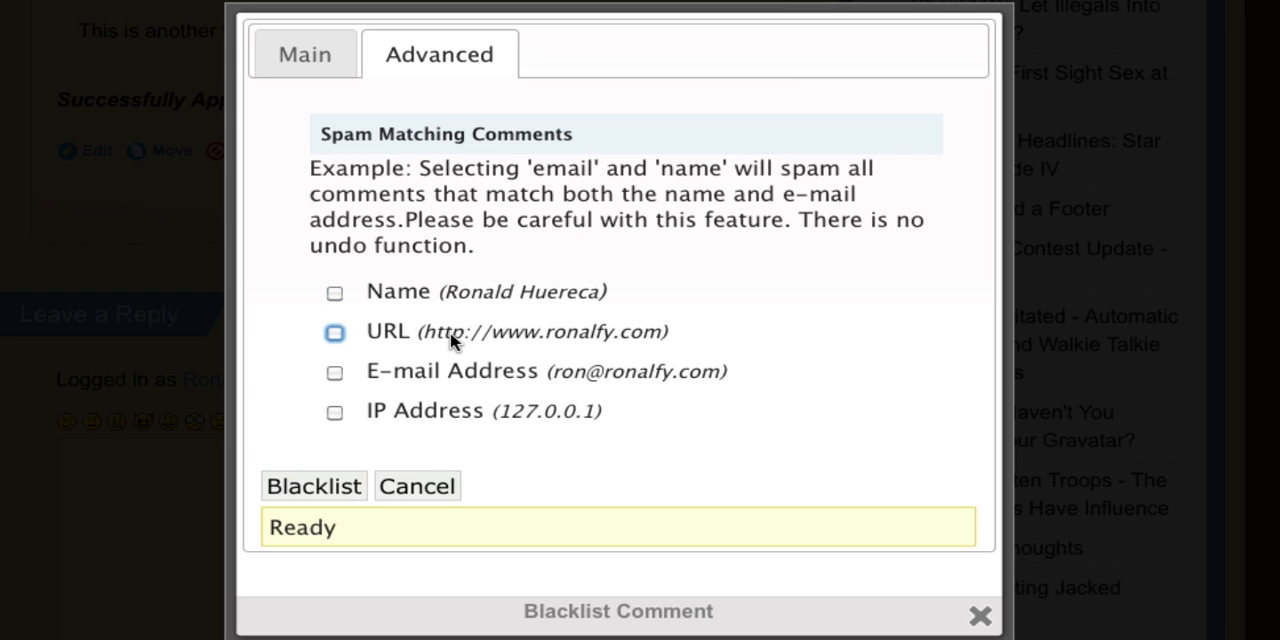
mouse_move(487, 248)
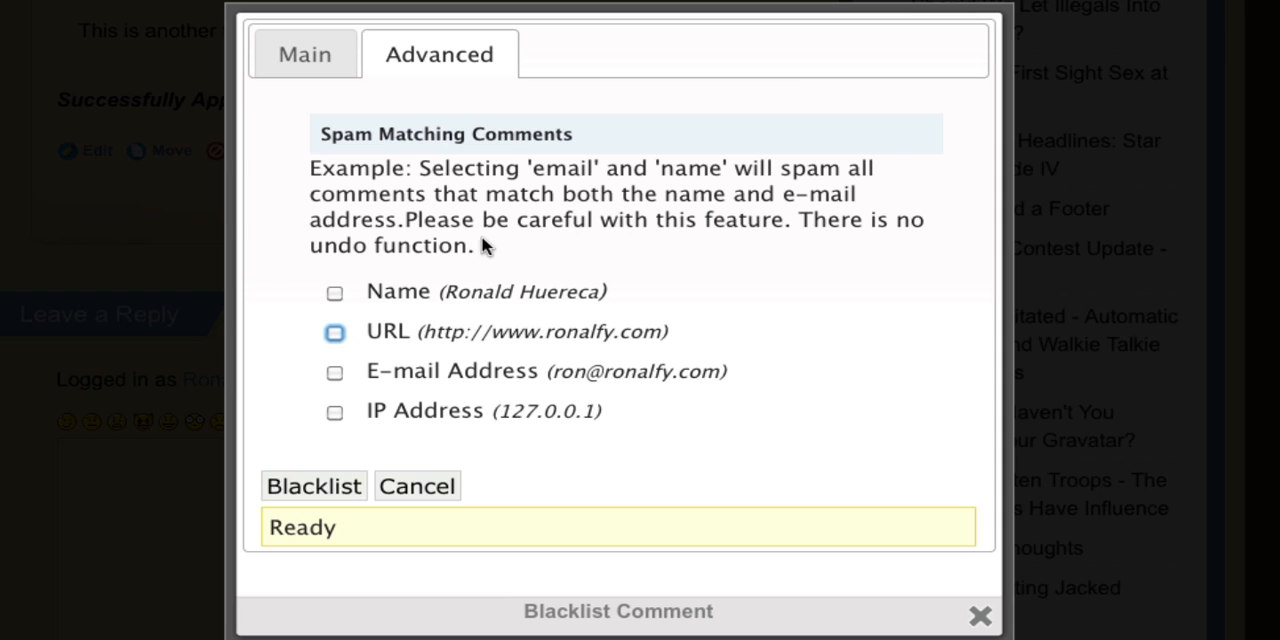
click(305, 53)
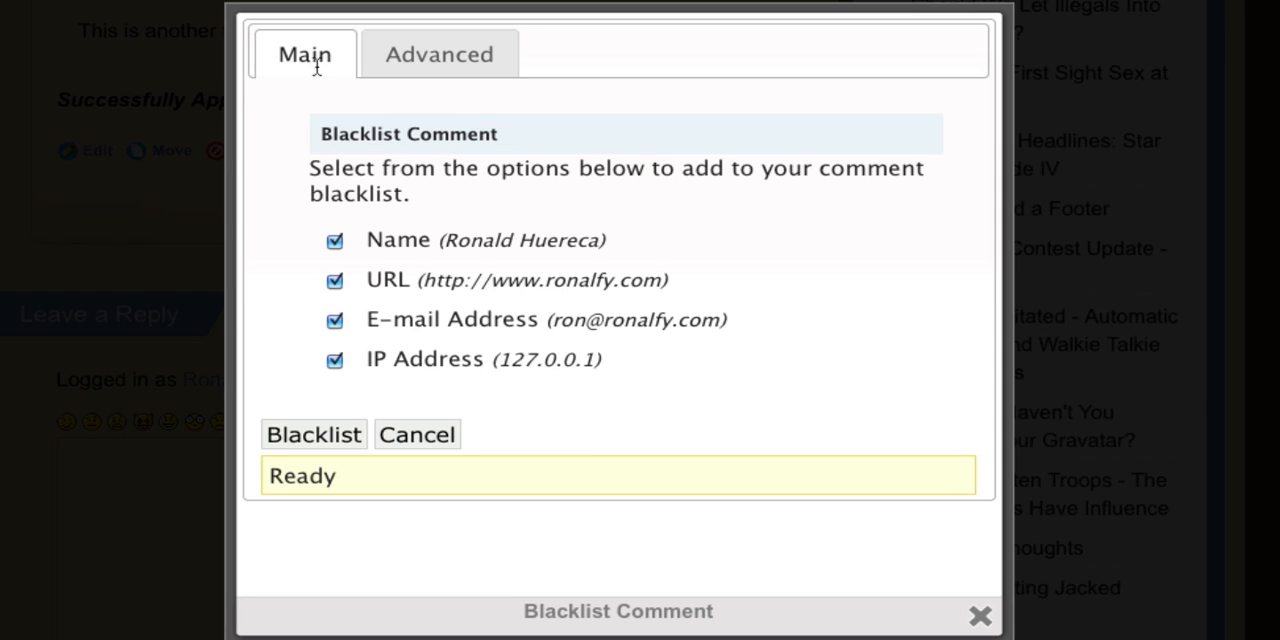
mouse_move(305, 434)
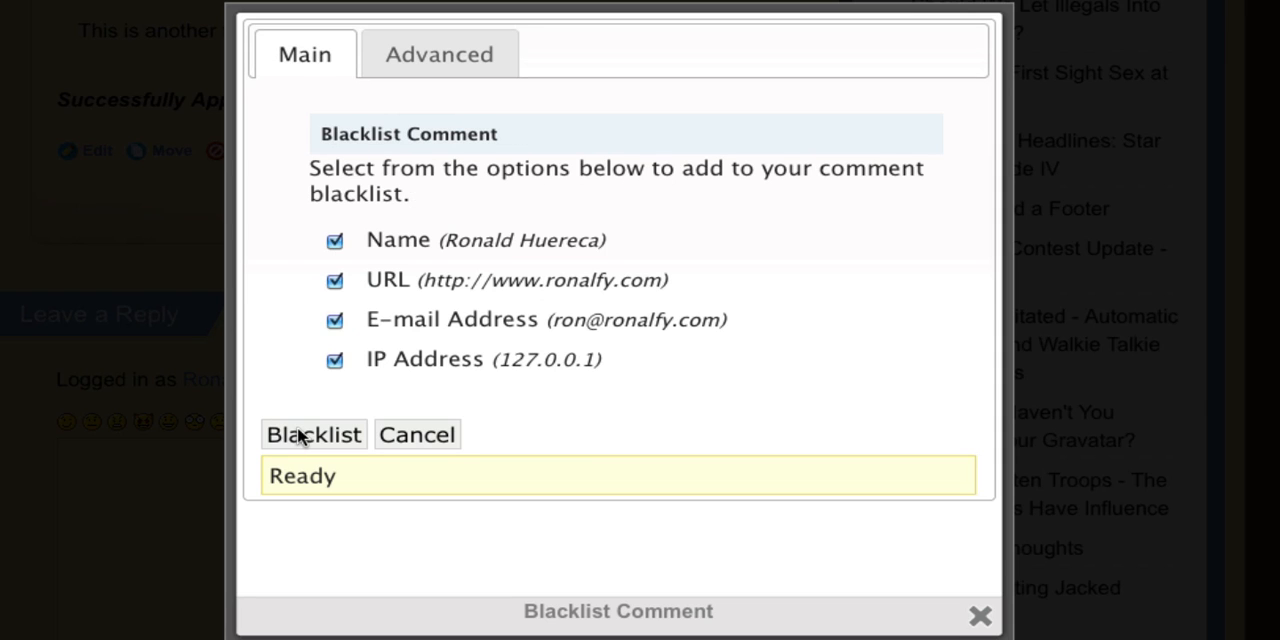
Submit the blacklist so the test comment is marked spam, then close the window.
click(313, 434)
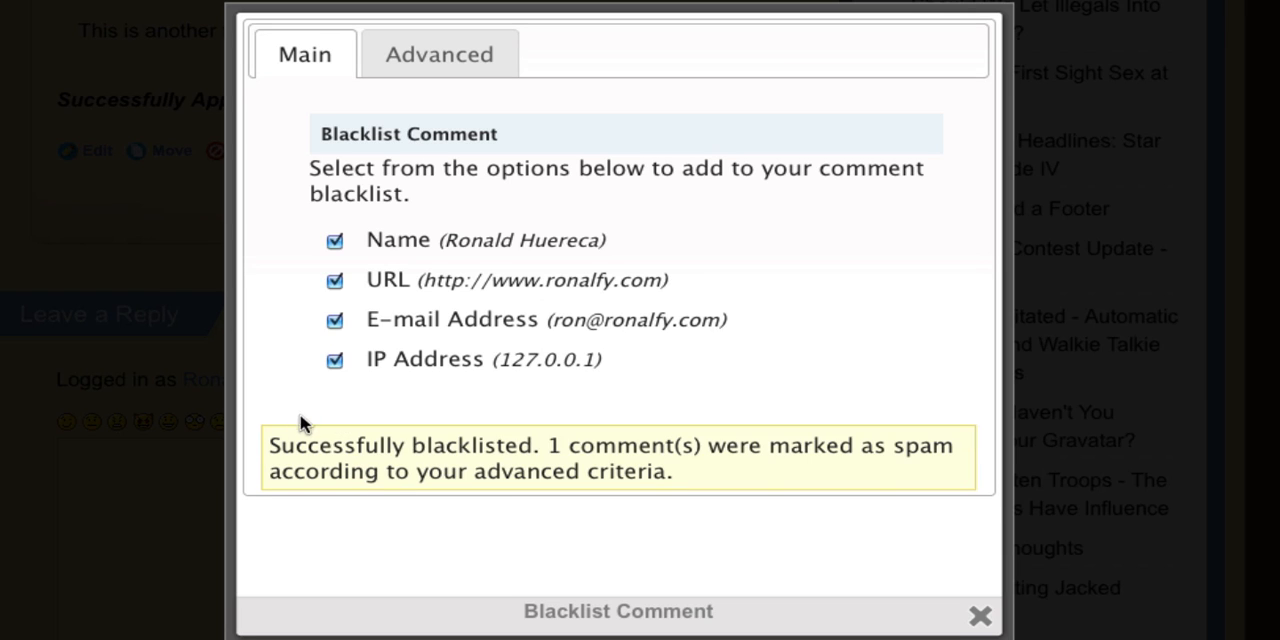
mouse_move(478, 444)
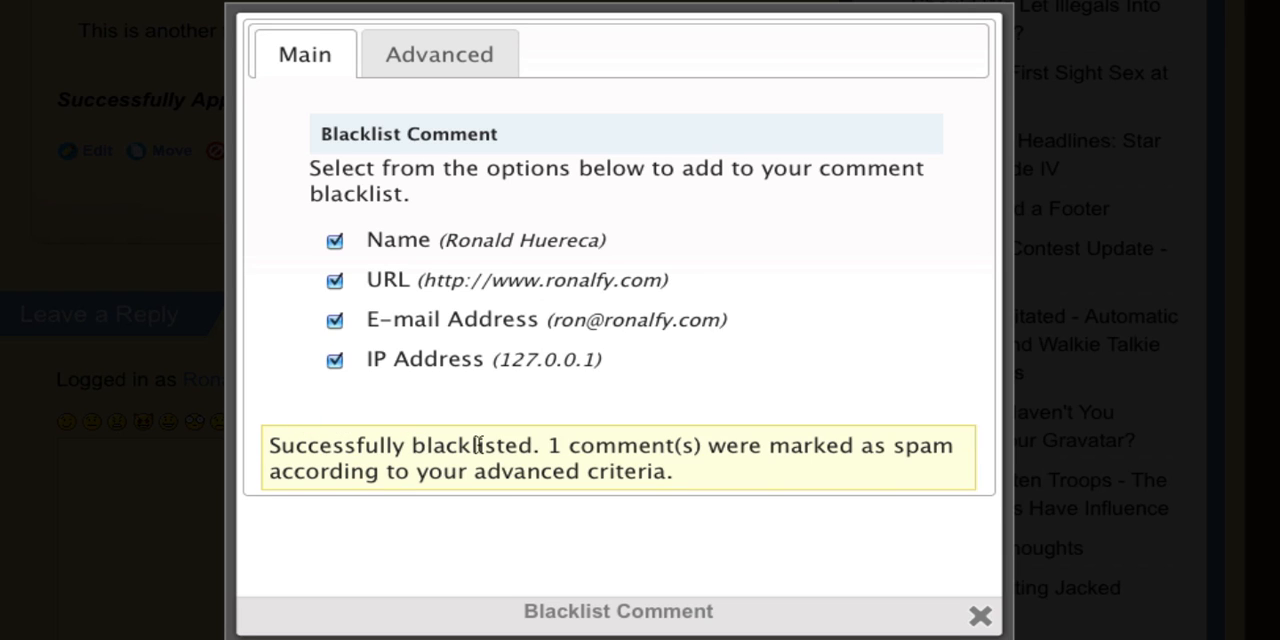
mouse_move(745, 472)
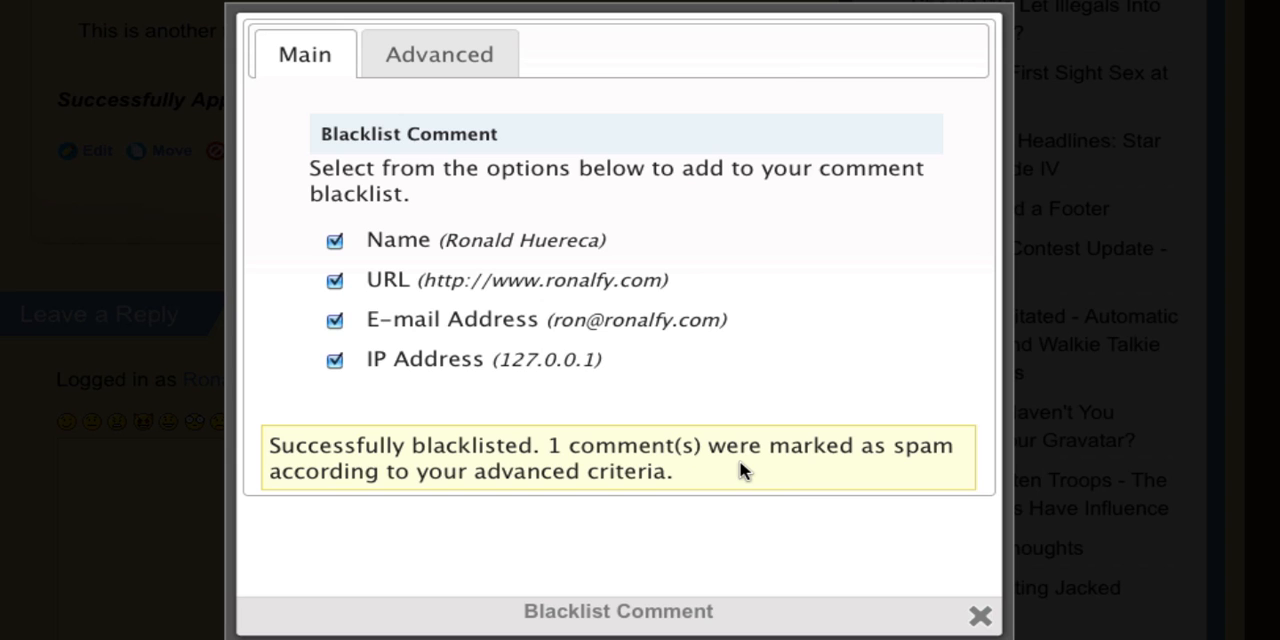
mouse_move(978, 616)
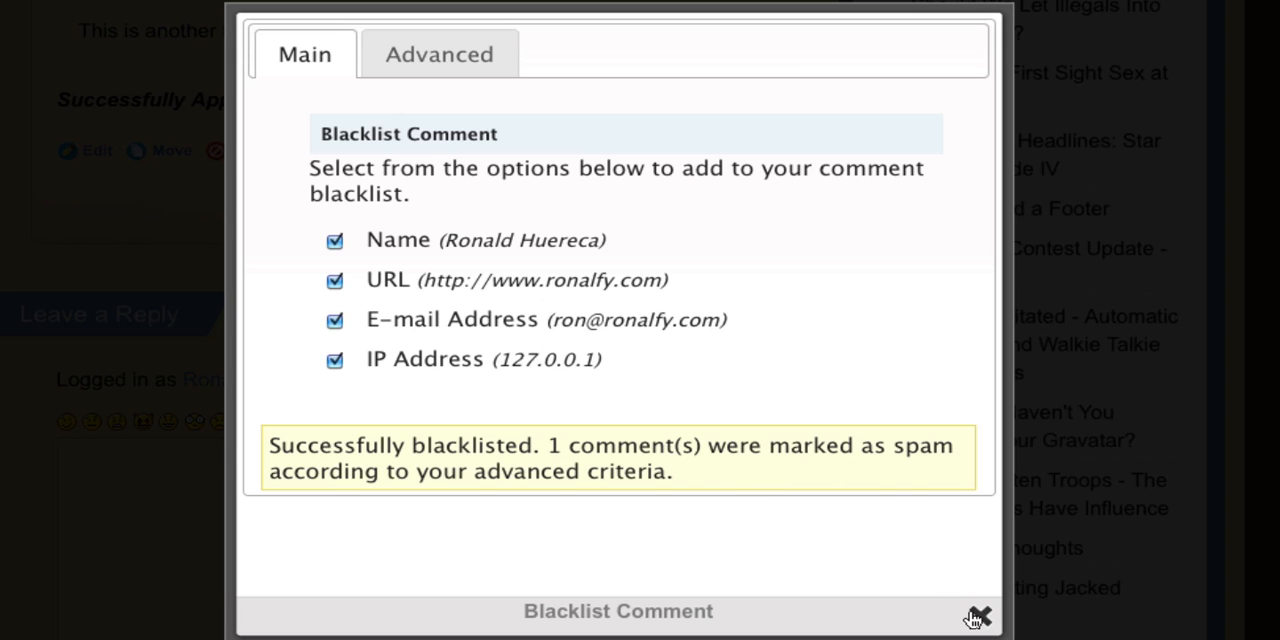
click(975, 615)
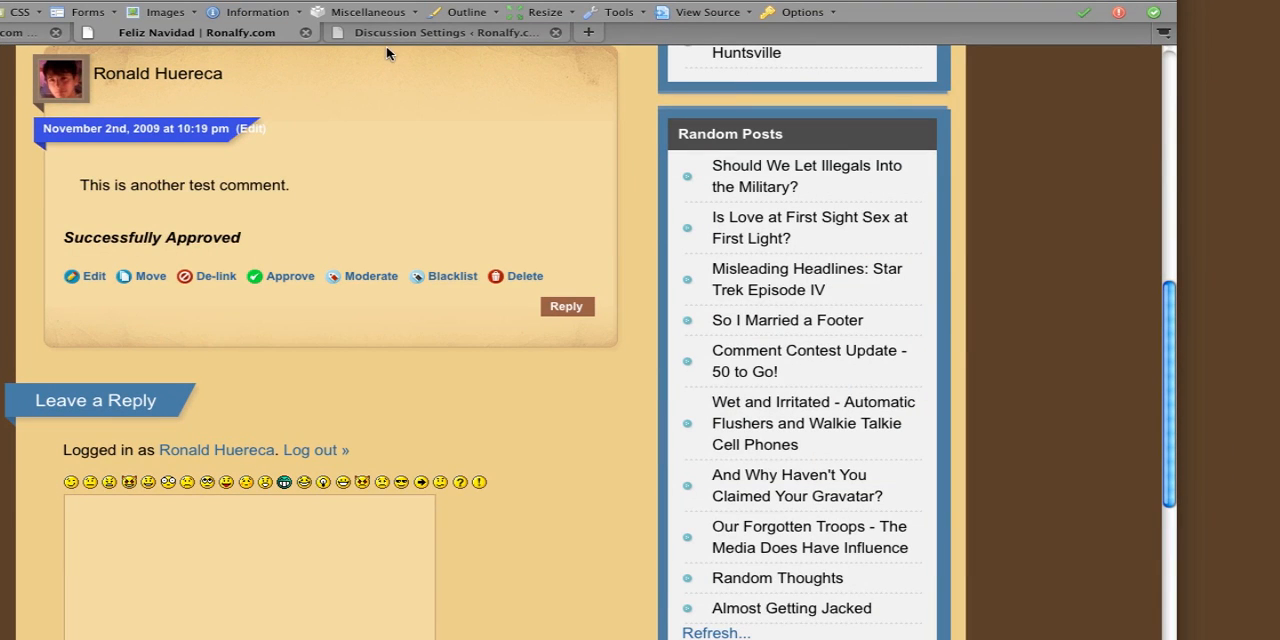
Reload the Feliz Navidad post and scroll down to confirm the comment is gone.
click(440, 32)
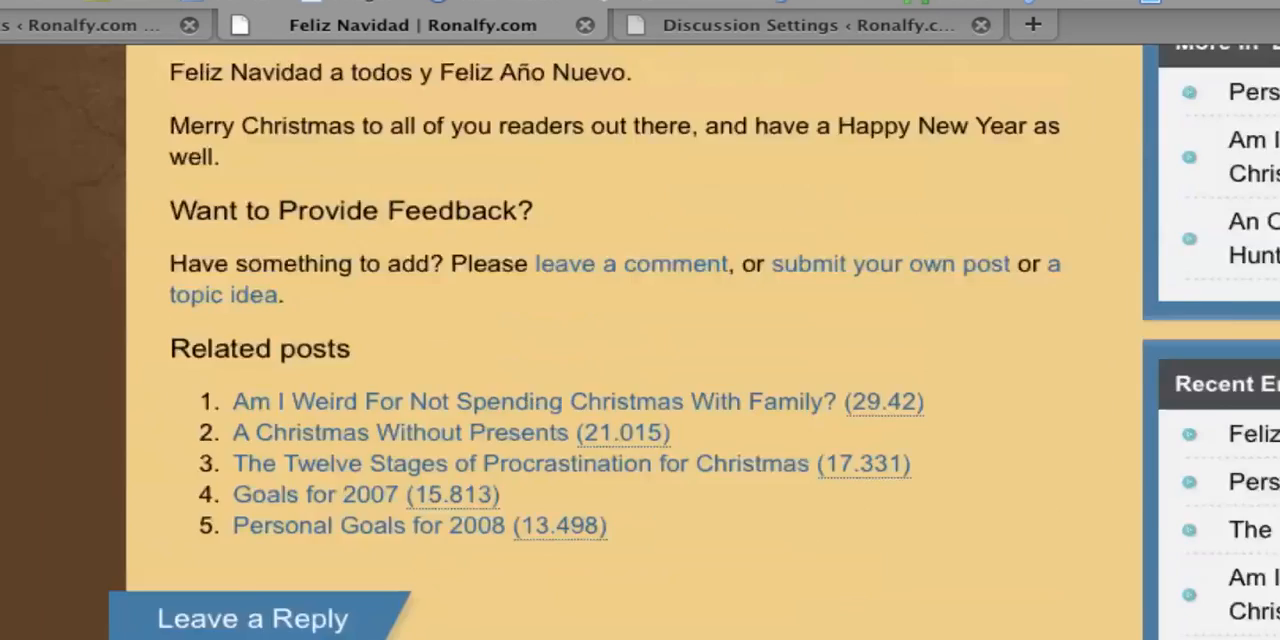
scroll(down, 3)
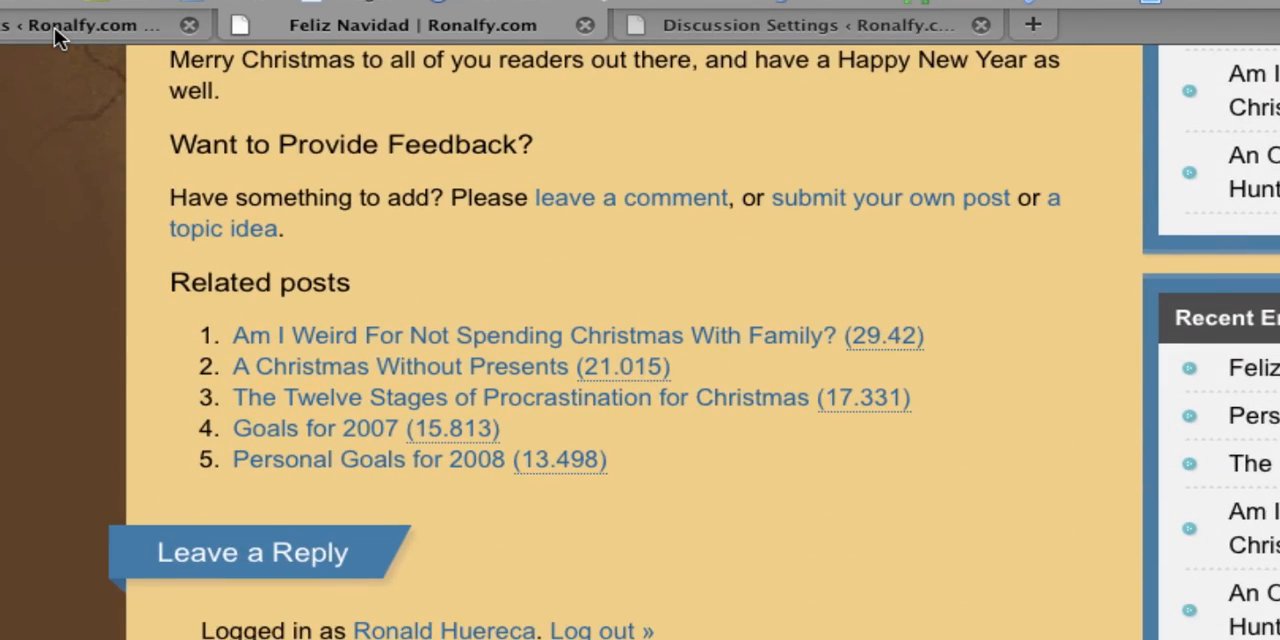
click(90, 25)
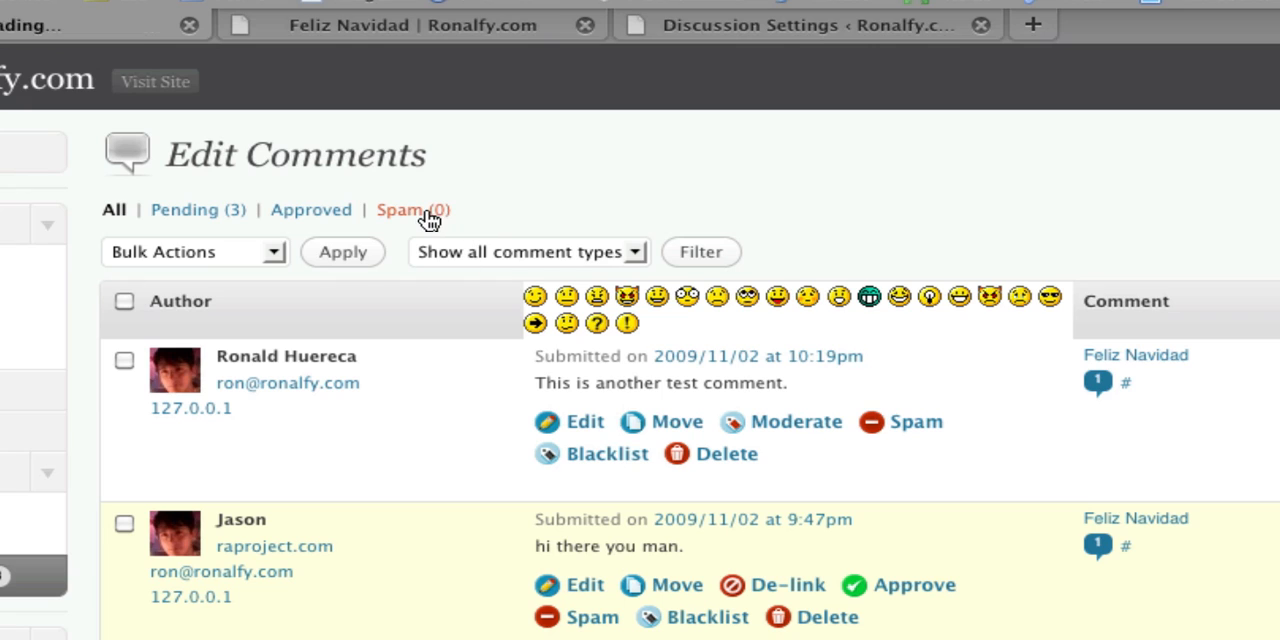
Filter admin comments to Spam (1) and approve the test comment.
click(405, 209)
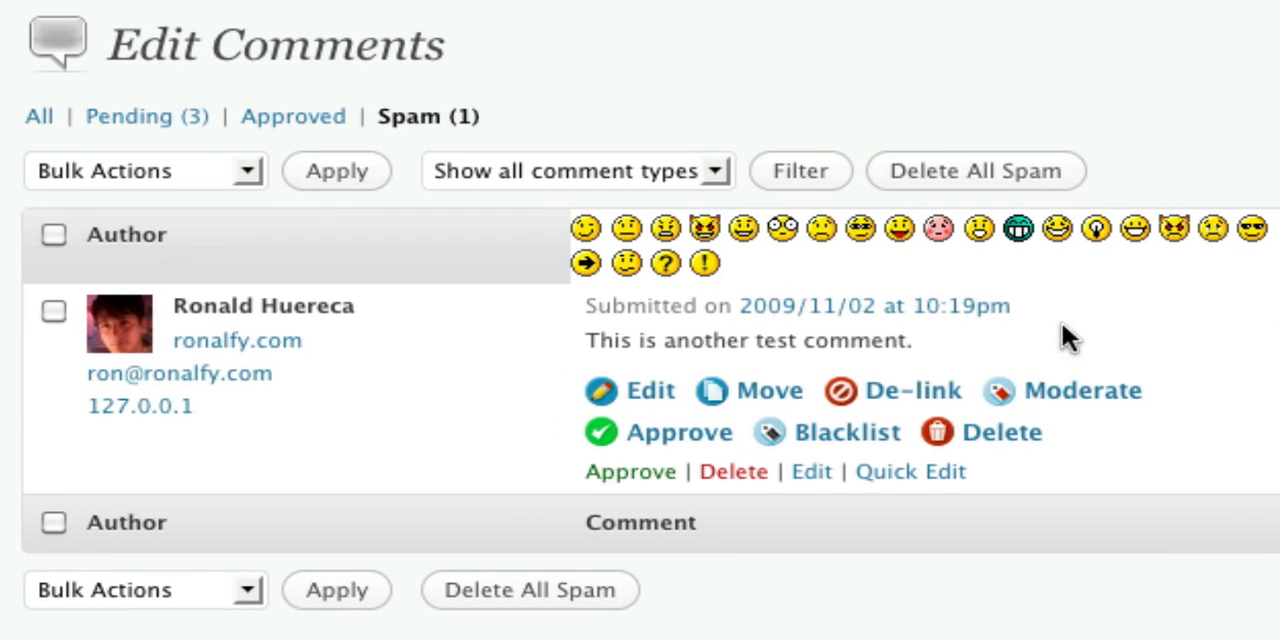
mouse_move(725, 125)
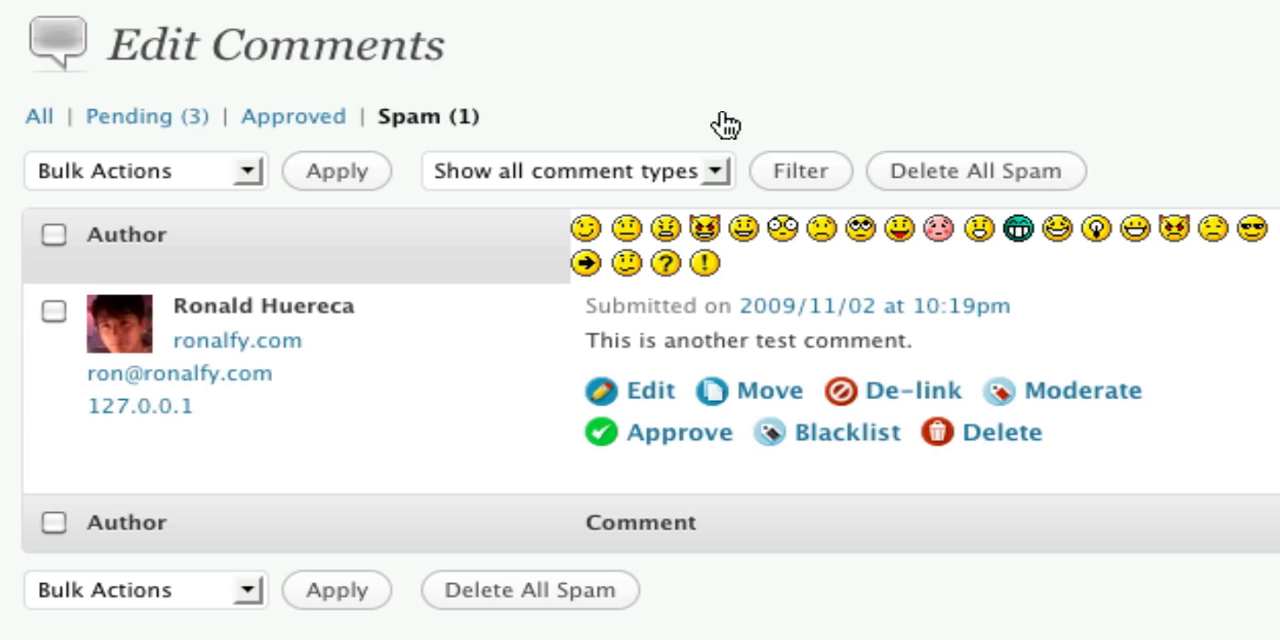
mouse_move(679, 432)
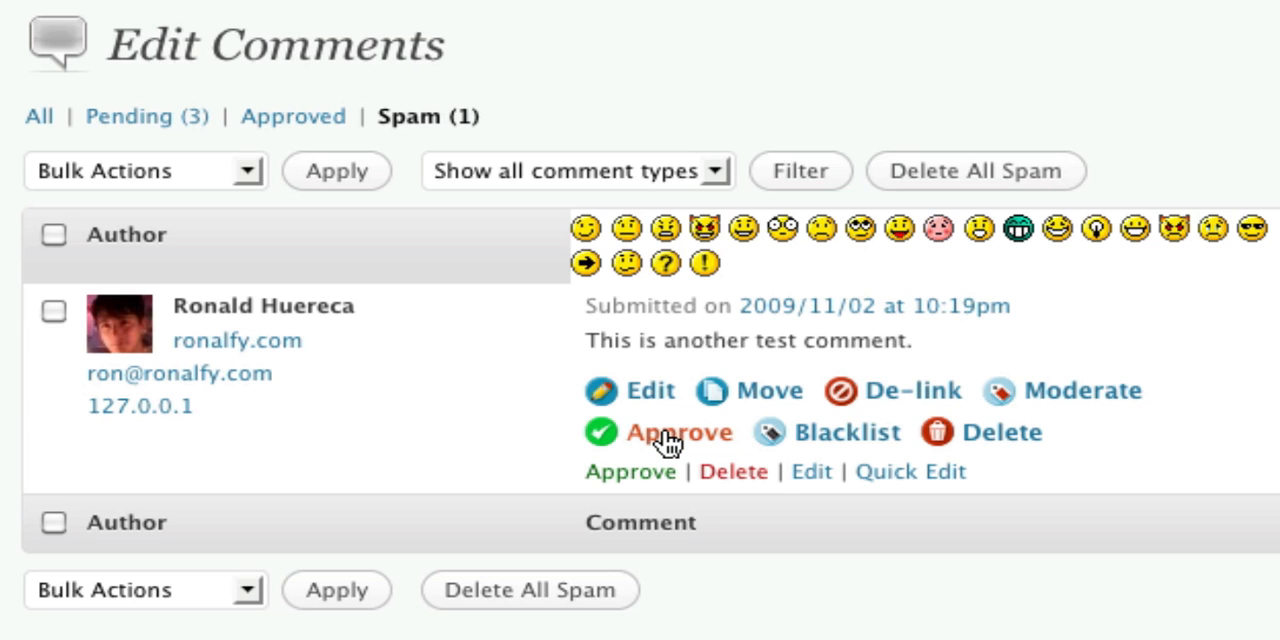
click(678, 432)
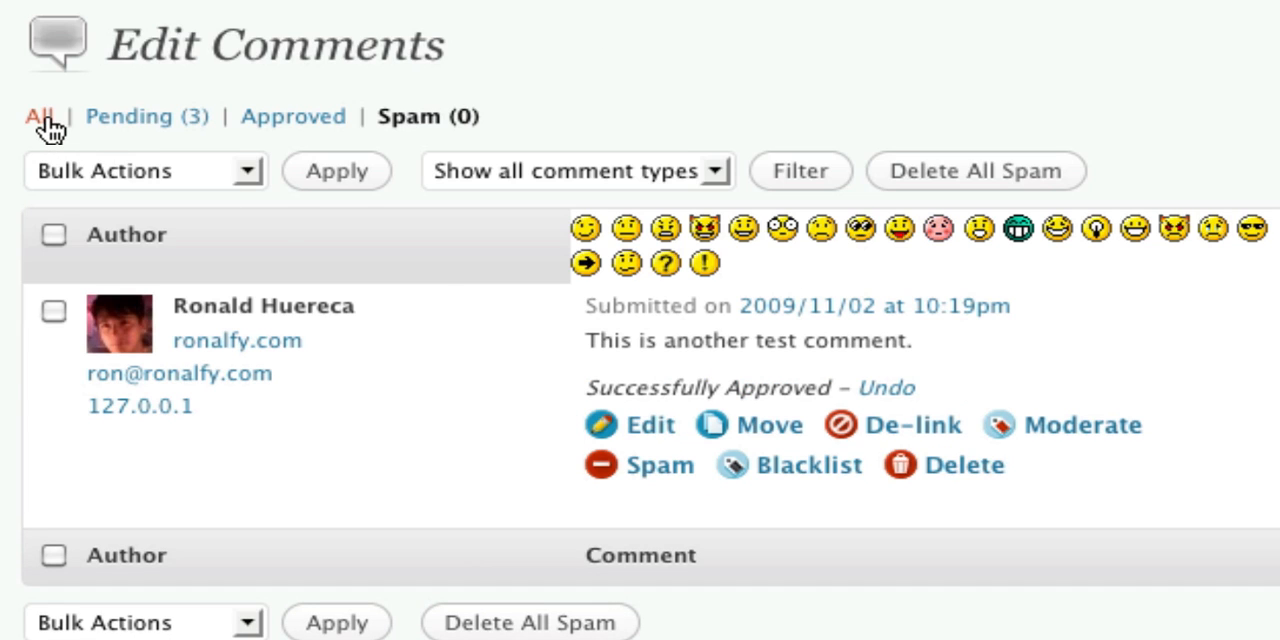
mouse_move(450, 418)
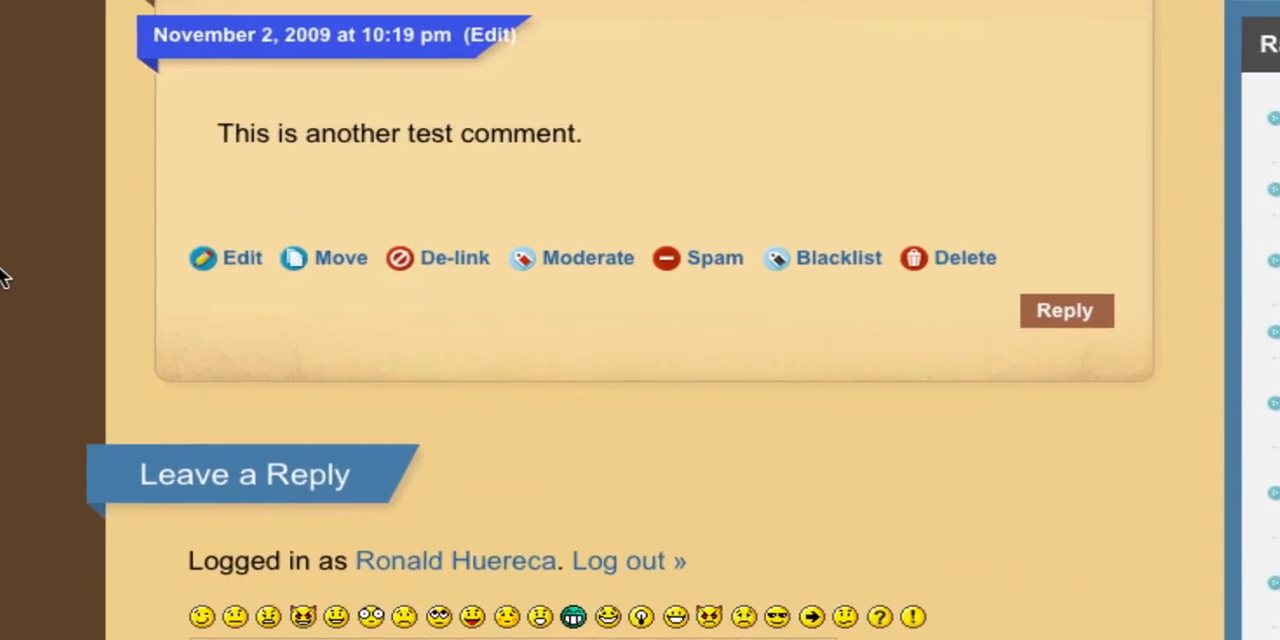
Scroll to the test comment, de-link its author, then undo from the success message.
scroll(up, 3)
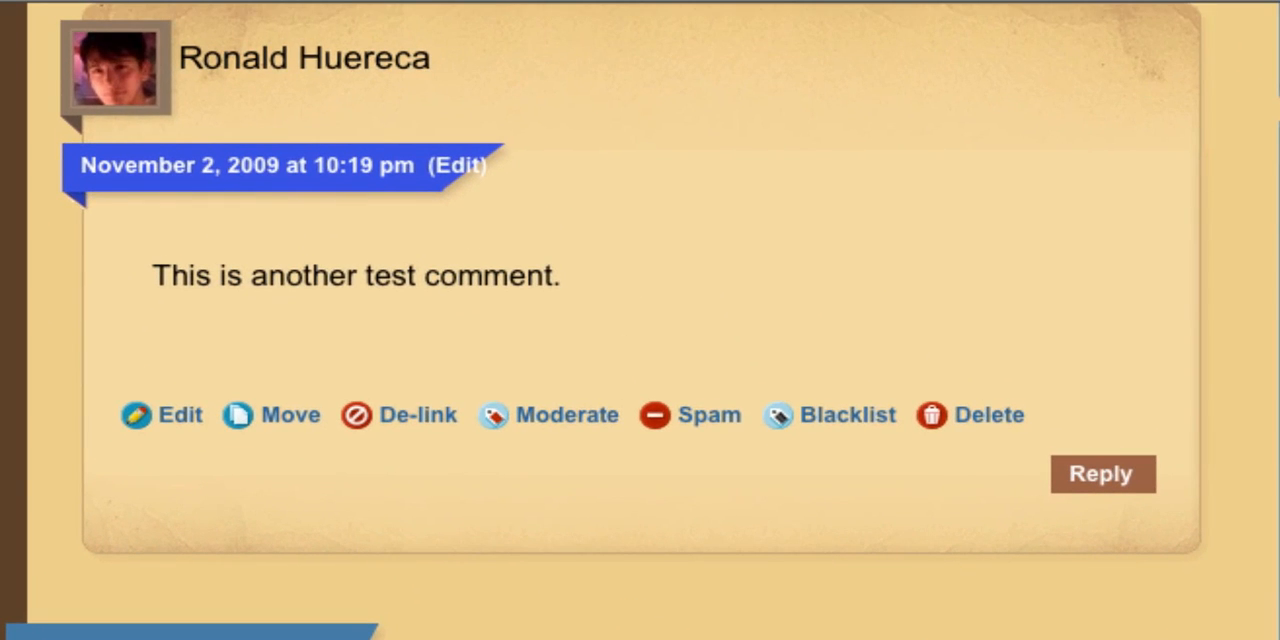
mouse_move(325, 515)
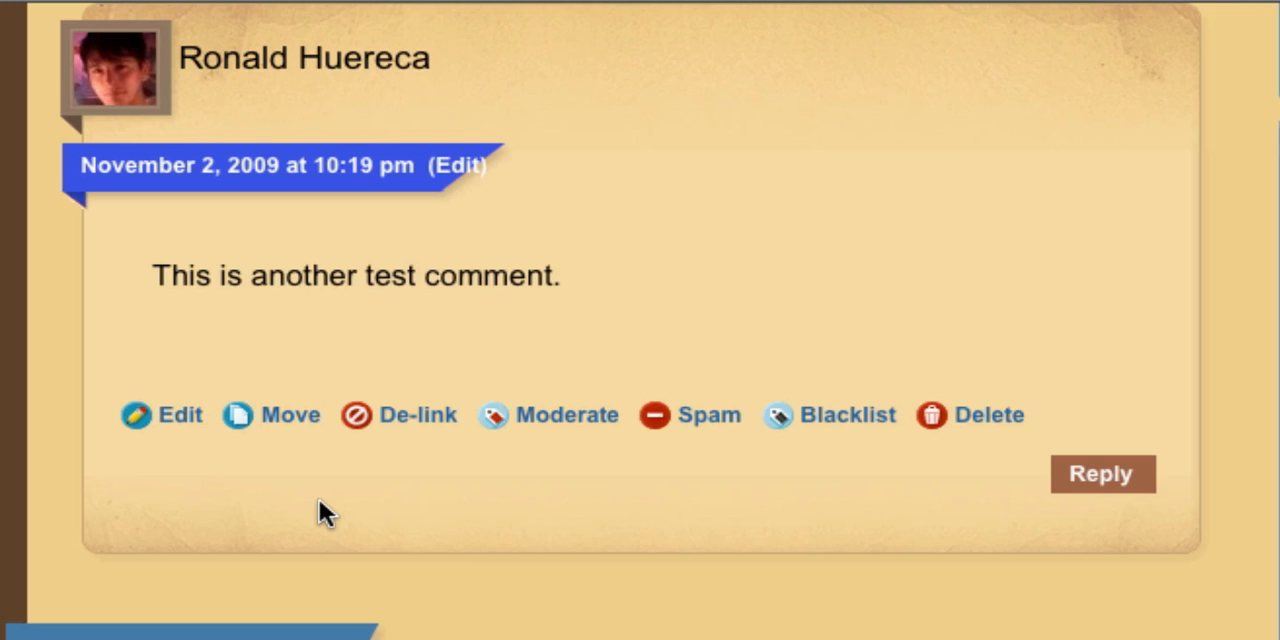
mouse_move(418, 415)
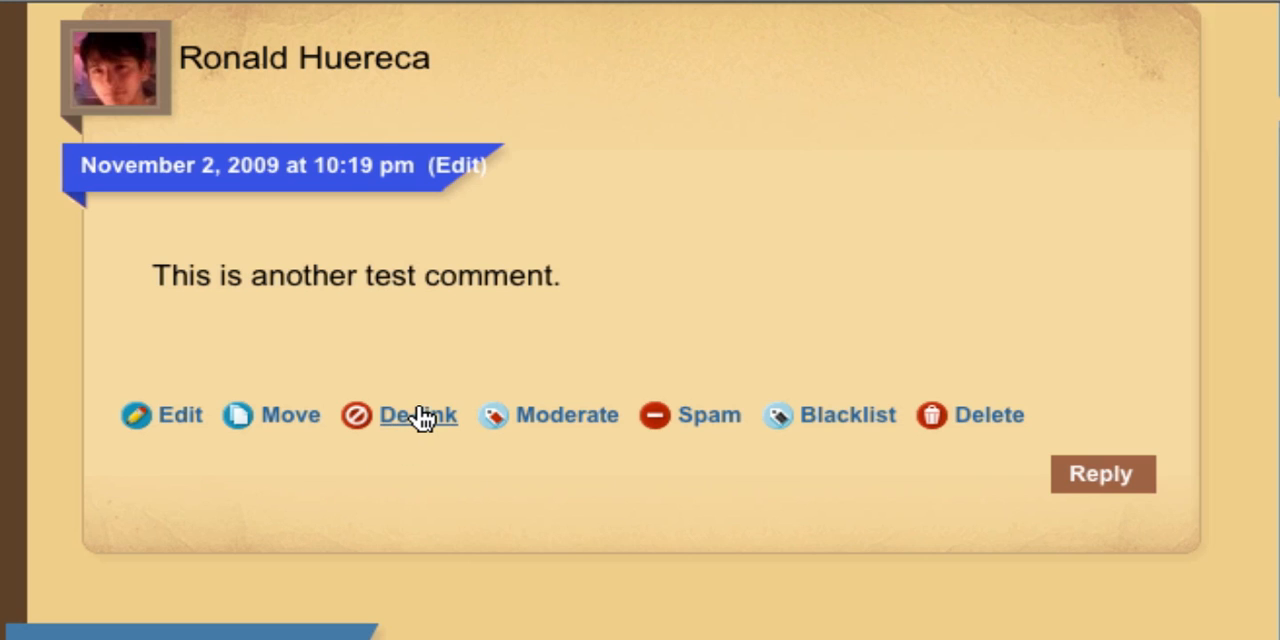
click(417, 415)
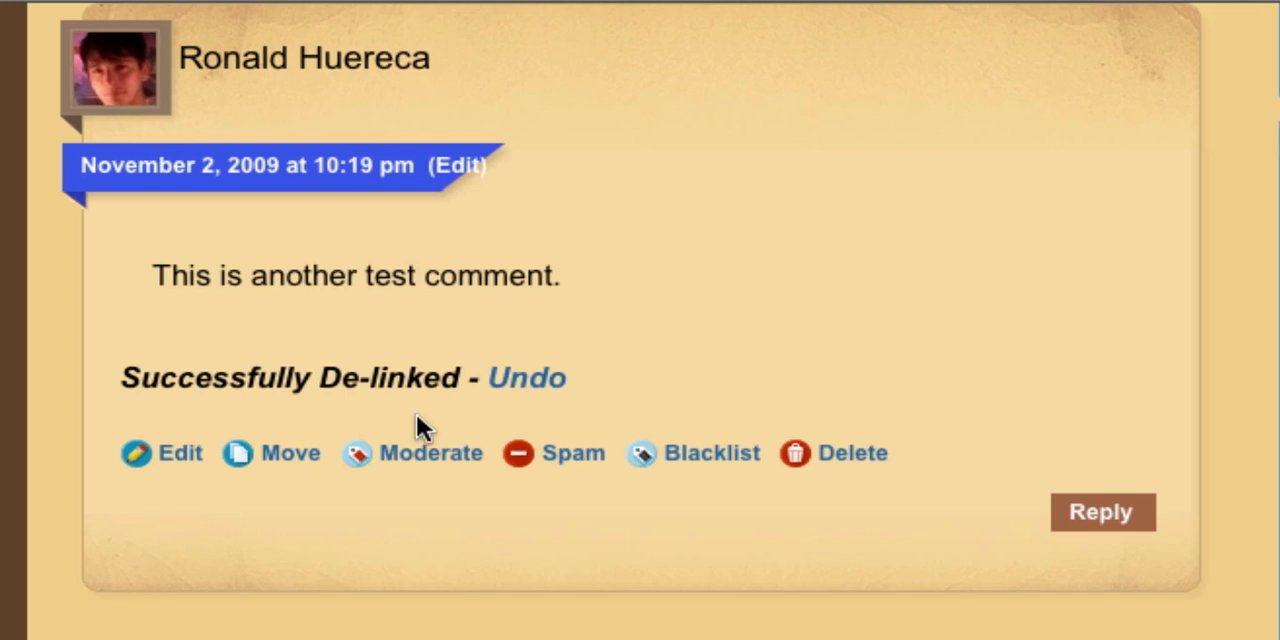
mouse_move(527, 377)
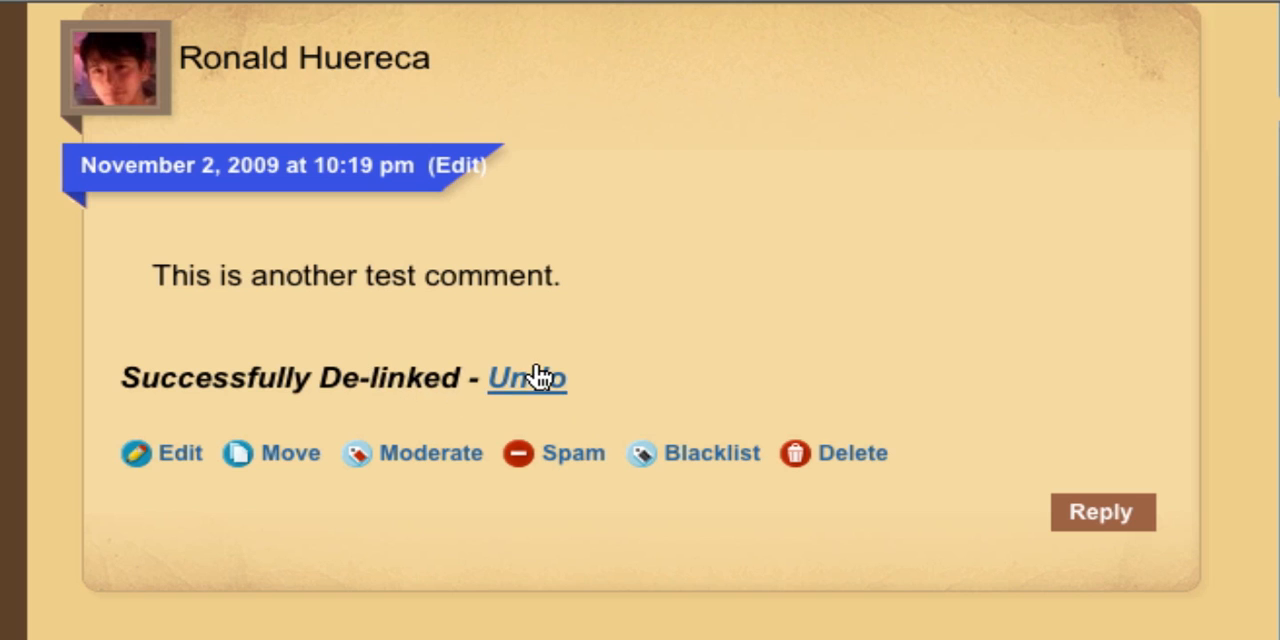
click(430, 453)
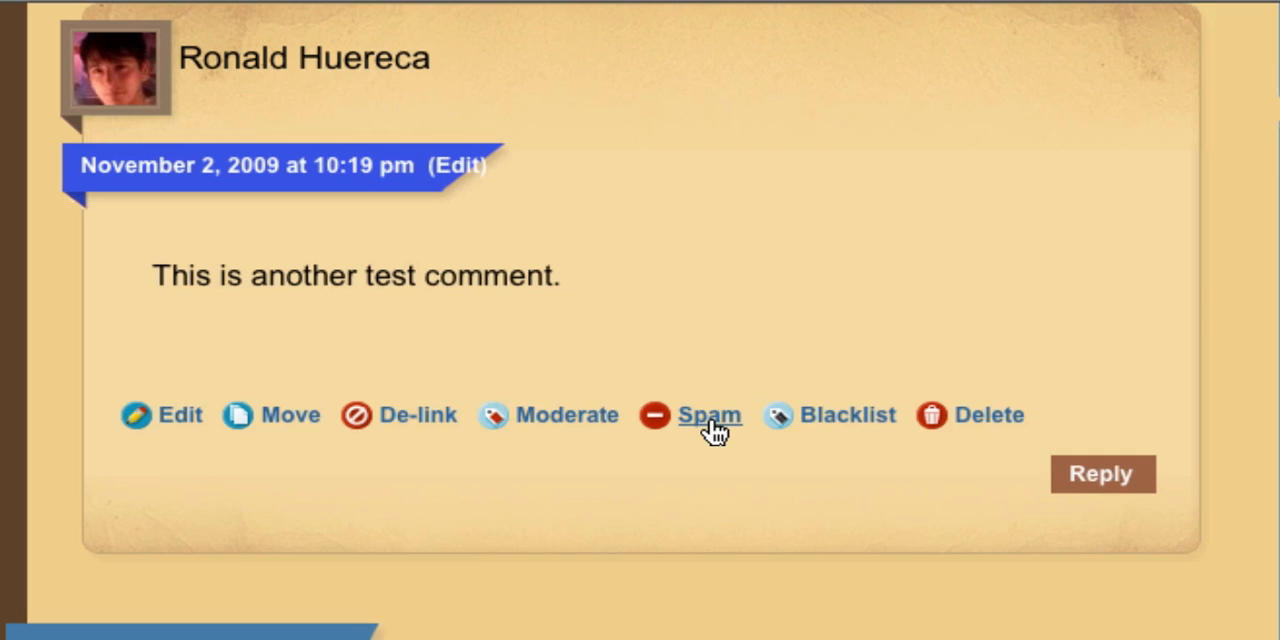
mouse_move(670, 385)
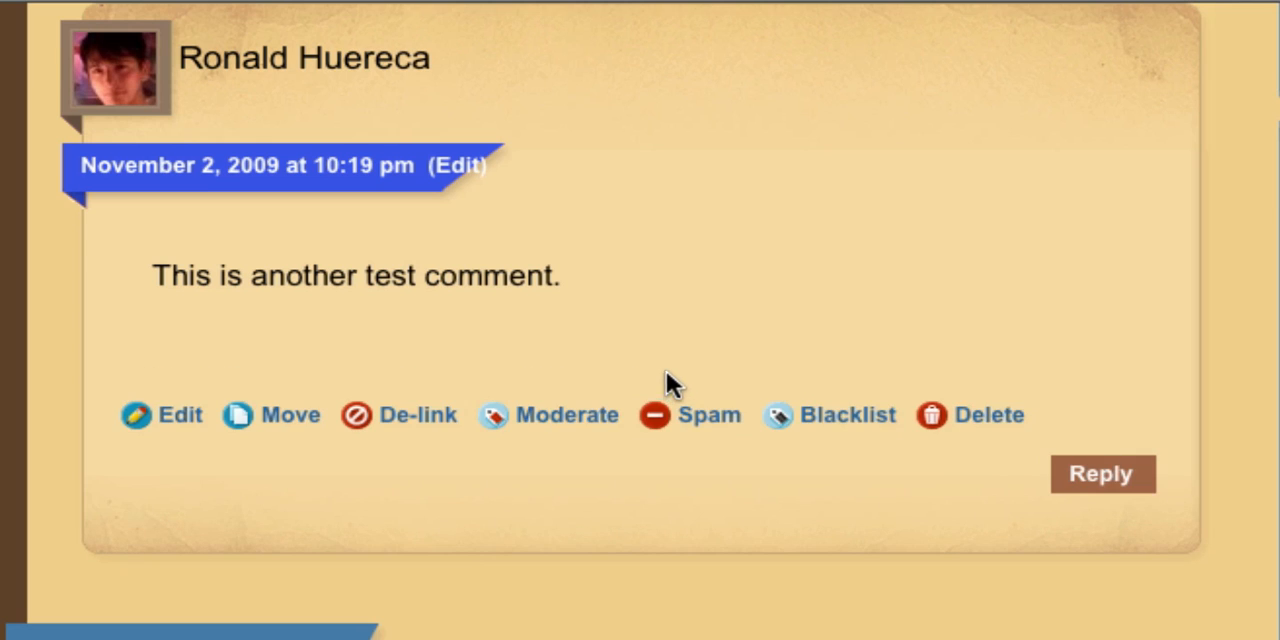
mouse_move(832, 438)
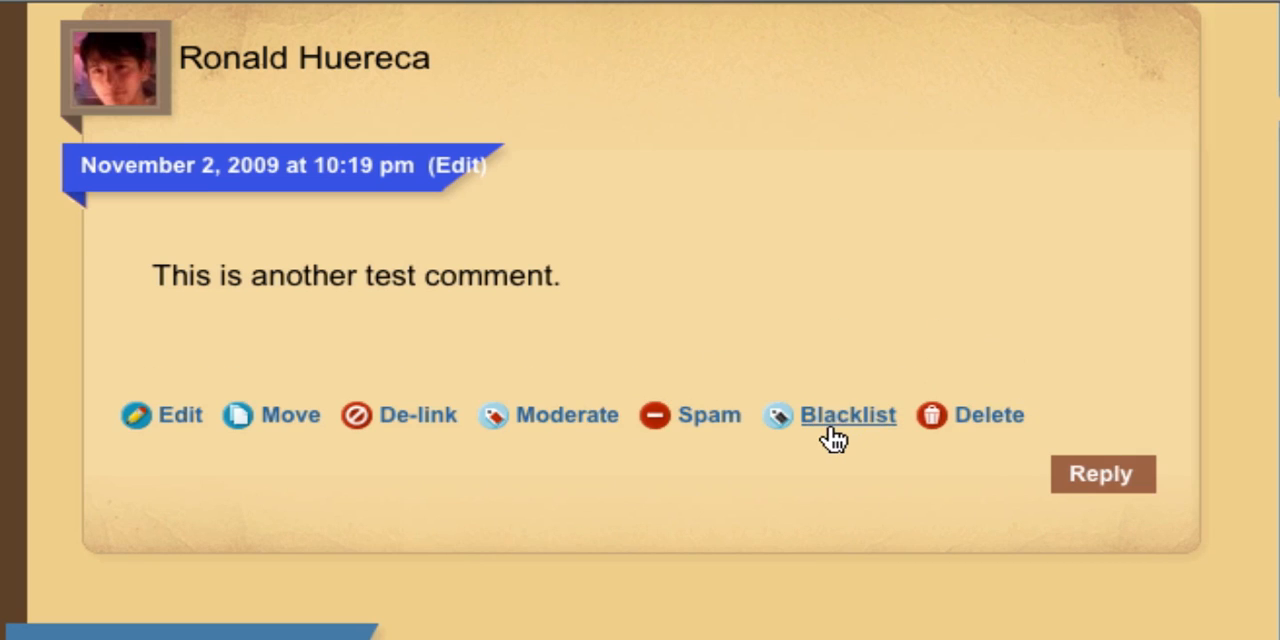
mouse_move(1040, 350)
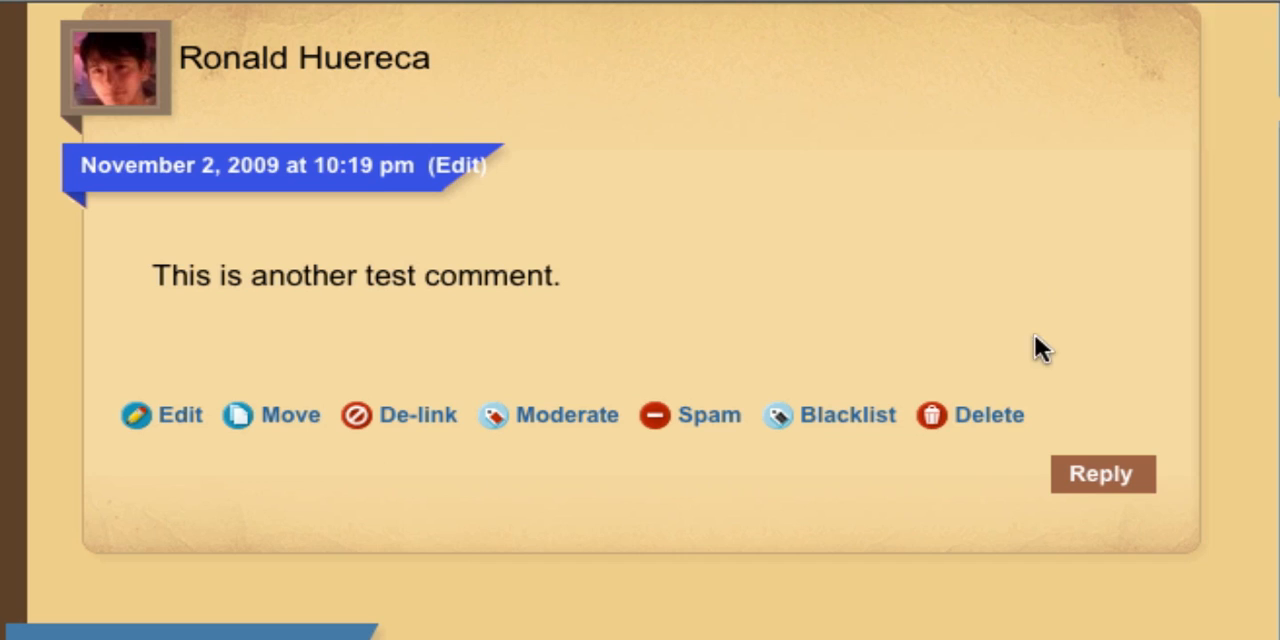
mouse_move(990, 415)
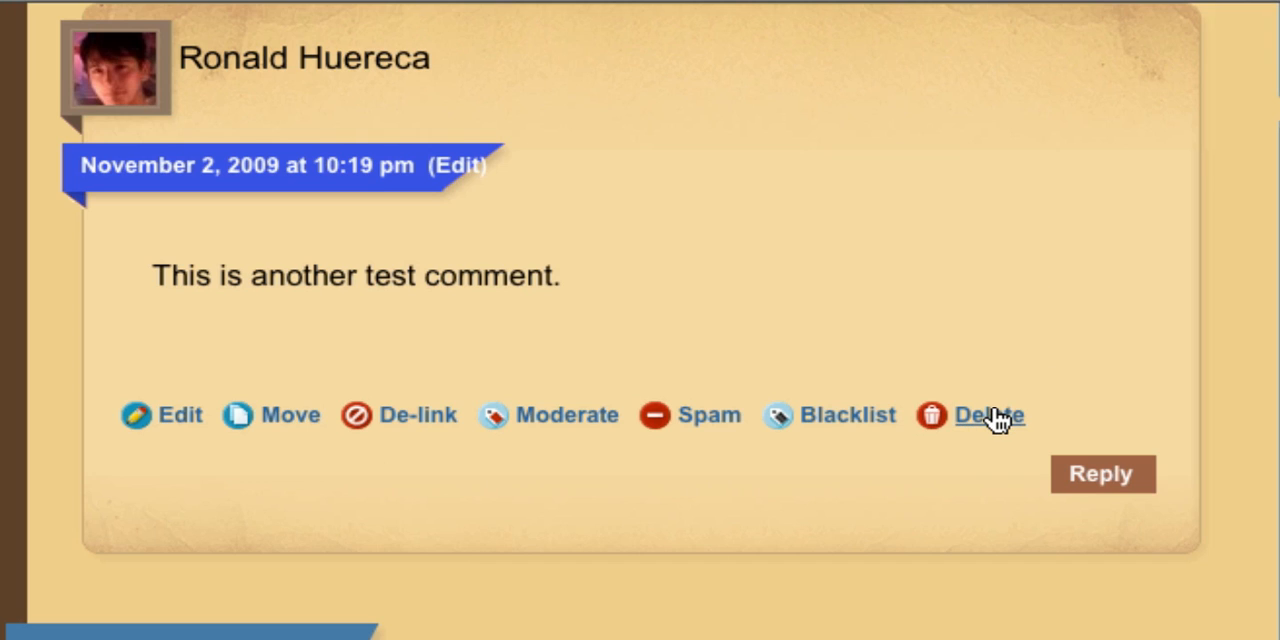
Delete the test comment, then undo the deletion to restore its icon action row.
click(987, 415)
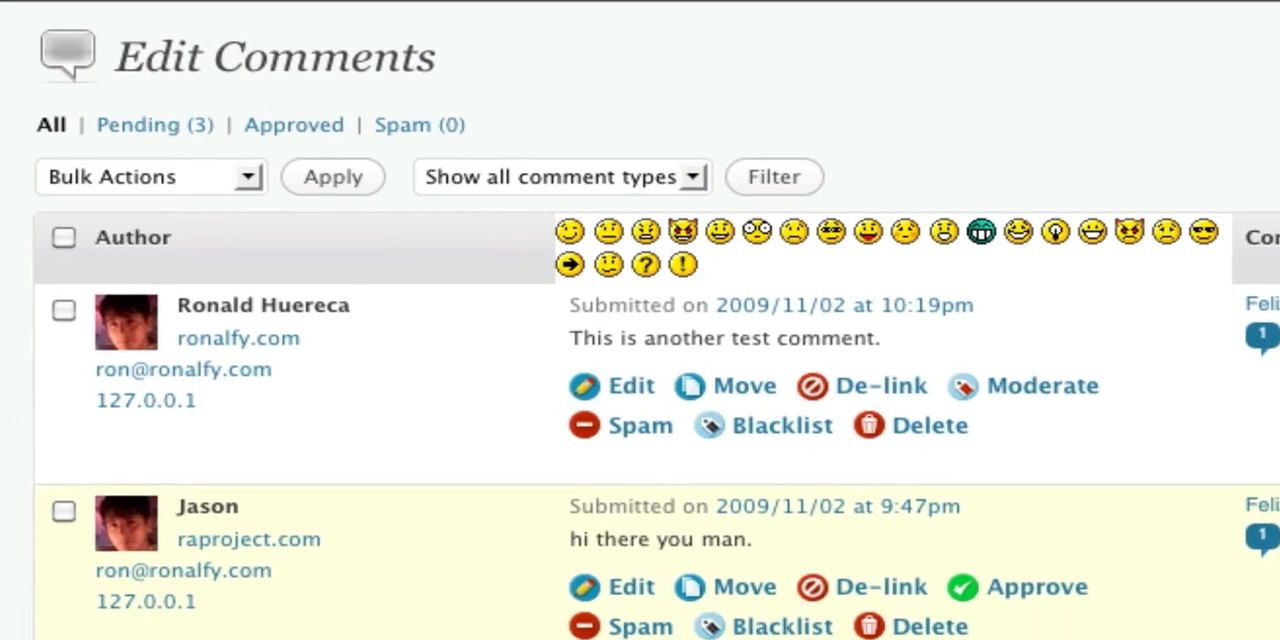
mouse_move(358, 340)
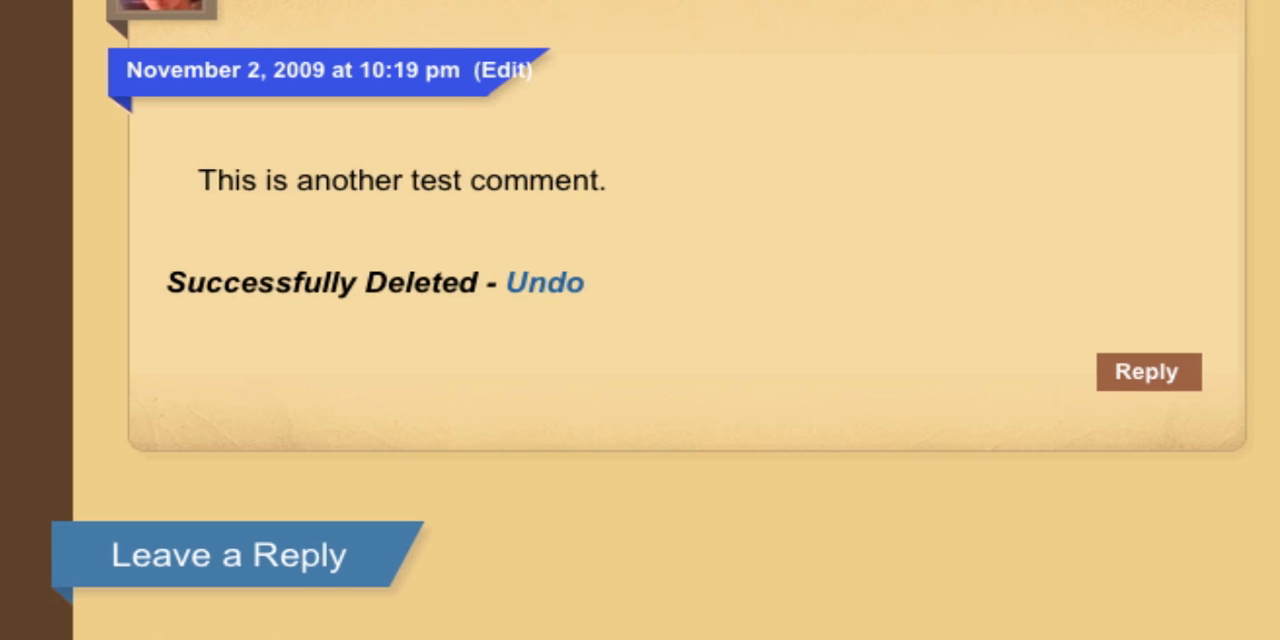
click(545, 282)
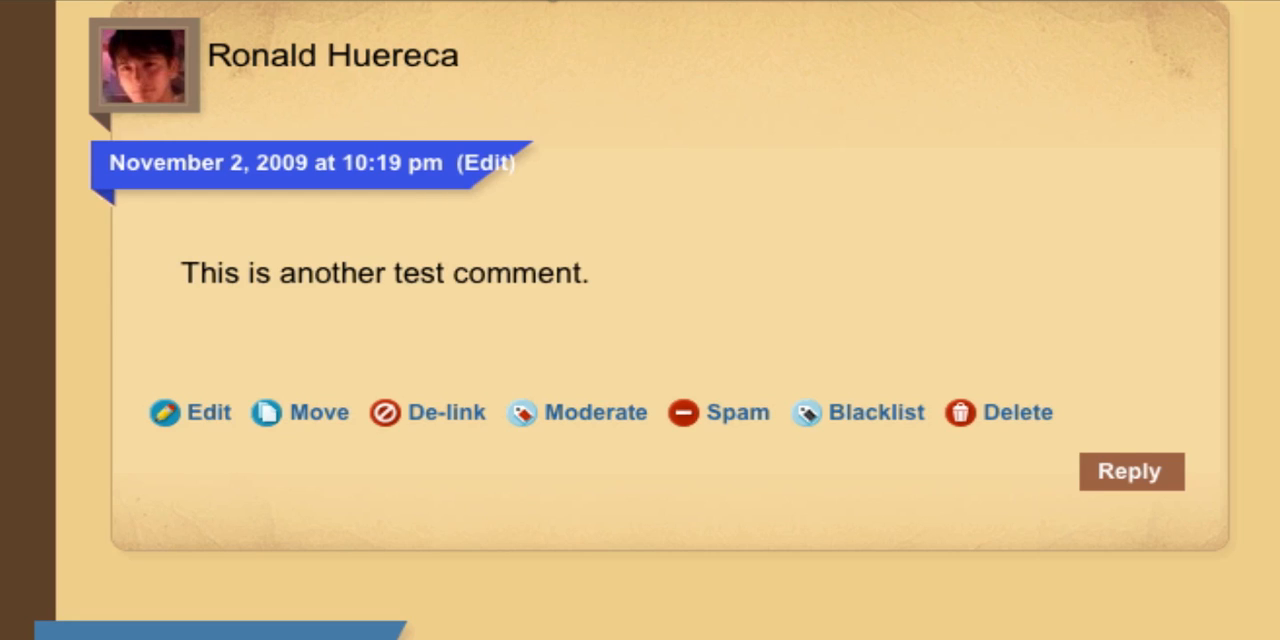
mouse_move(520, 205)
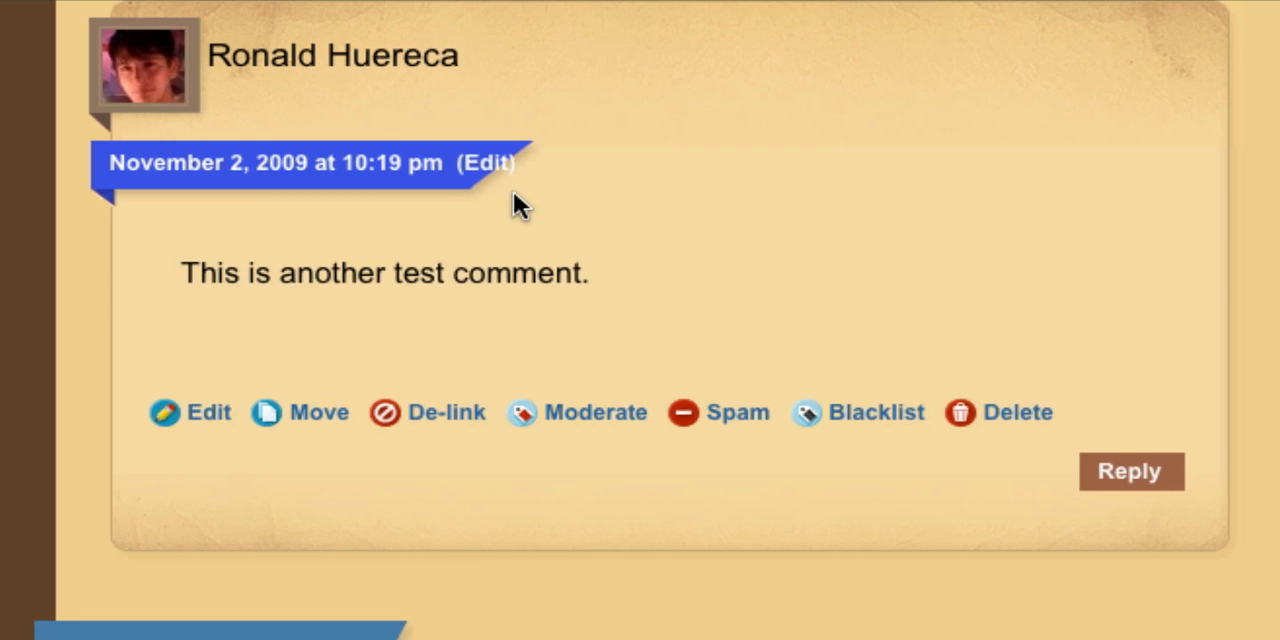
mouse_move(1075, 420)
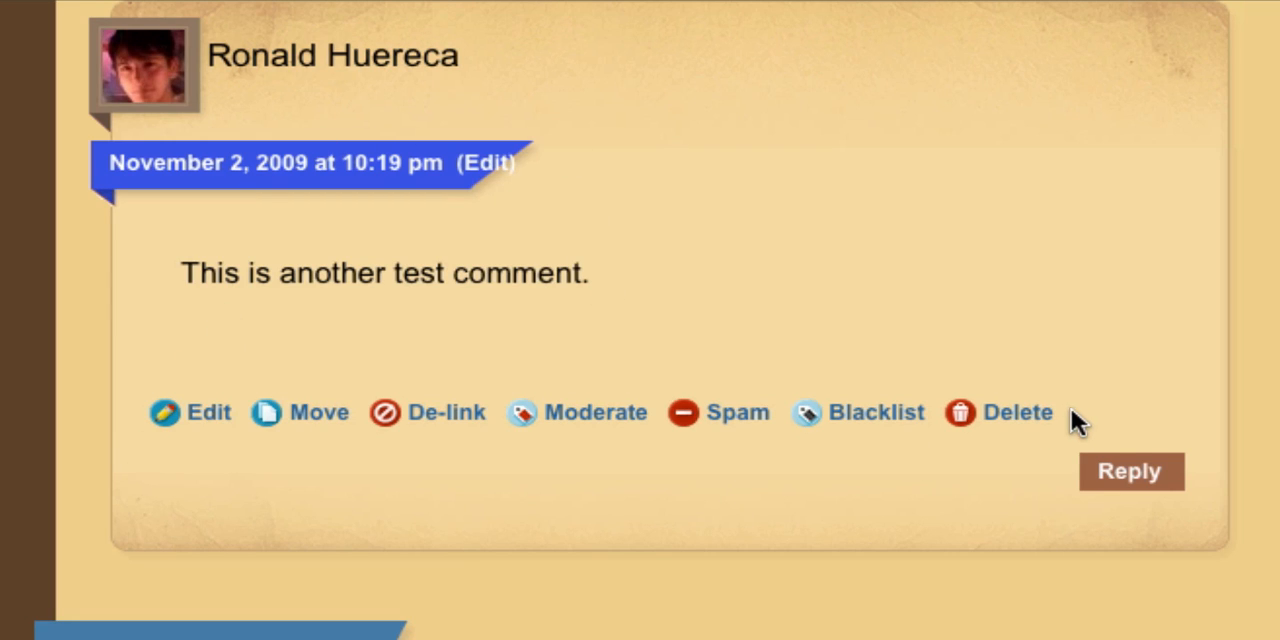
mouse_move(165, 375)
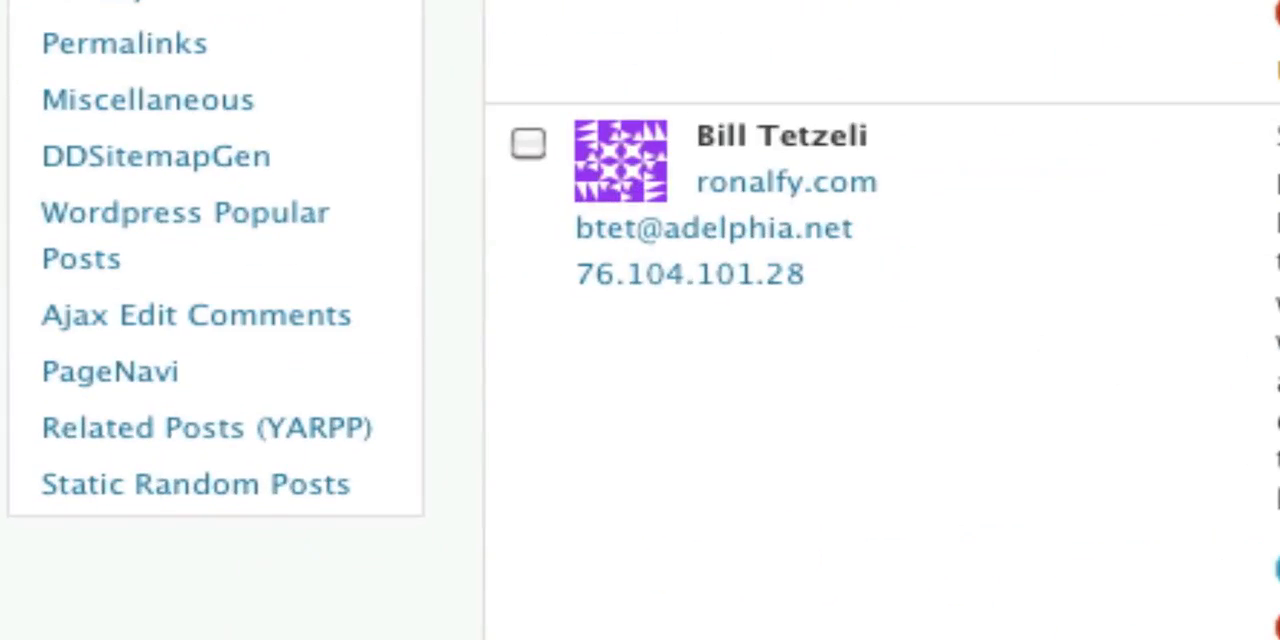
Set Determine Icon Display to No Icons in Ajax Edit Comments settings and save.
click(196, 314)
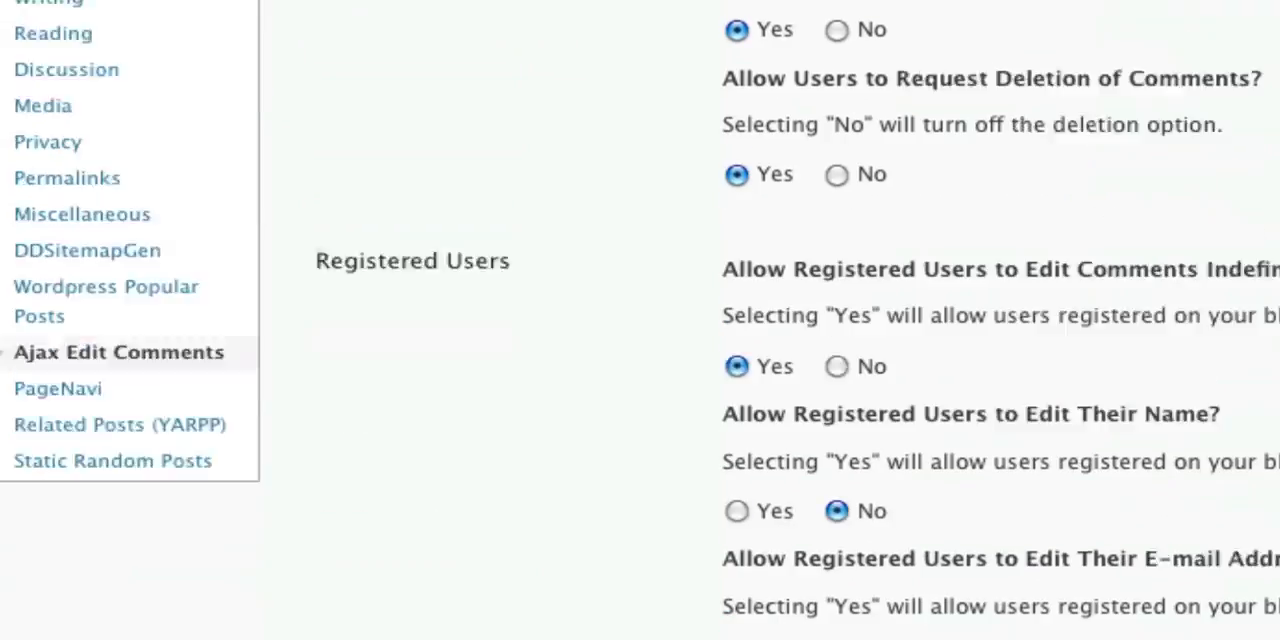
scroll(down, 3)
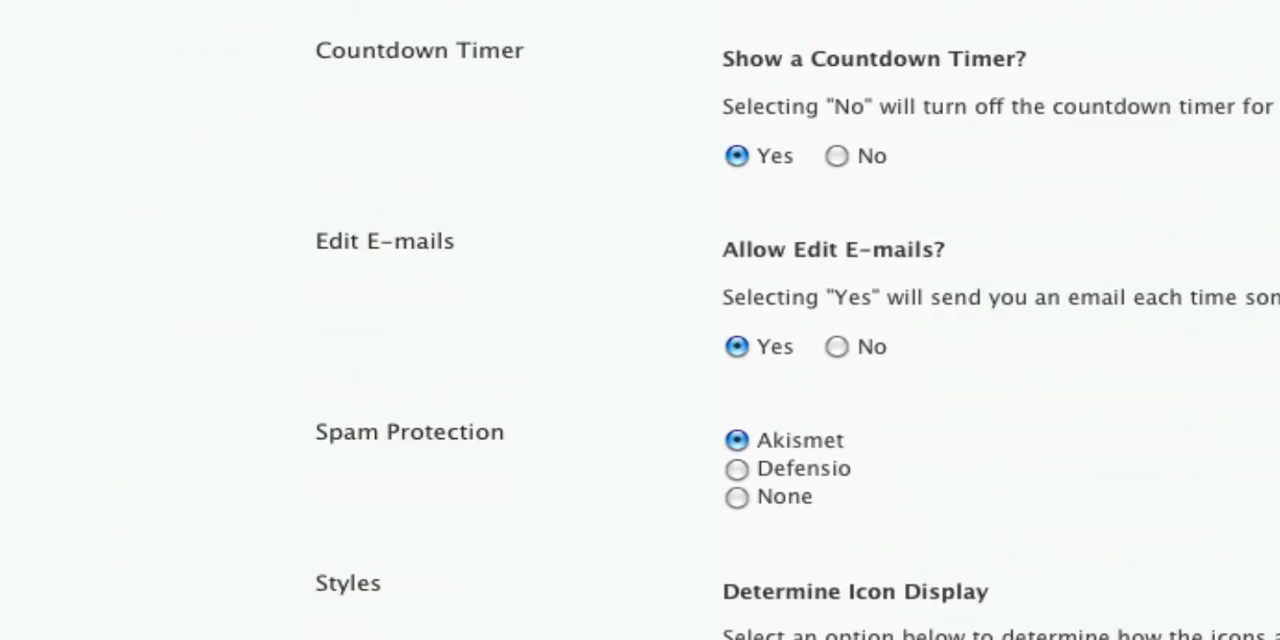
scroll(down, 3)
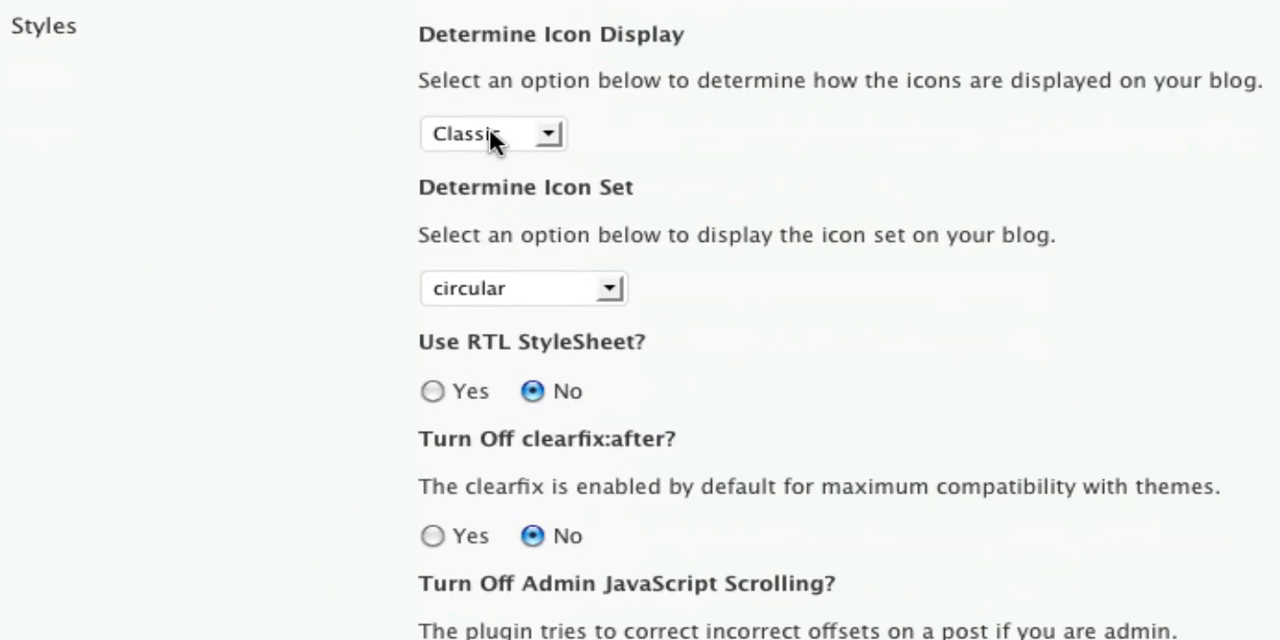
double_click(550, 34)
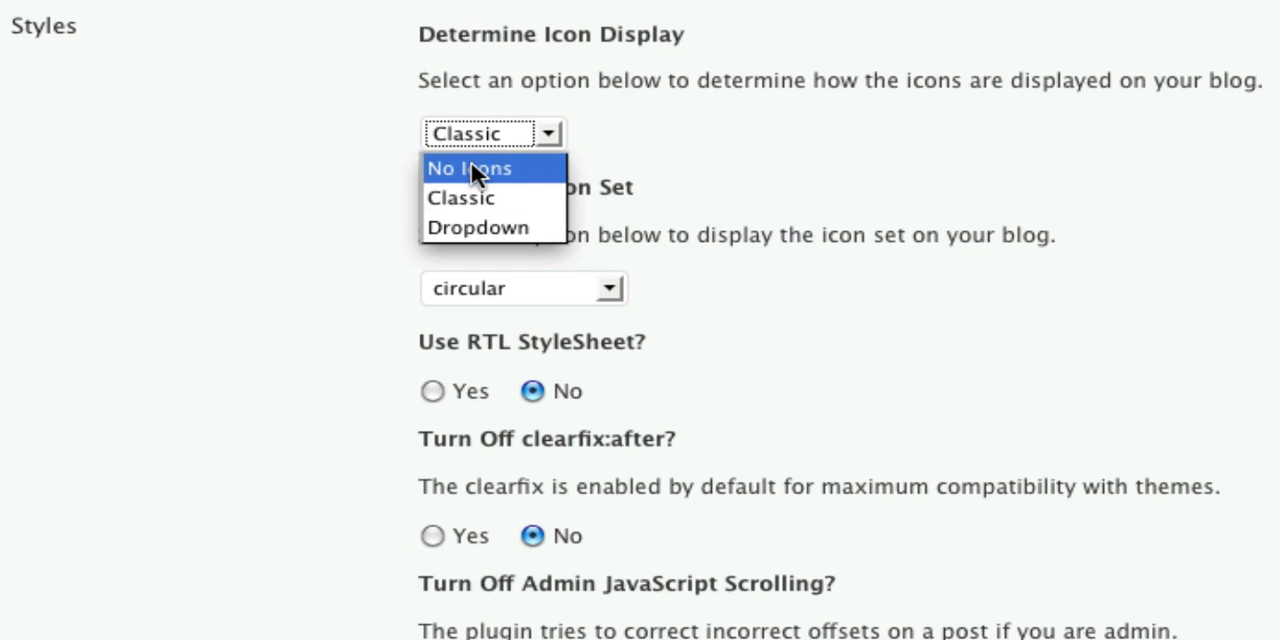
scroll(down, 3)
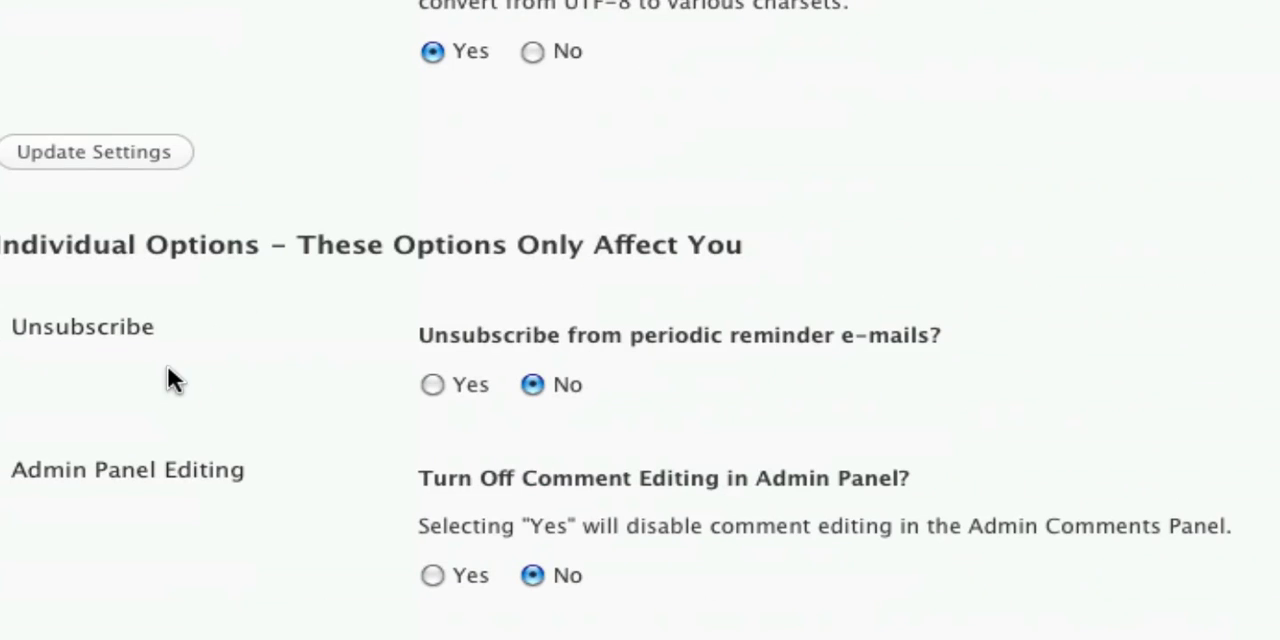
click(94, 151)
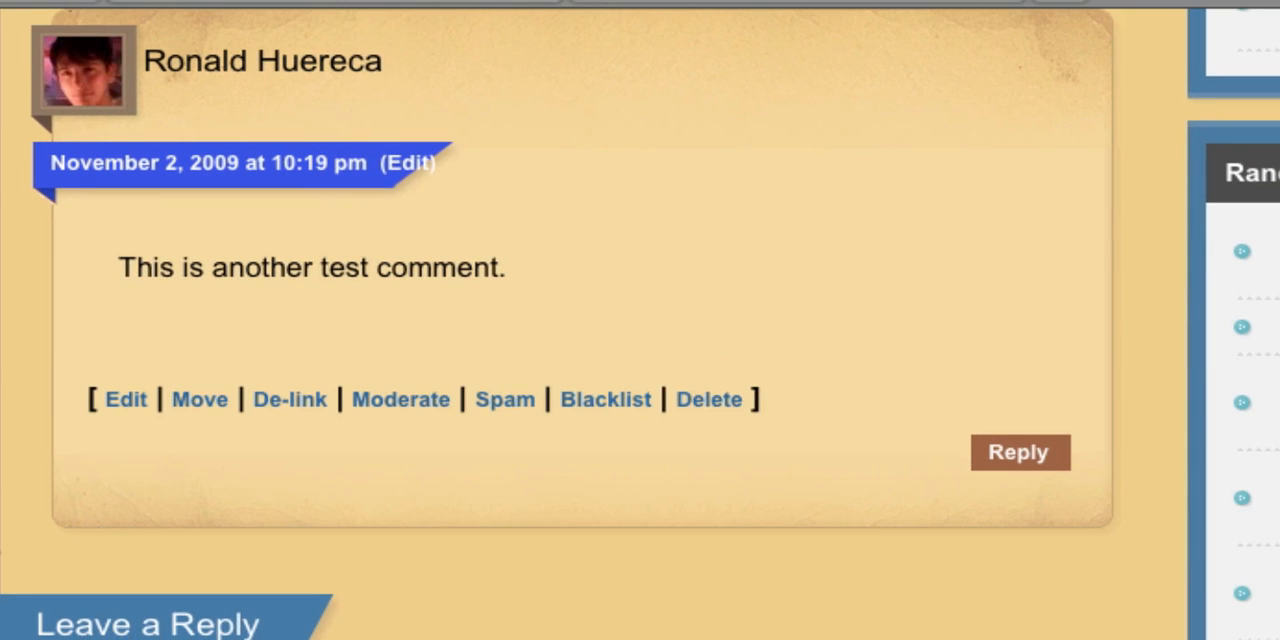
mouse_move(118, 398)
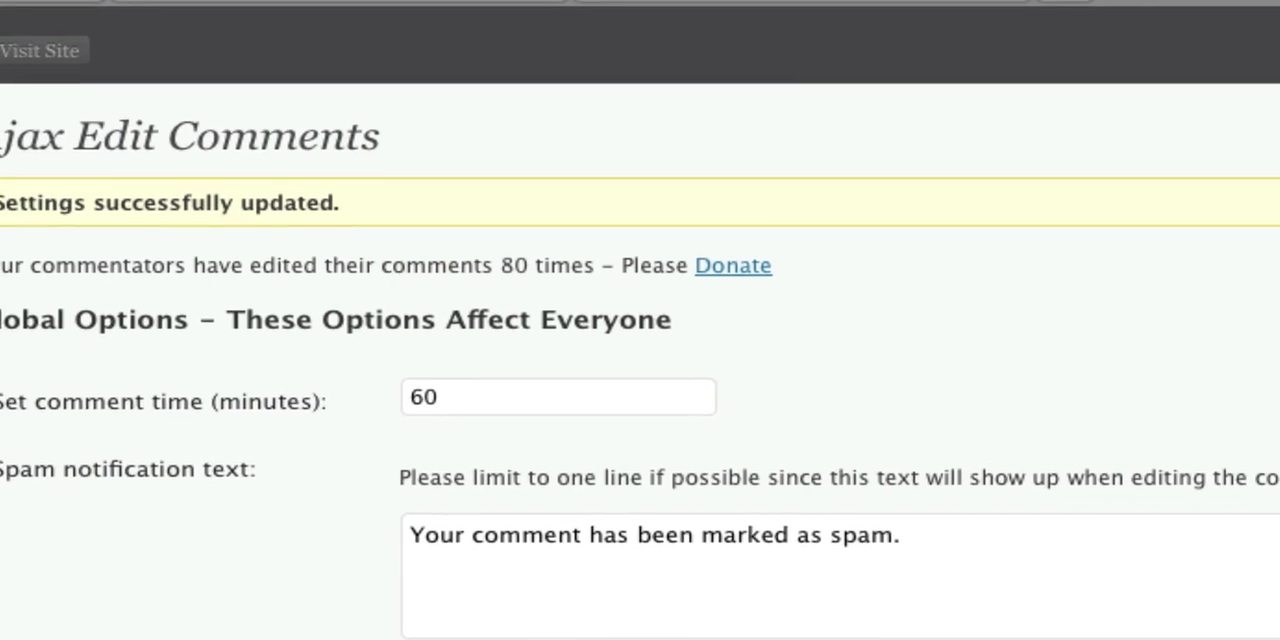
Set Determine Icon Display to Classic and Determine Icon Set to shadow.
scroll(down, 3)
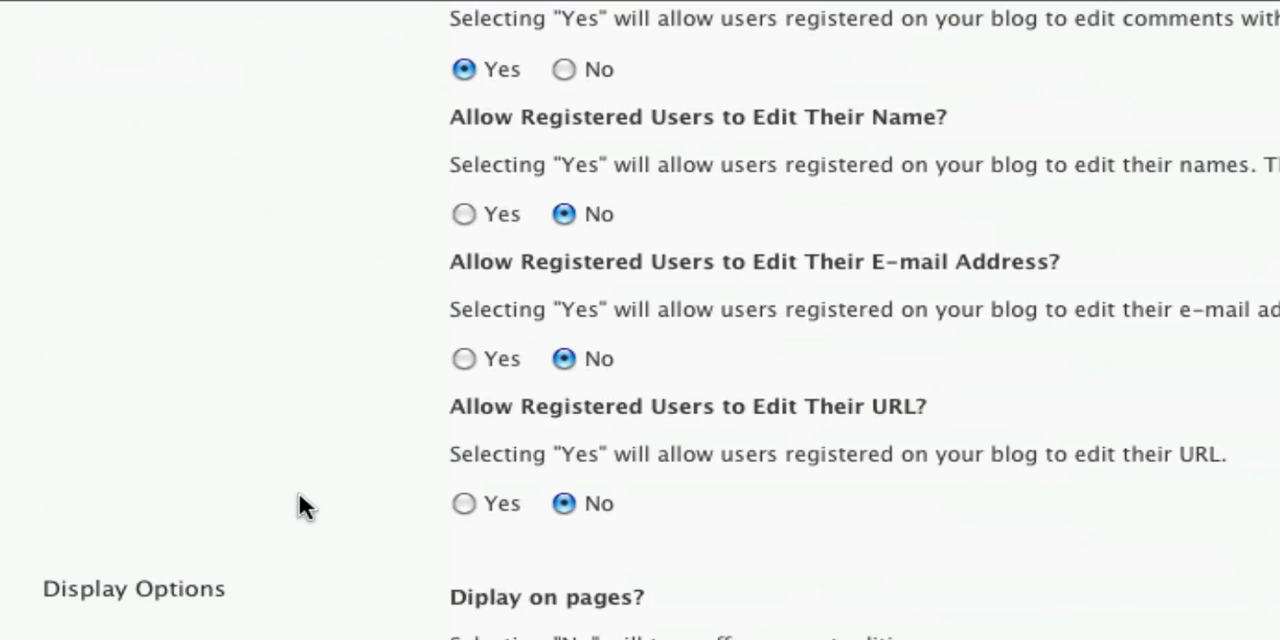
scroll(down, 3)
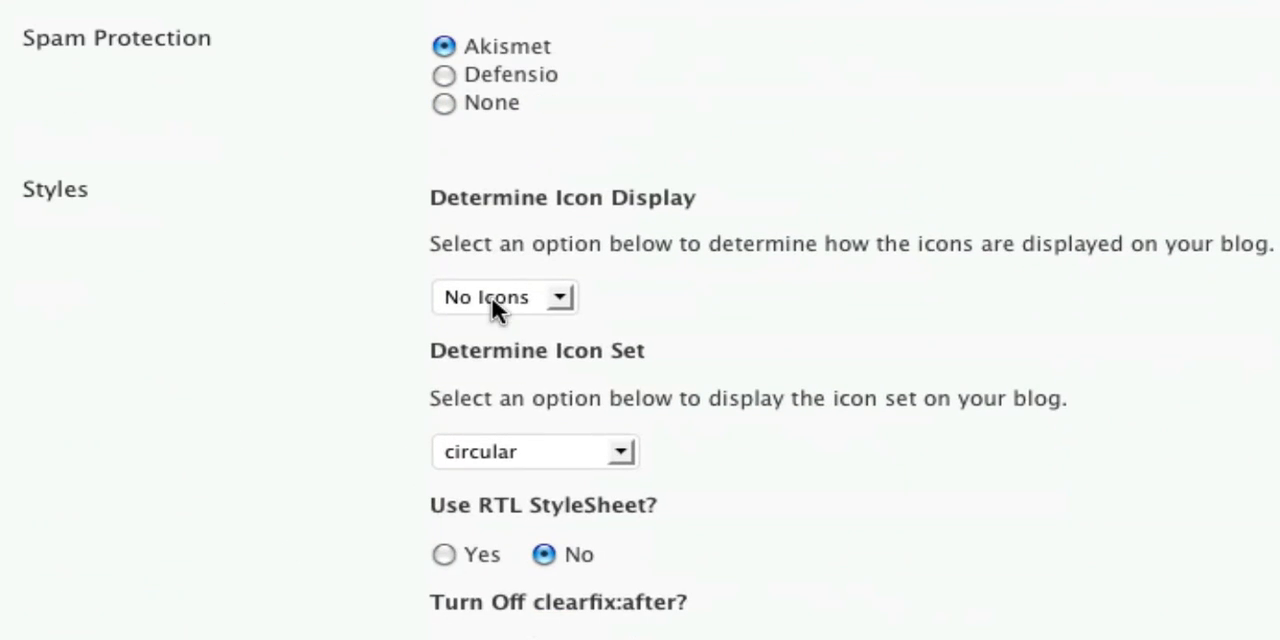
click(503, 297)
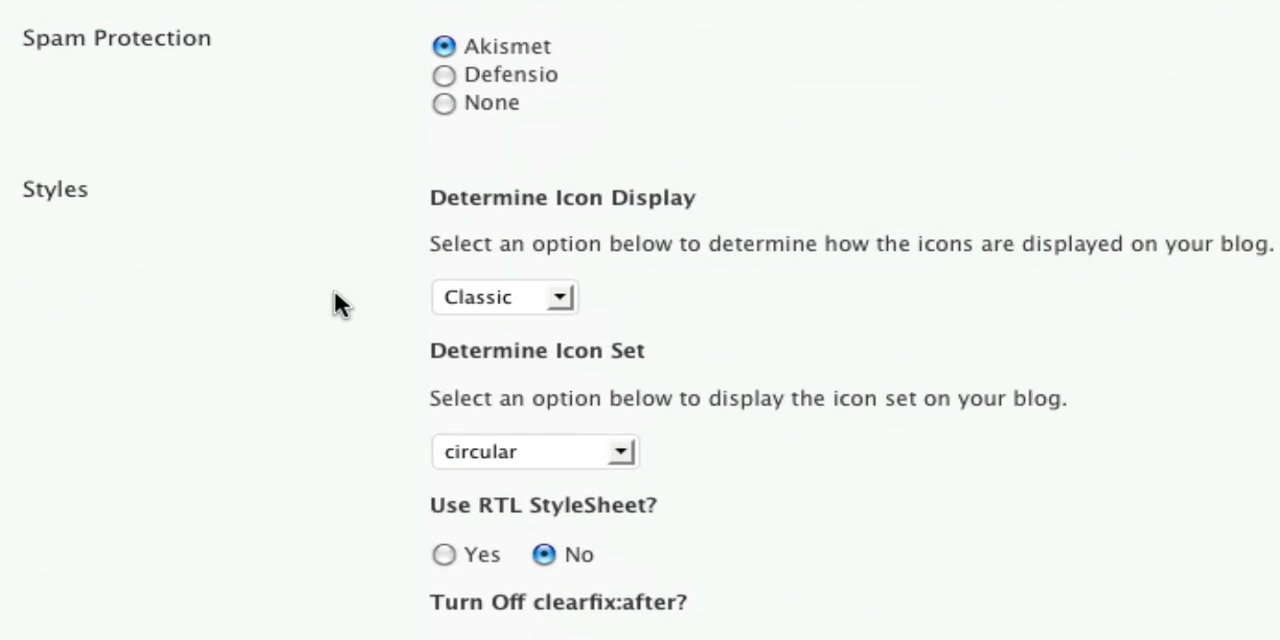
scroll(down, 3)
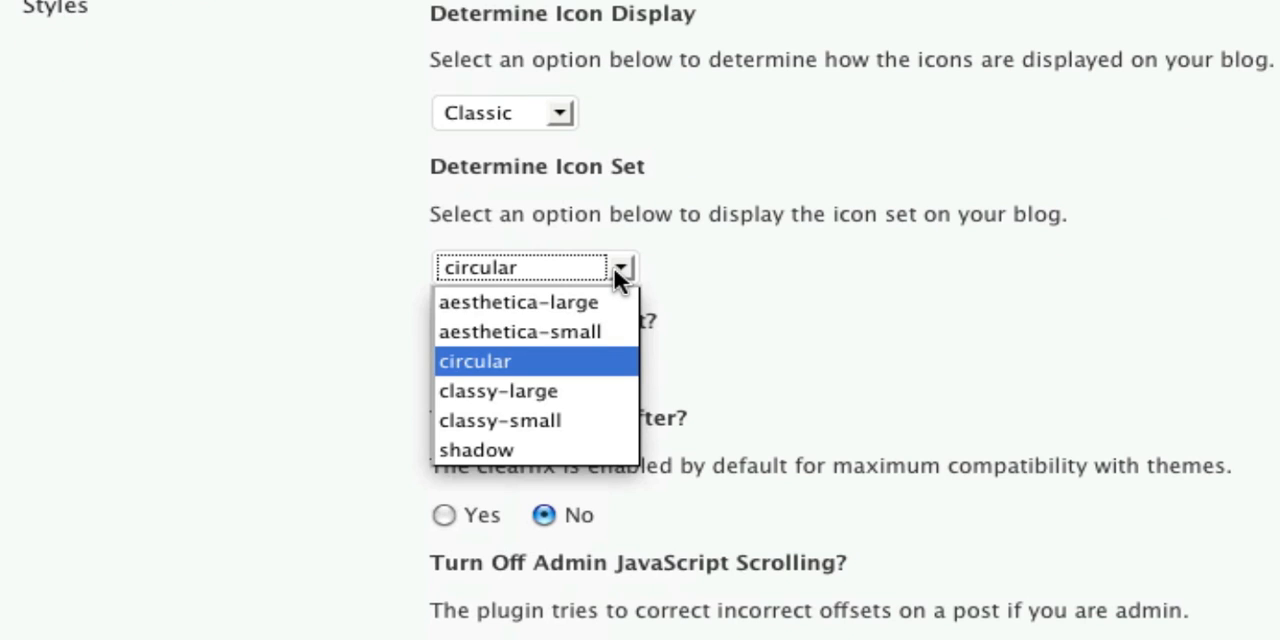
click(477, 449)
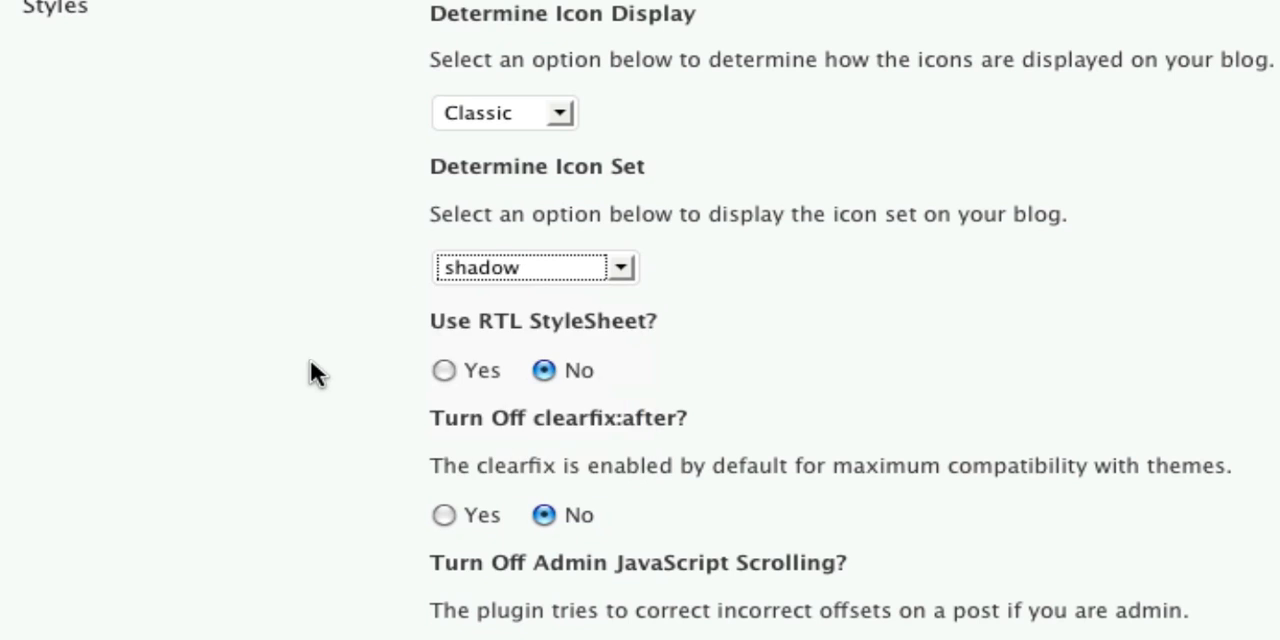
scroll(down, 3)
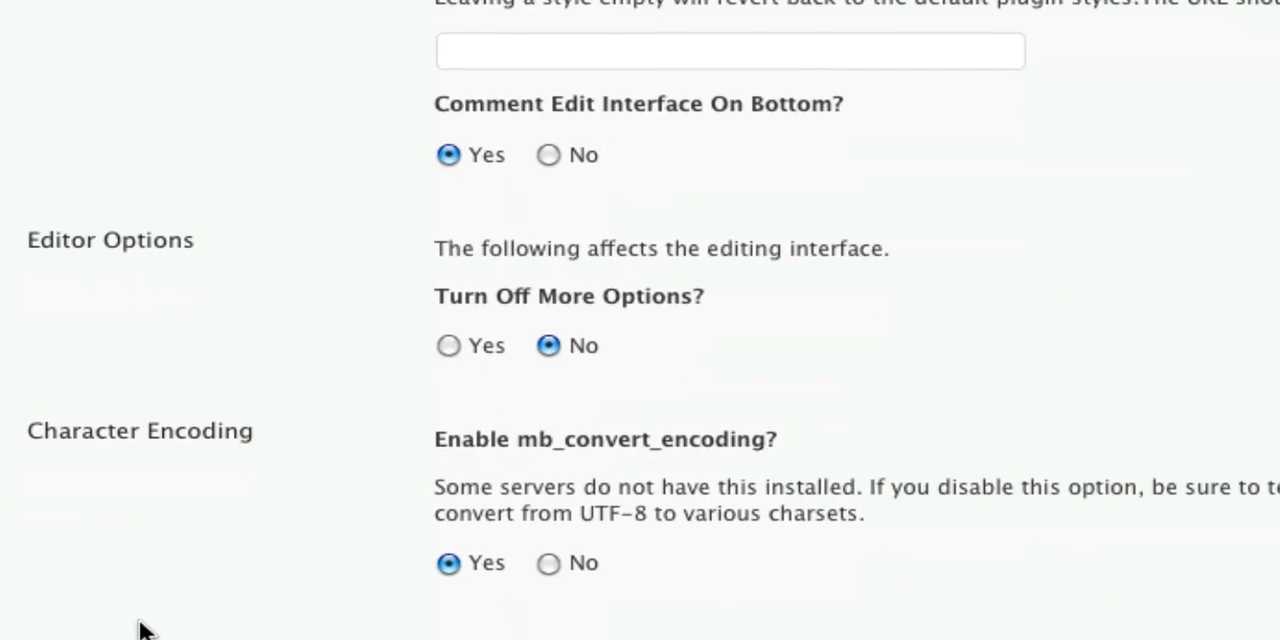
scroll(down, 3)
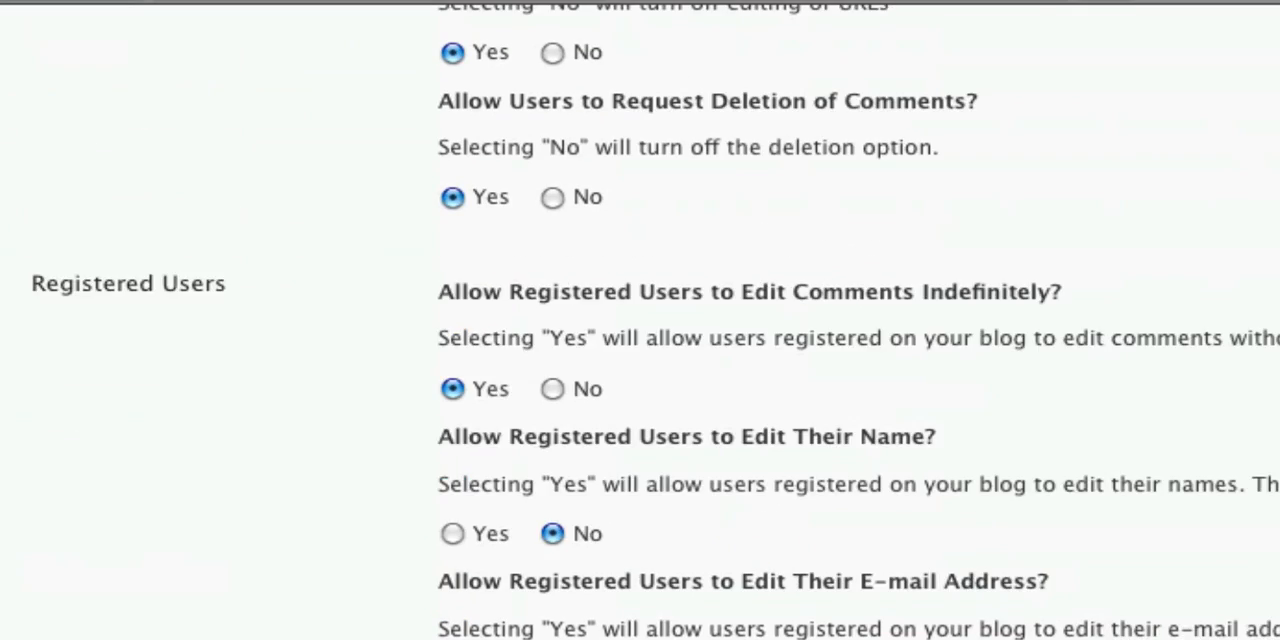
Change Determine Icon Display to the Dropdown option.
scroll(down, 3)
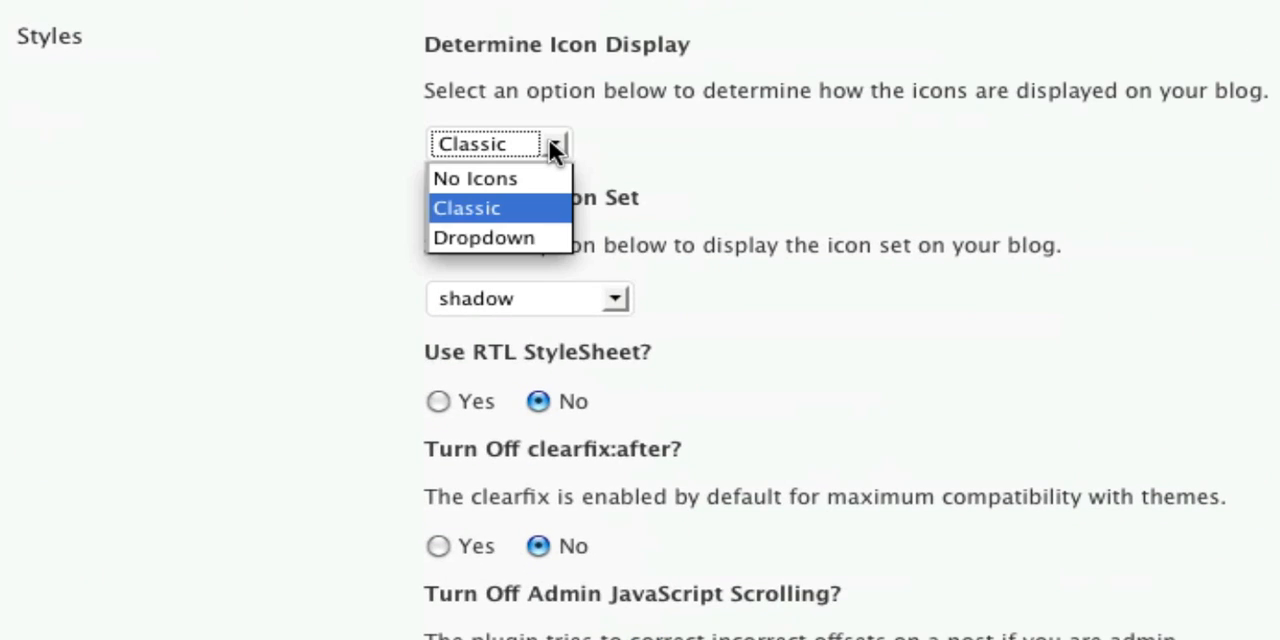
click(483, 237)
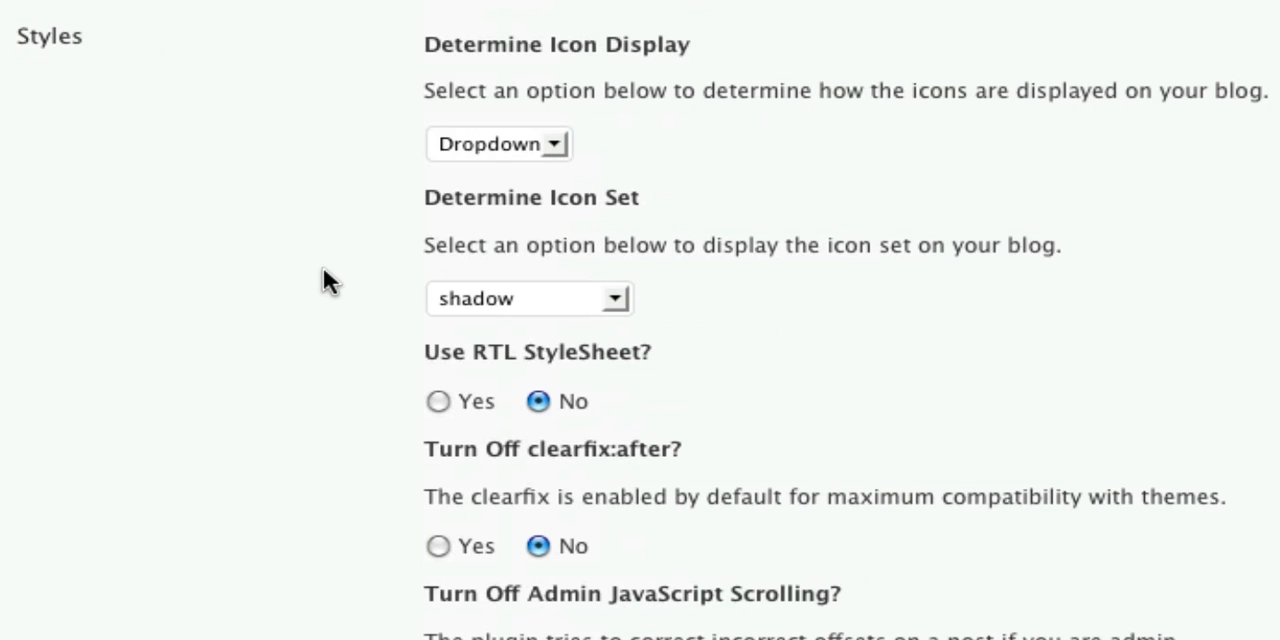
scroll(down, 3)
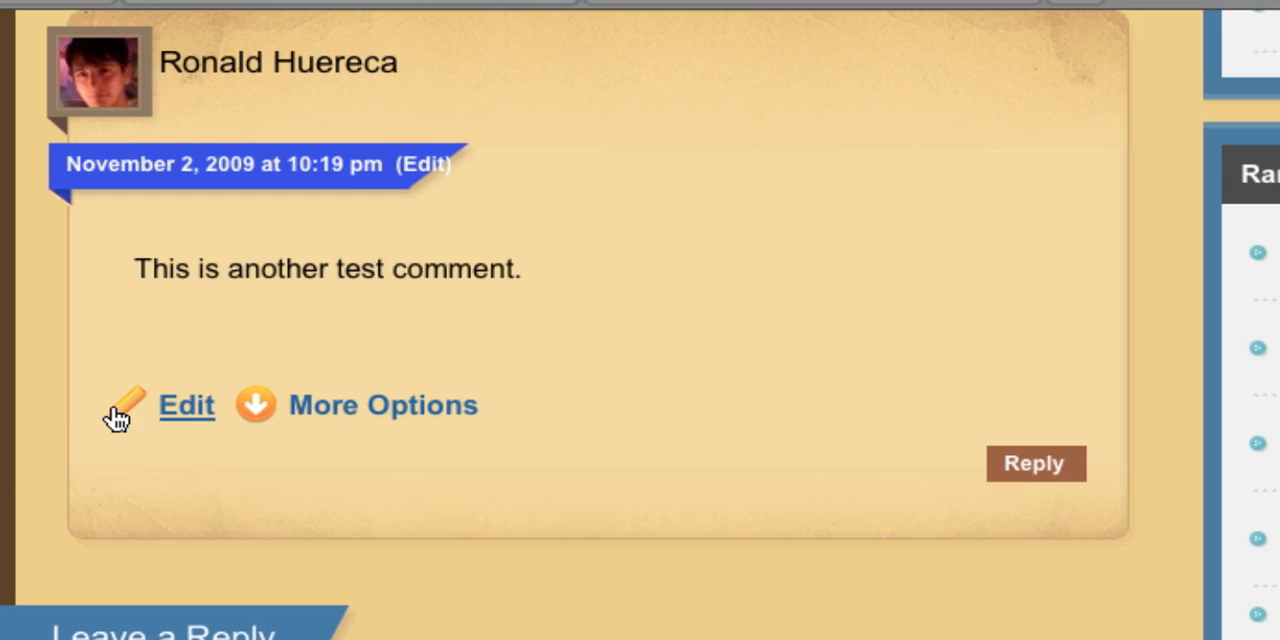
click(383, 405)
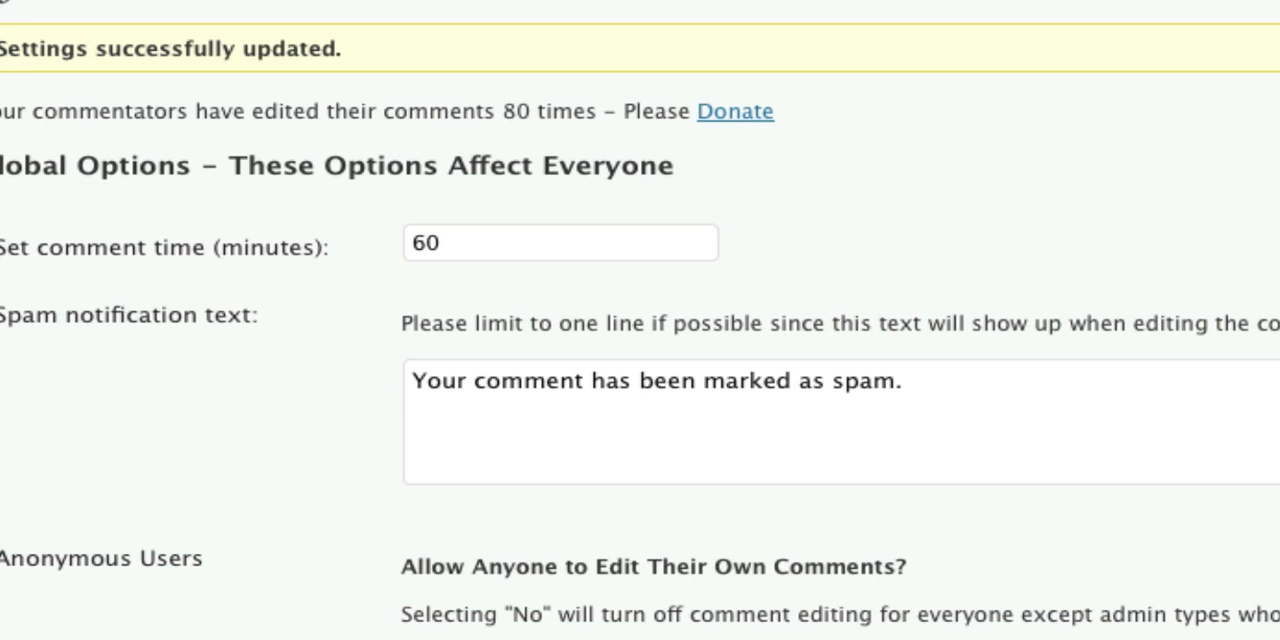
mouse_move(247, 398)
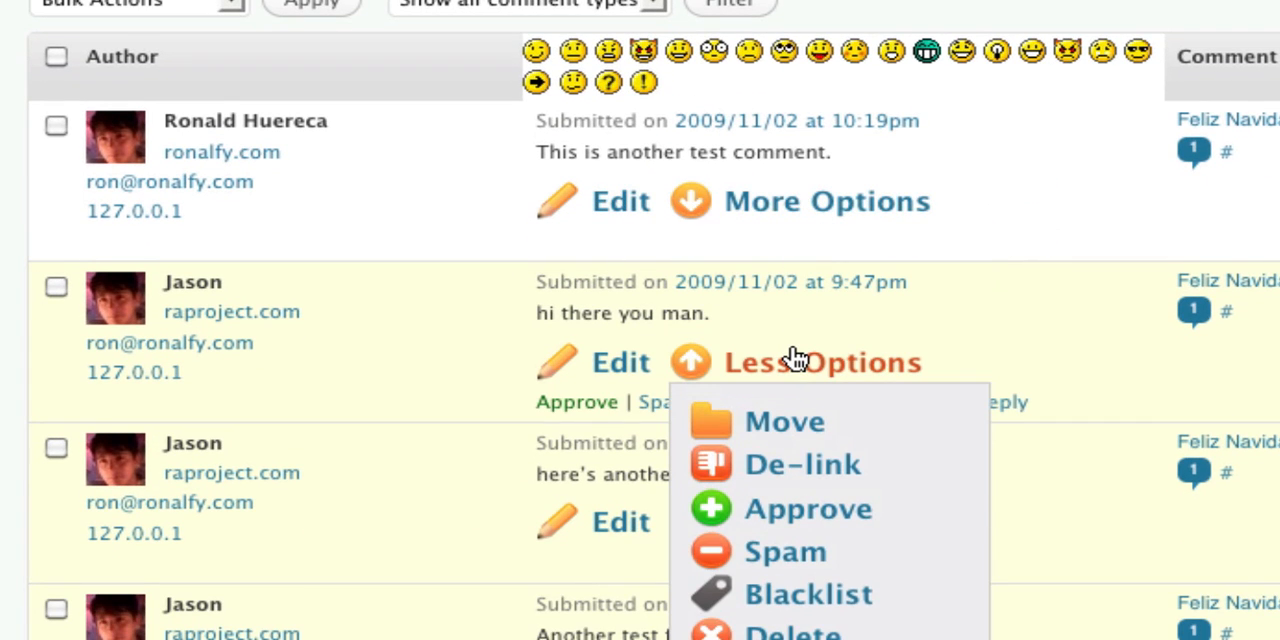
Close the second comment's More Options dropdown using Less Options.
click(820, 362)
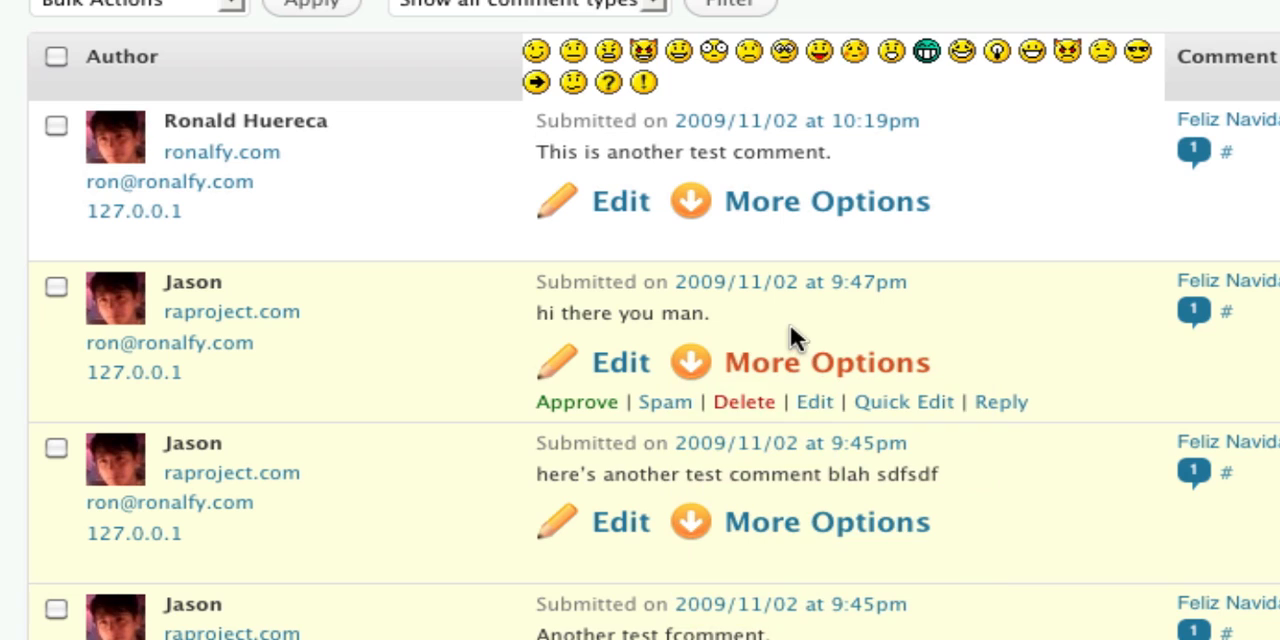
mouse_move(795, 337)
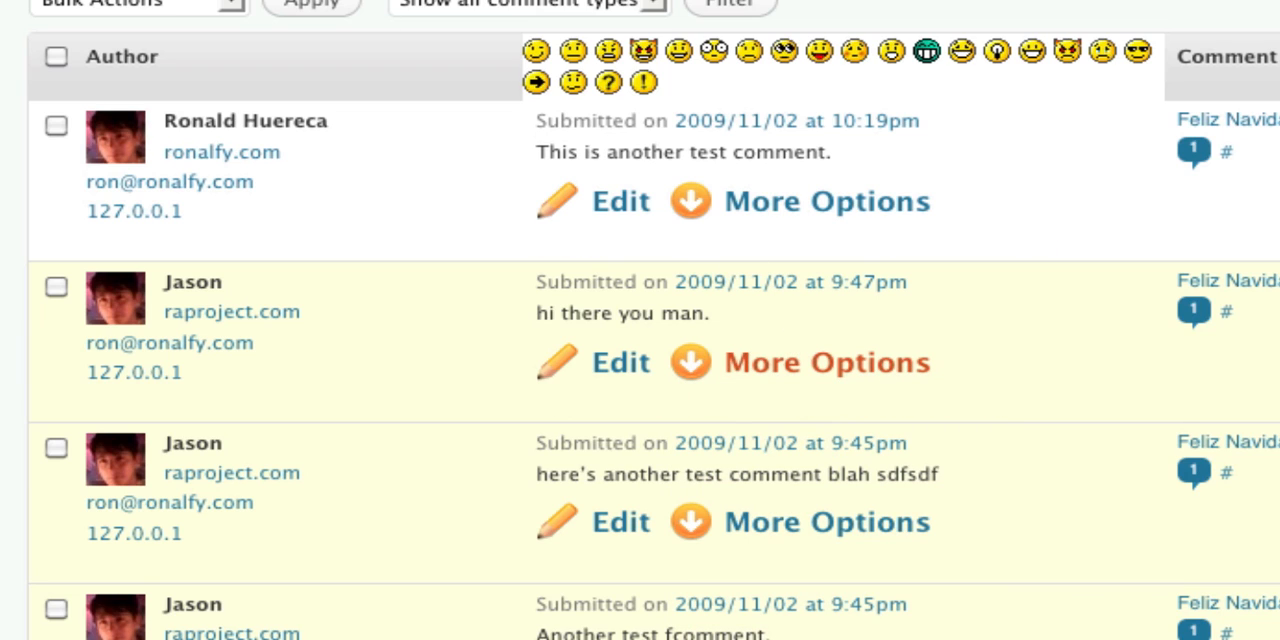